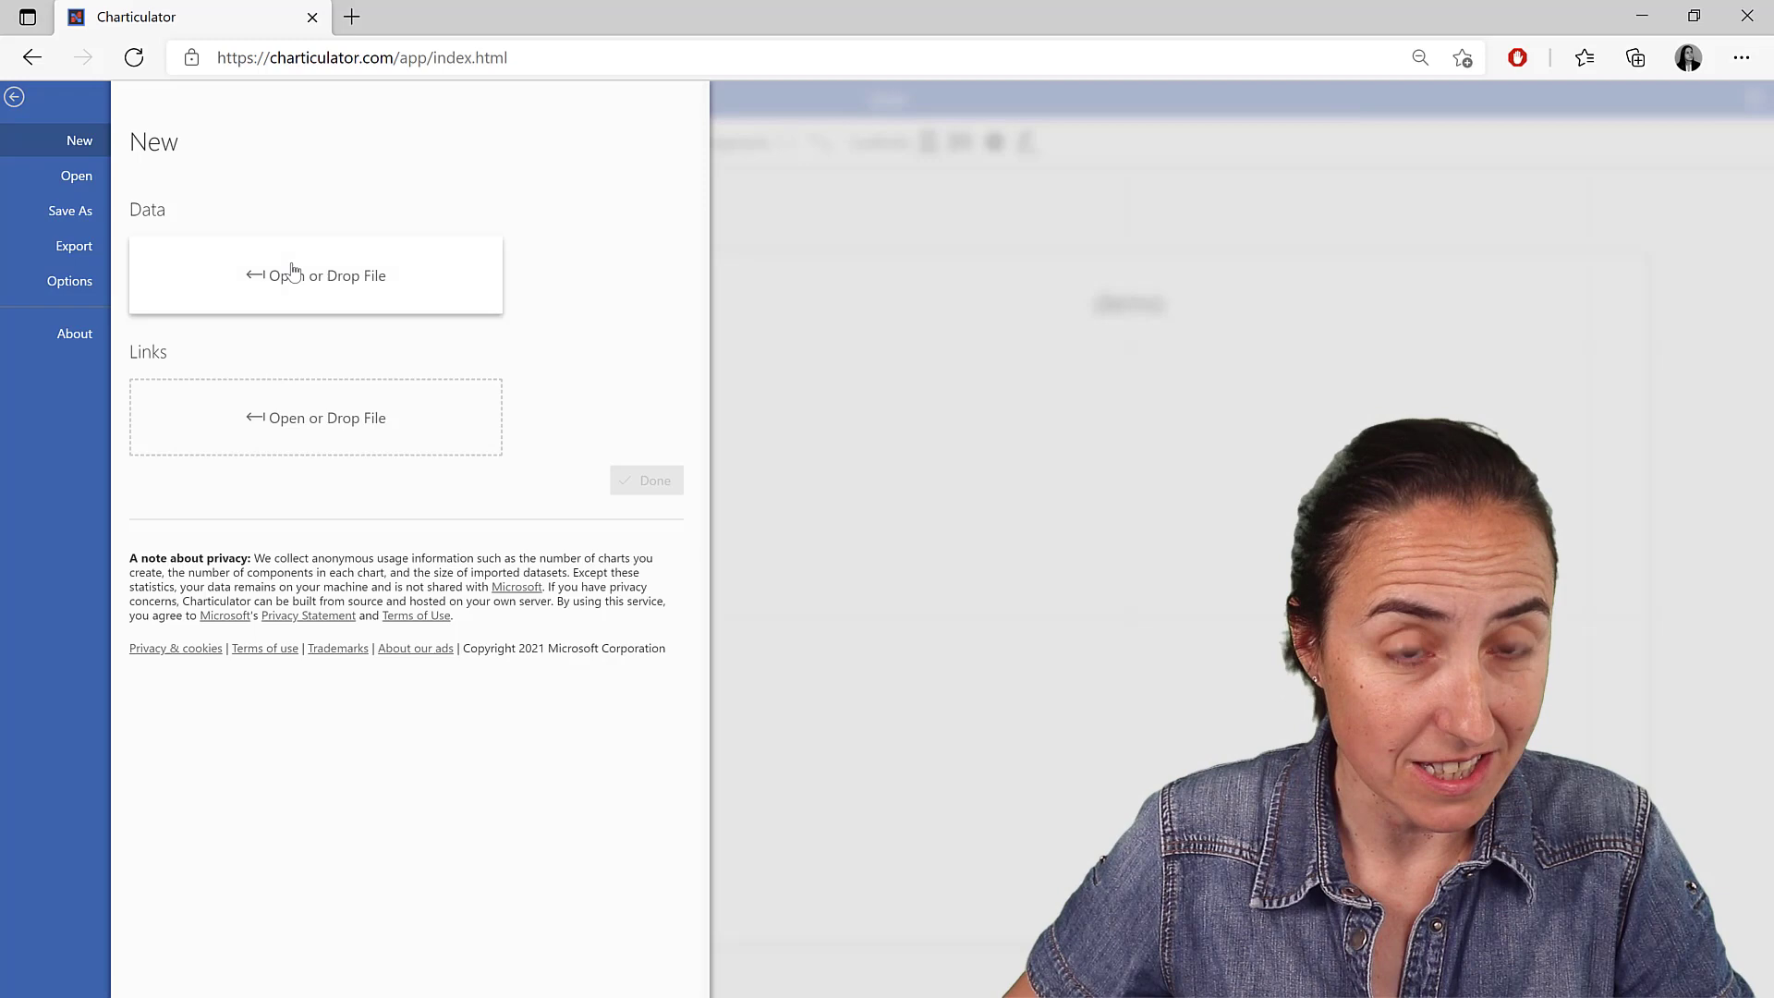
# - Import cycle plotv3.csv as the chart's data file
pyautogui.click(316, 273)
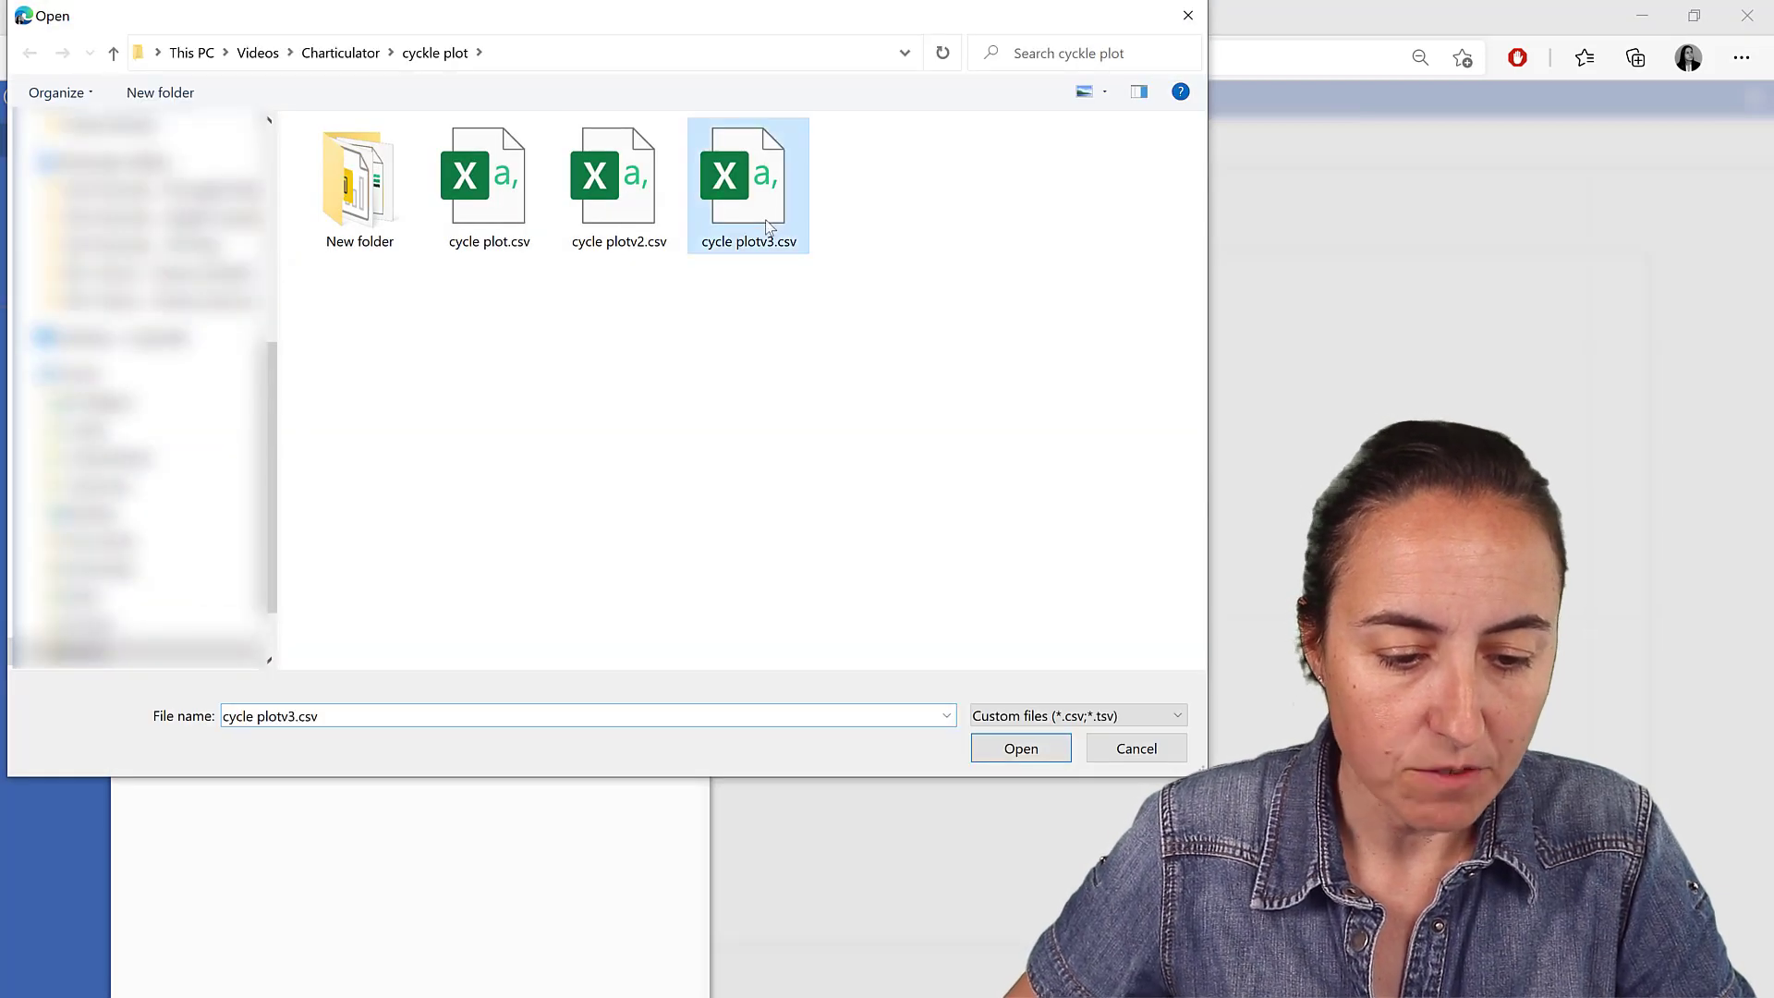
pyautogui.click(1018, 748)
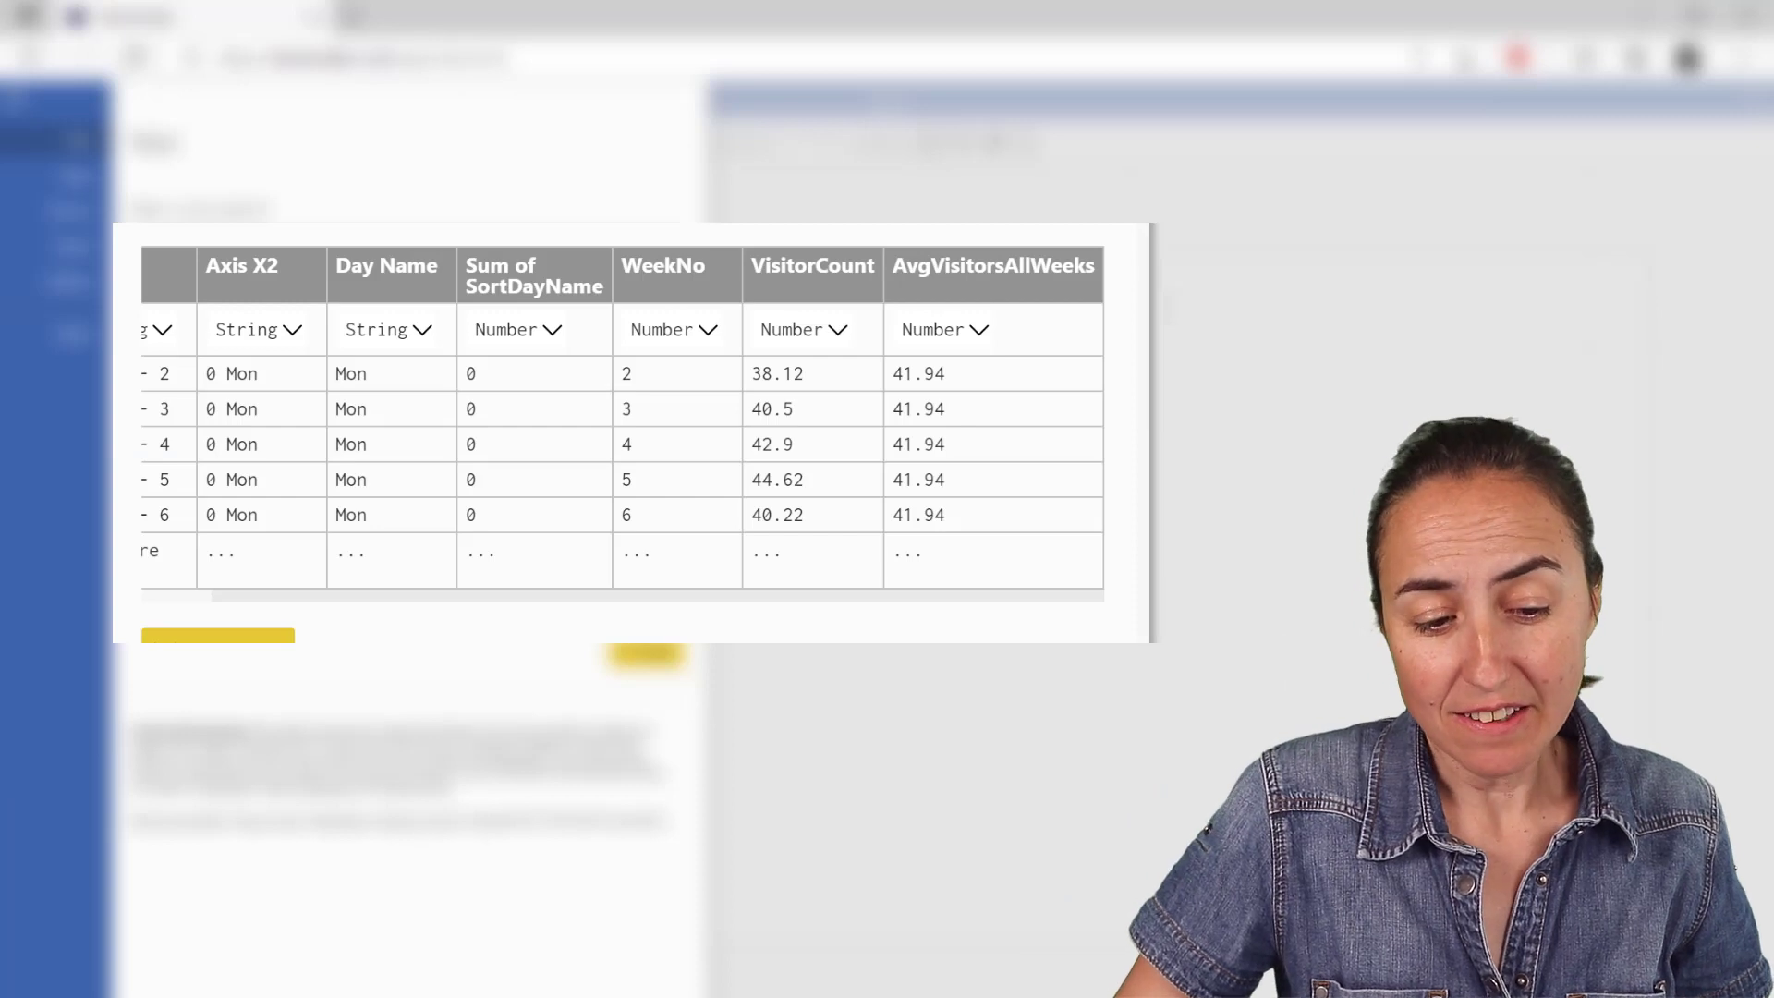
pyautogui.moveTo(824, 373)
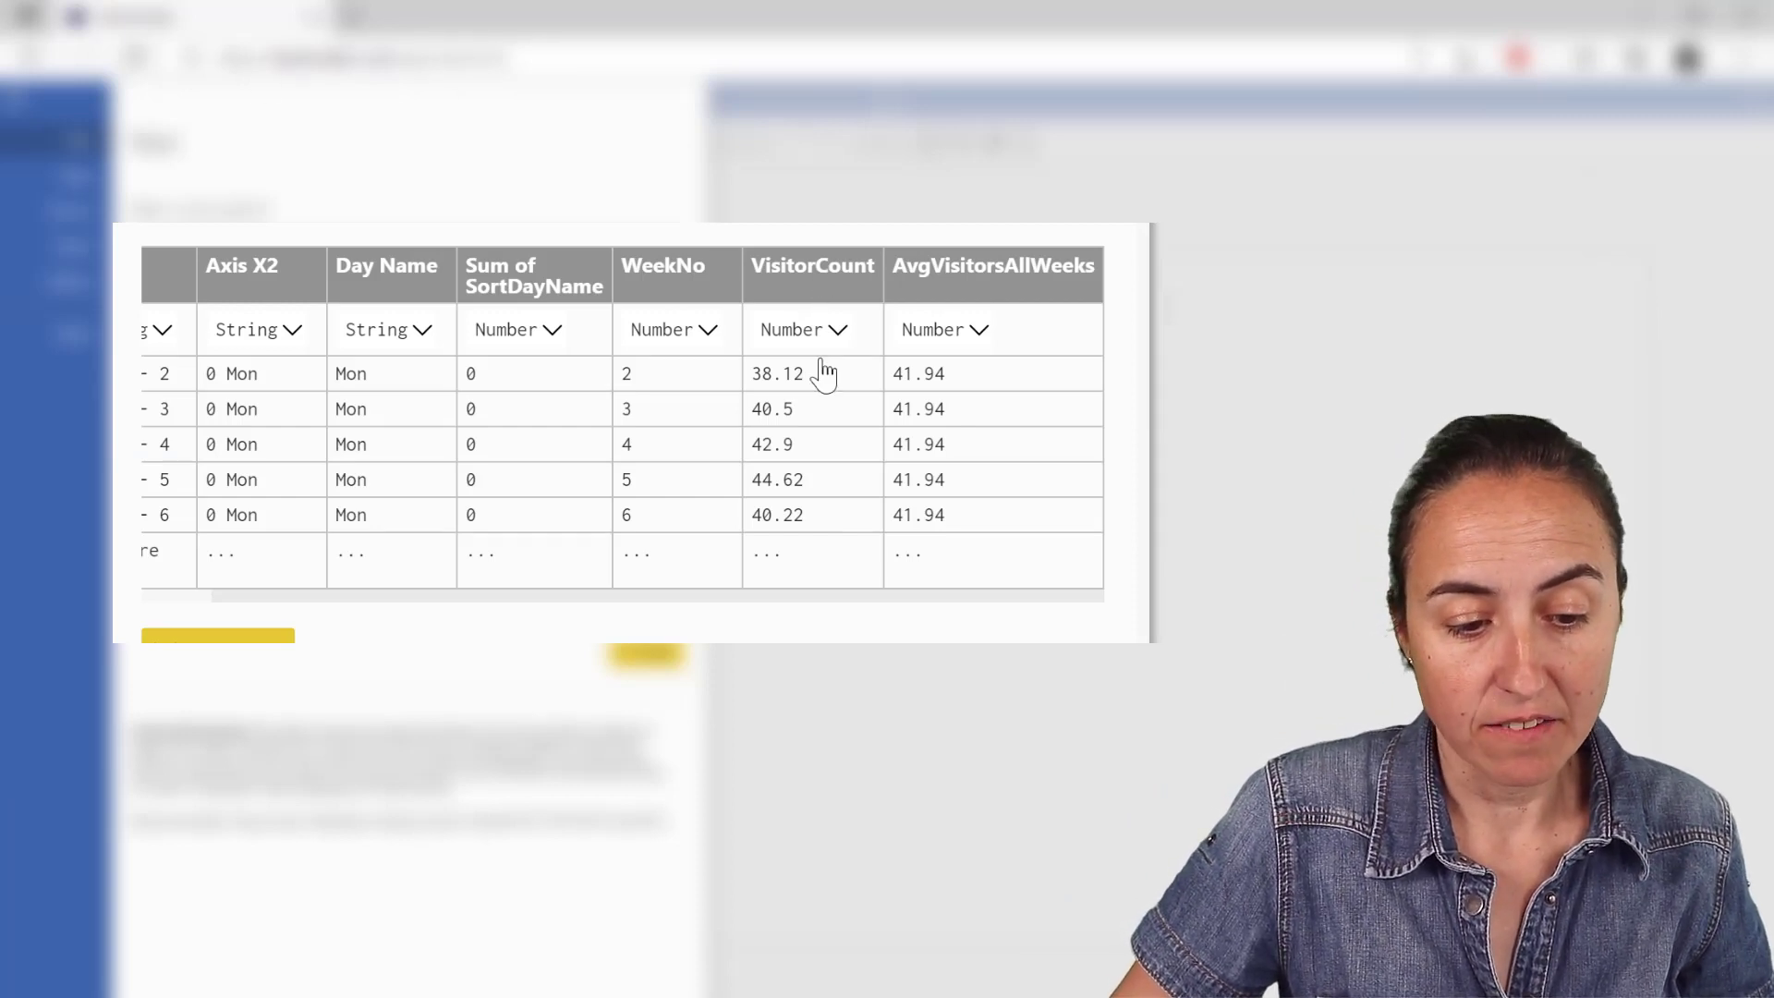
pyautogui.moveTo(817, 474)
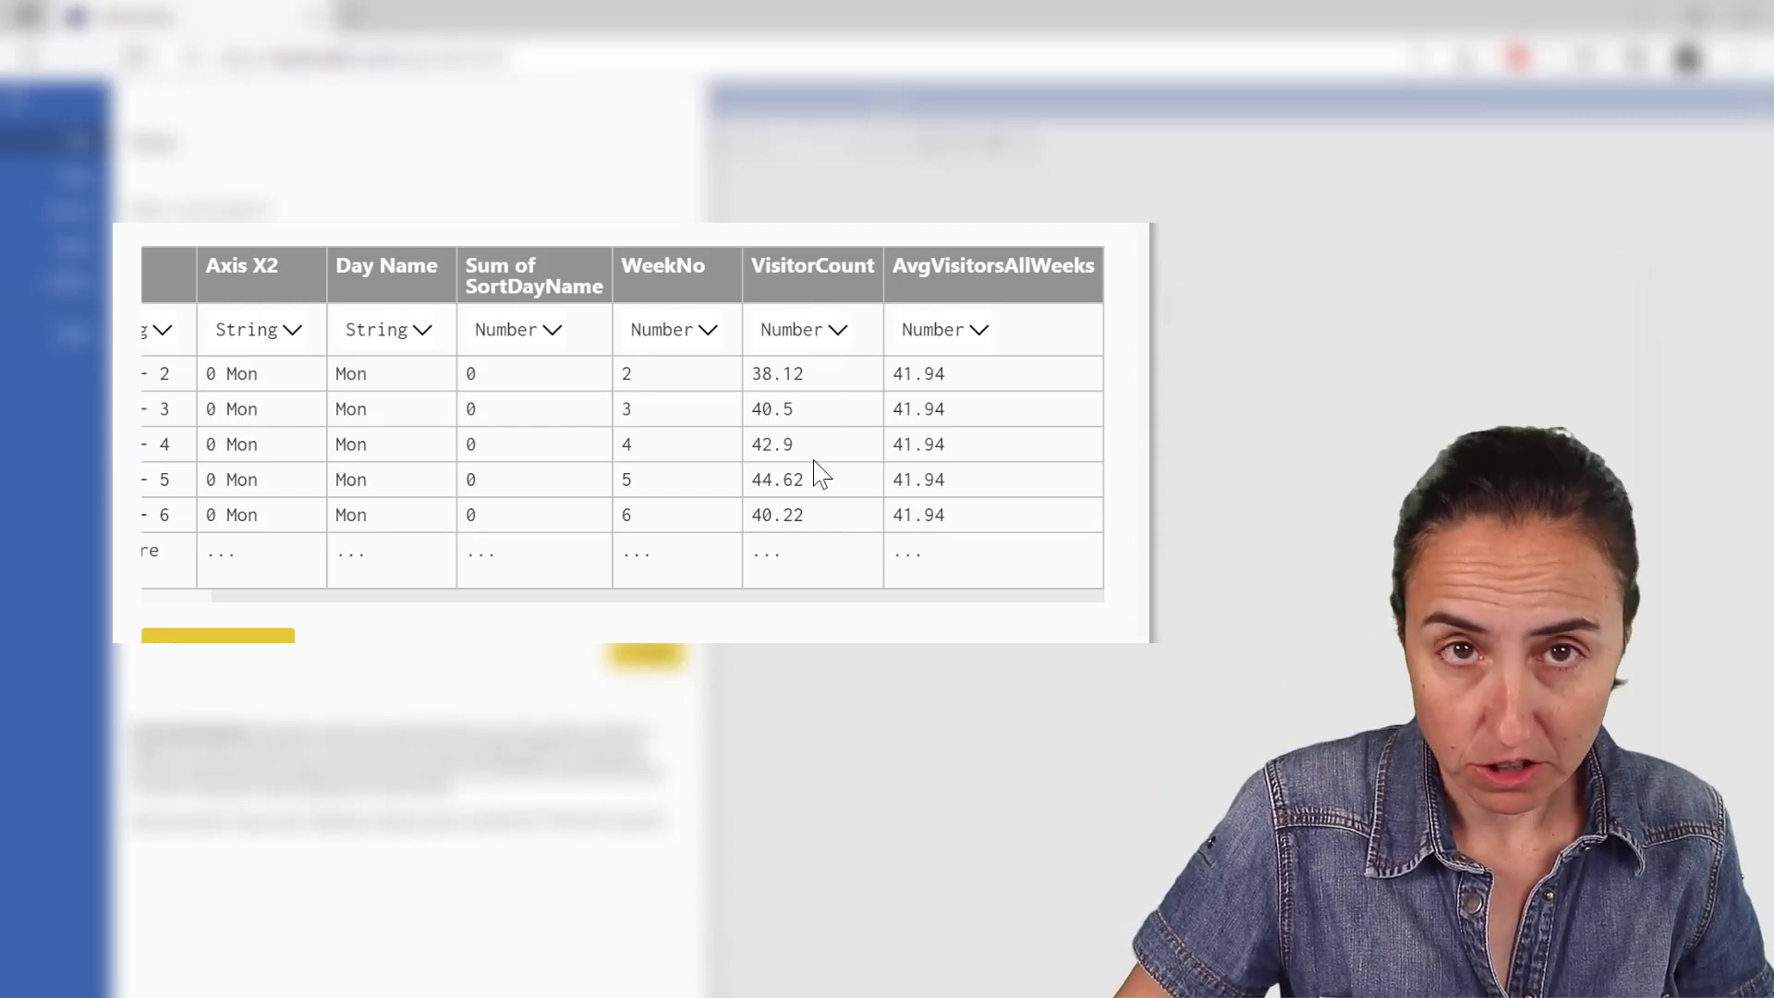
pyautogui.moveTo(747, 437)
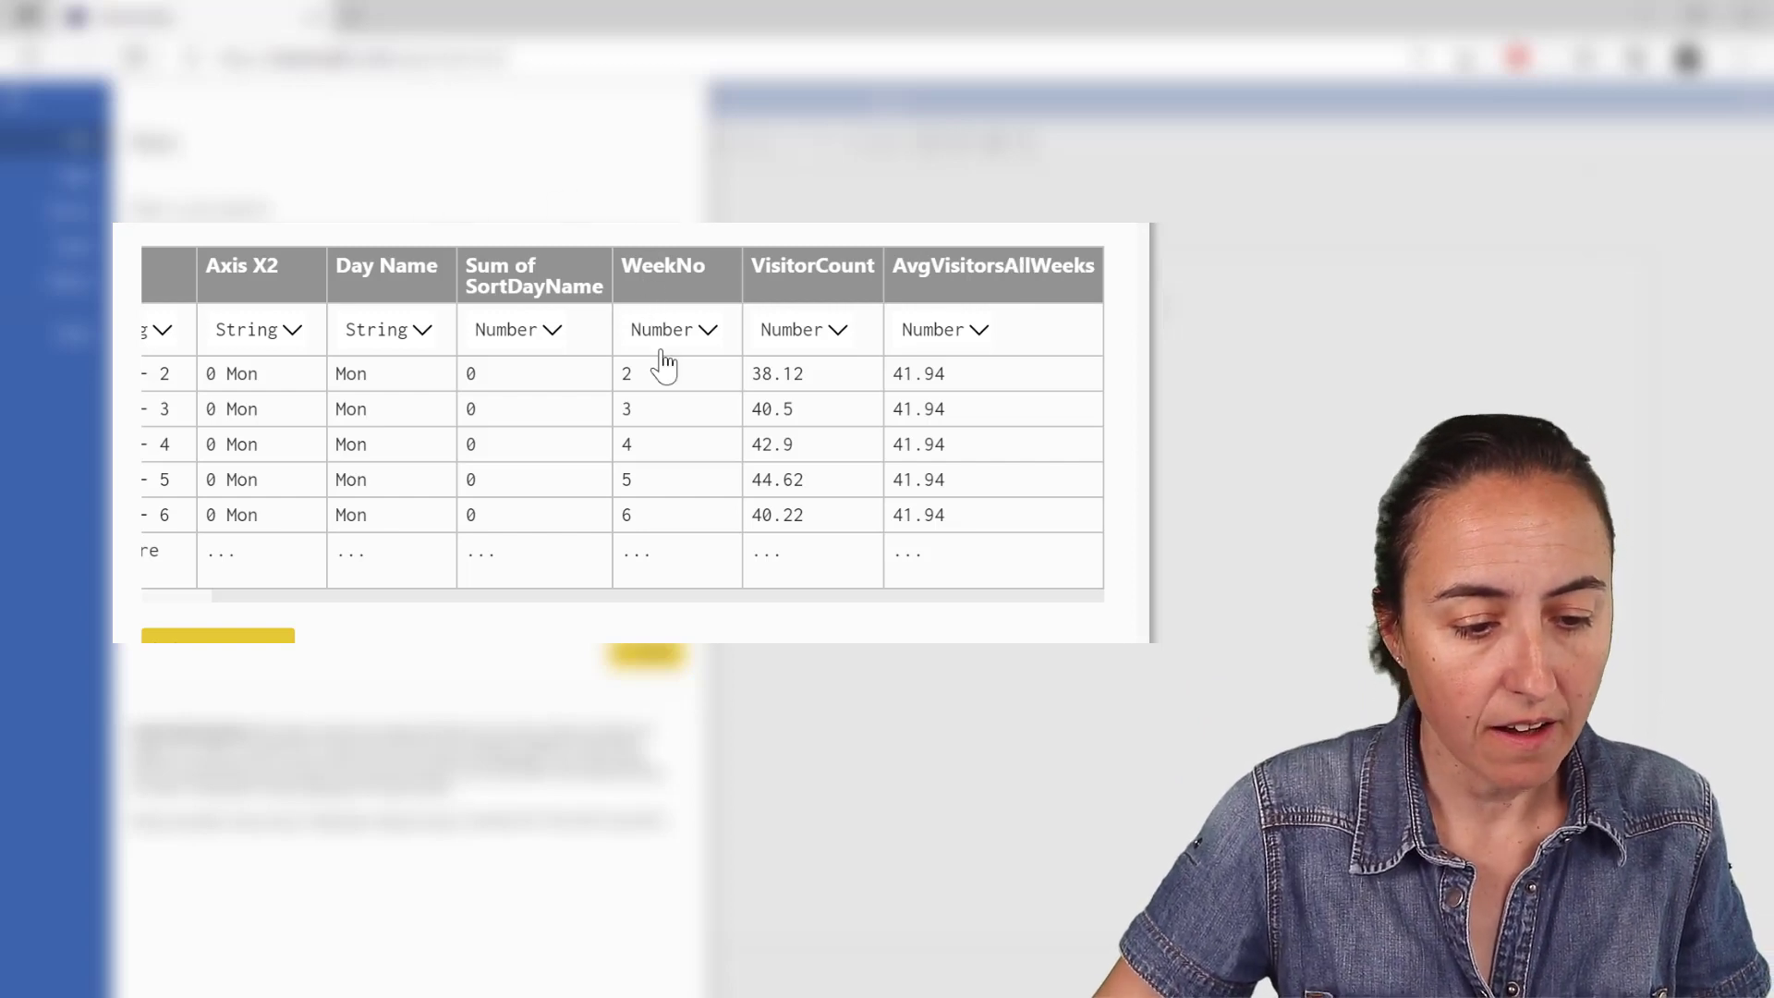
pyautogui.moveTo(516, 271)
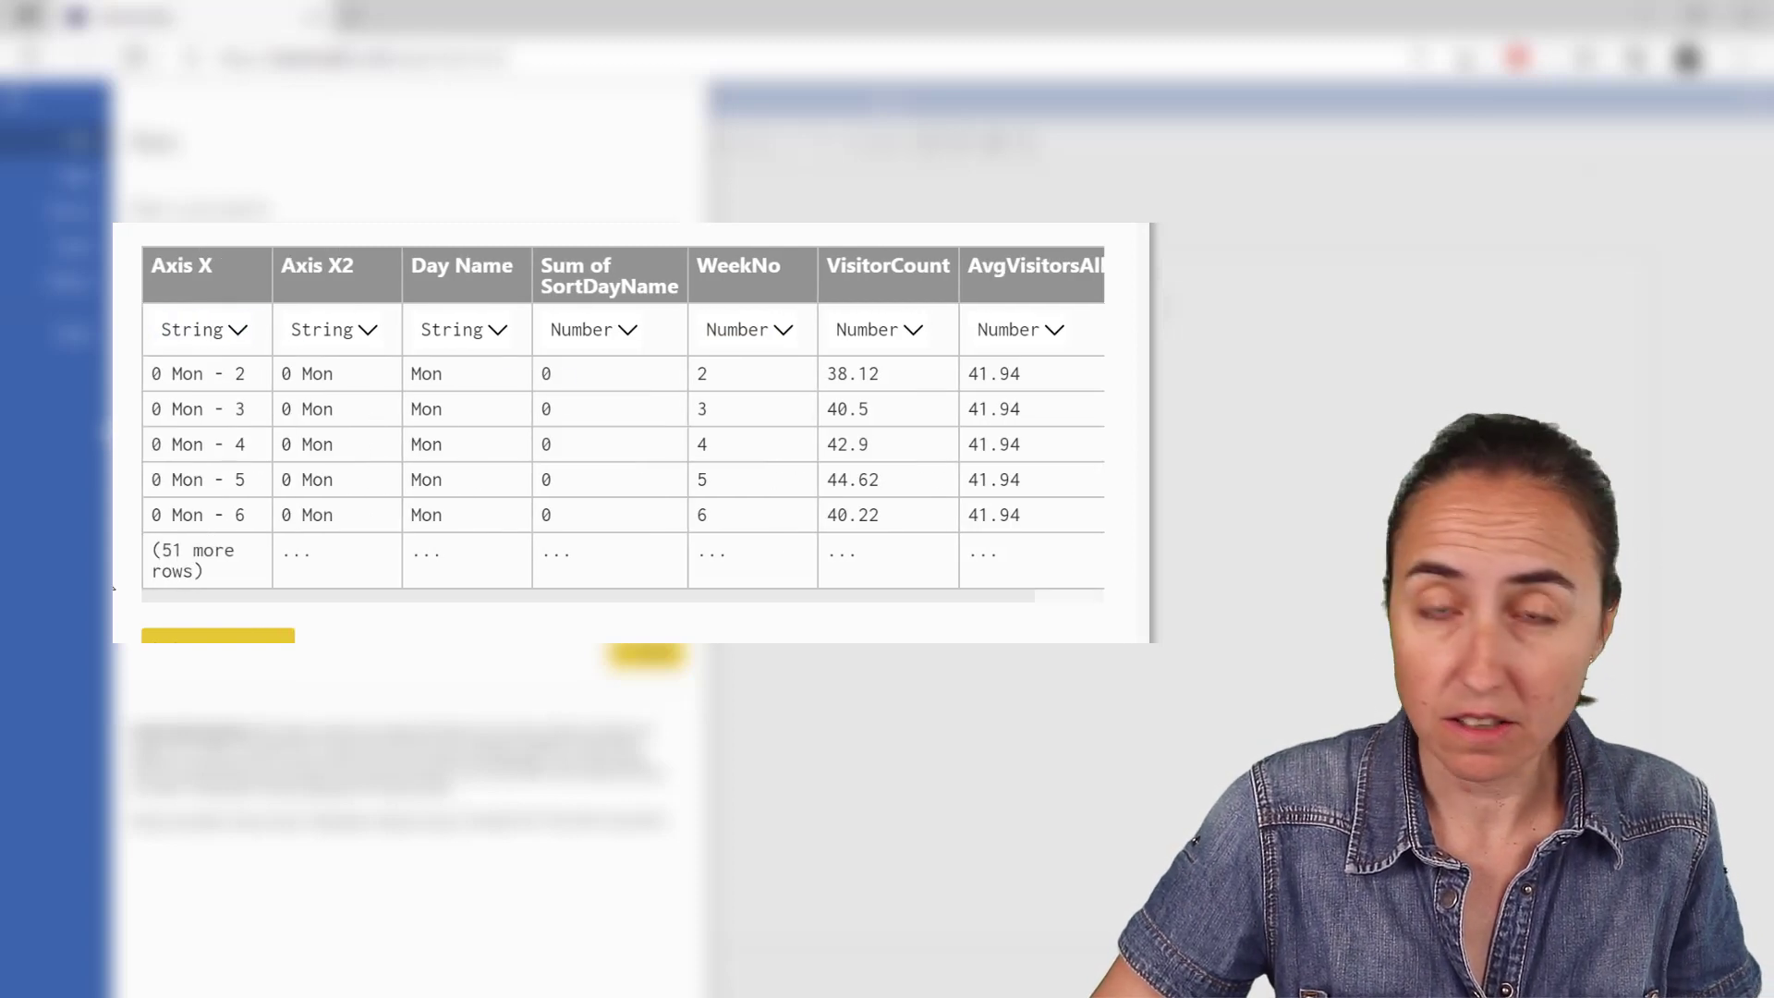
pyautogui.moveTo(161, 375)
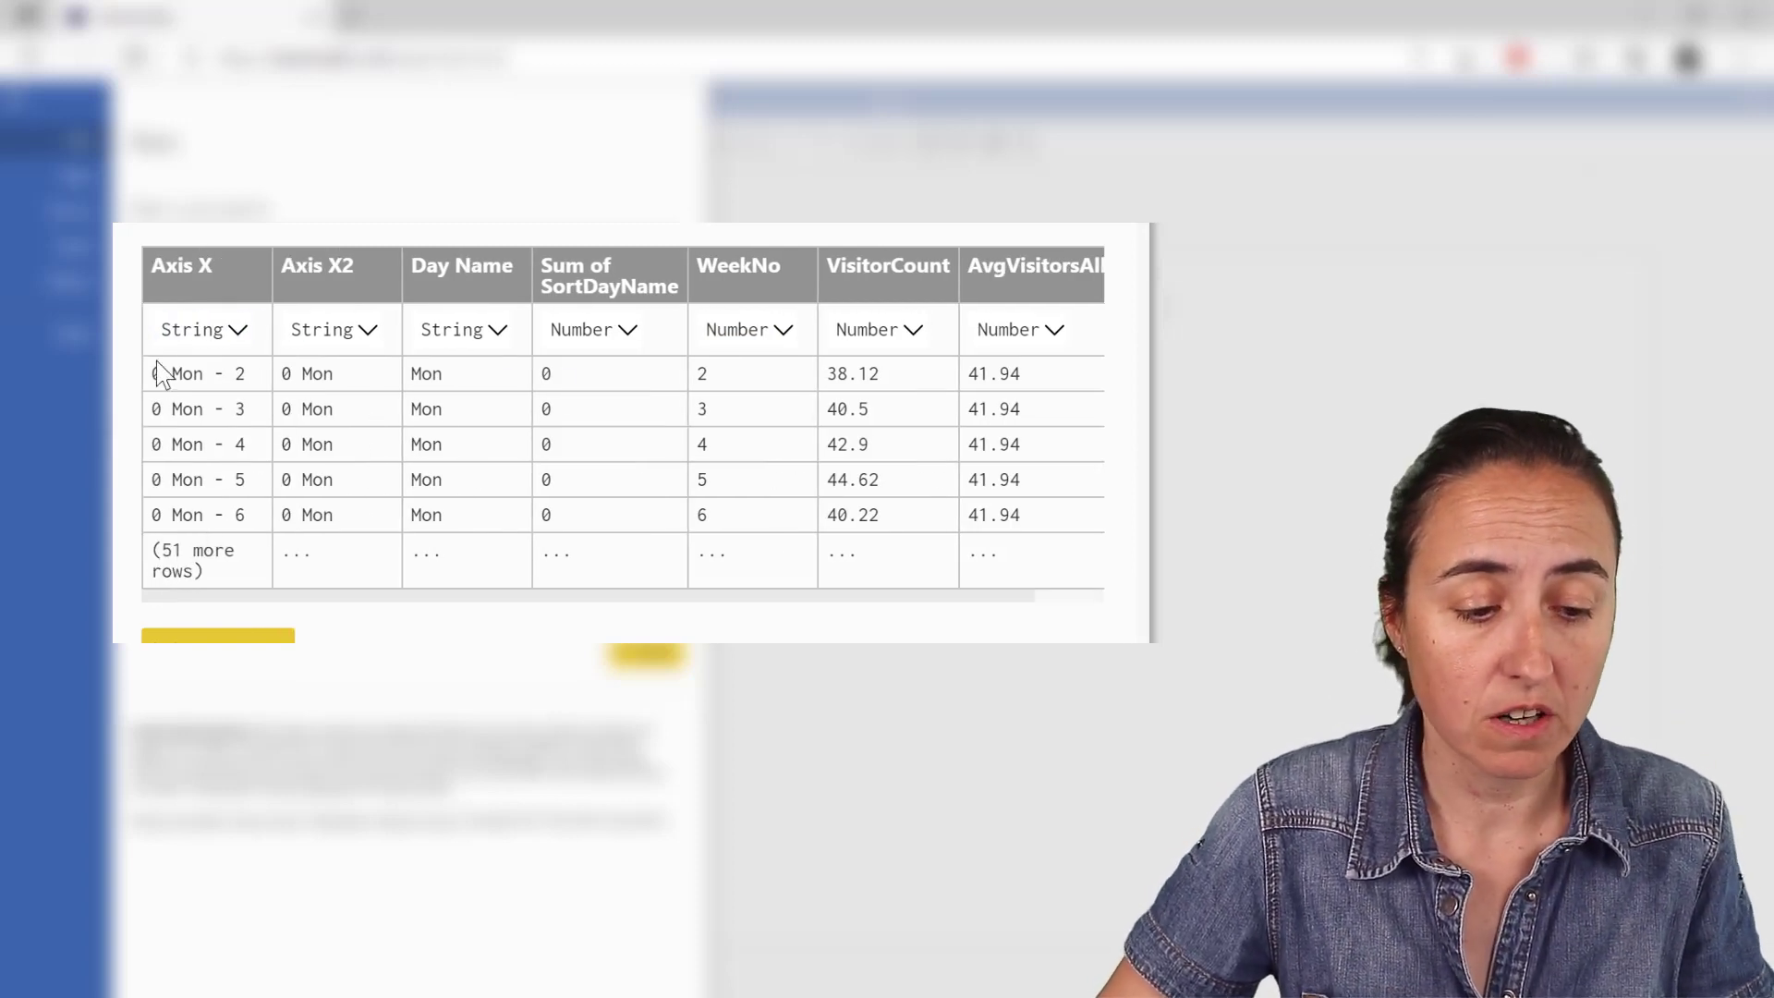
pyautogui.moveTo(436, 470)
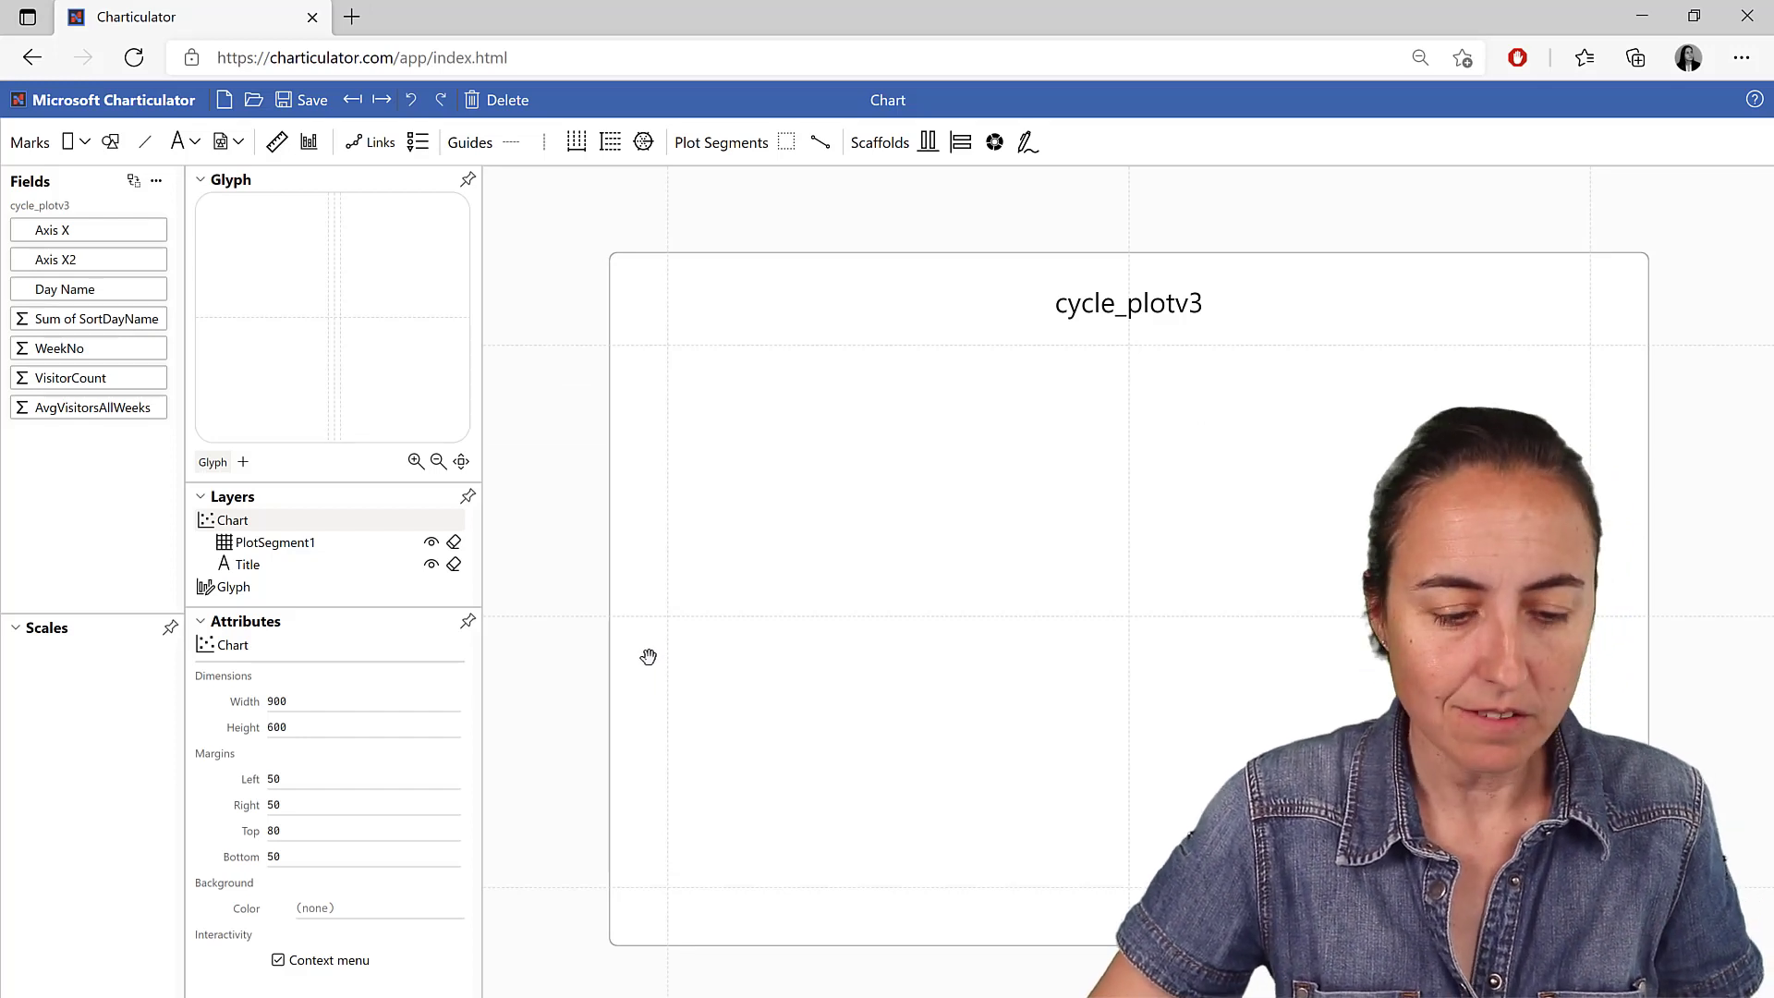
# - Add a Rectangle mark and group the columns along the x axis by Axis X2, Monday first
pyautogui.click(836, 464)
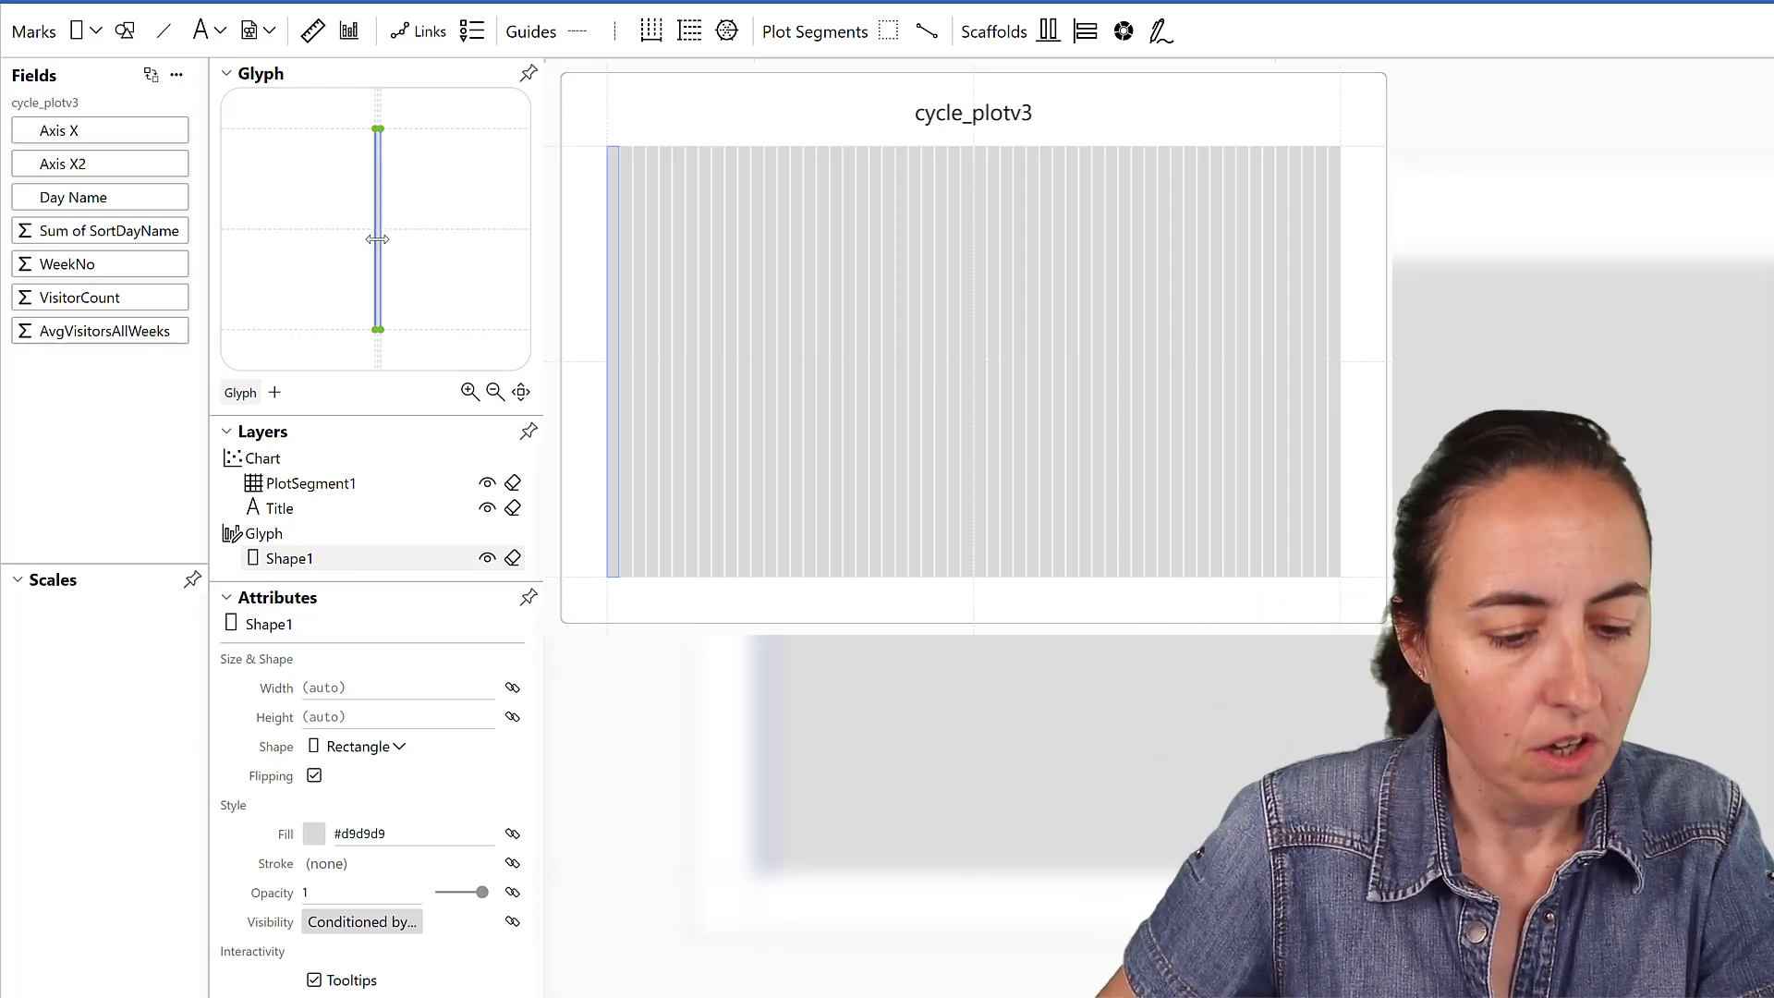
pyautogui.moveTo(168, 314)
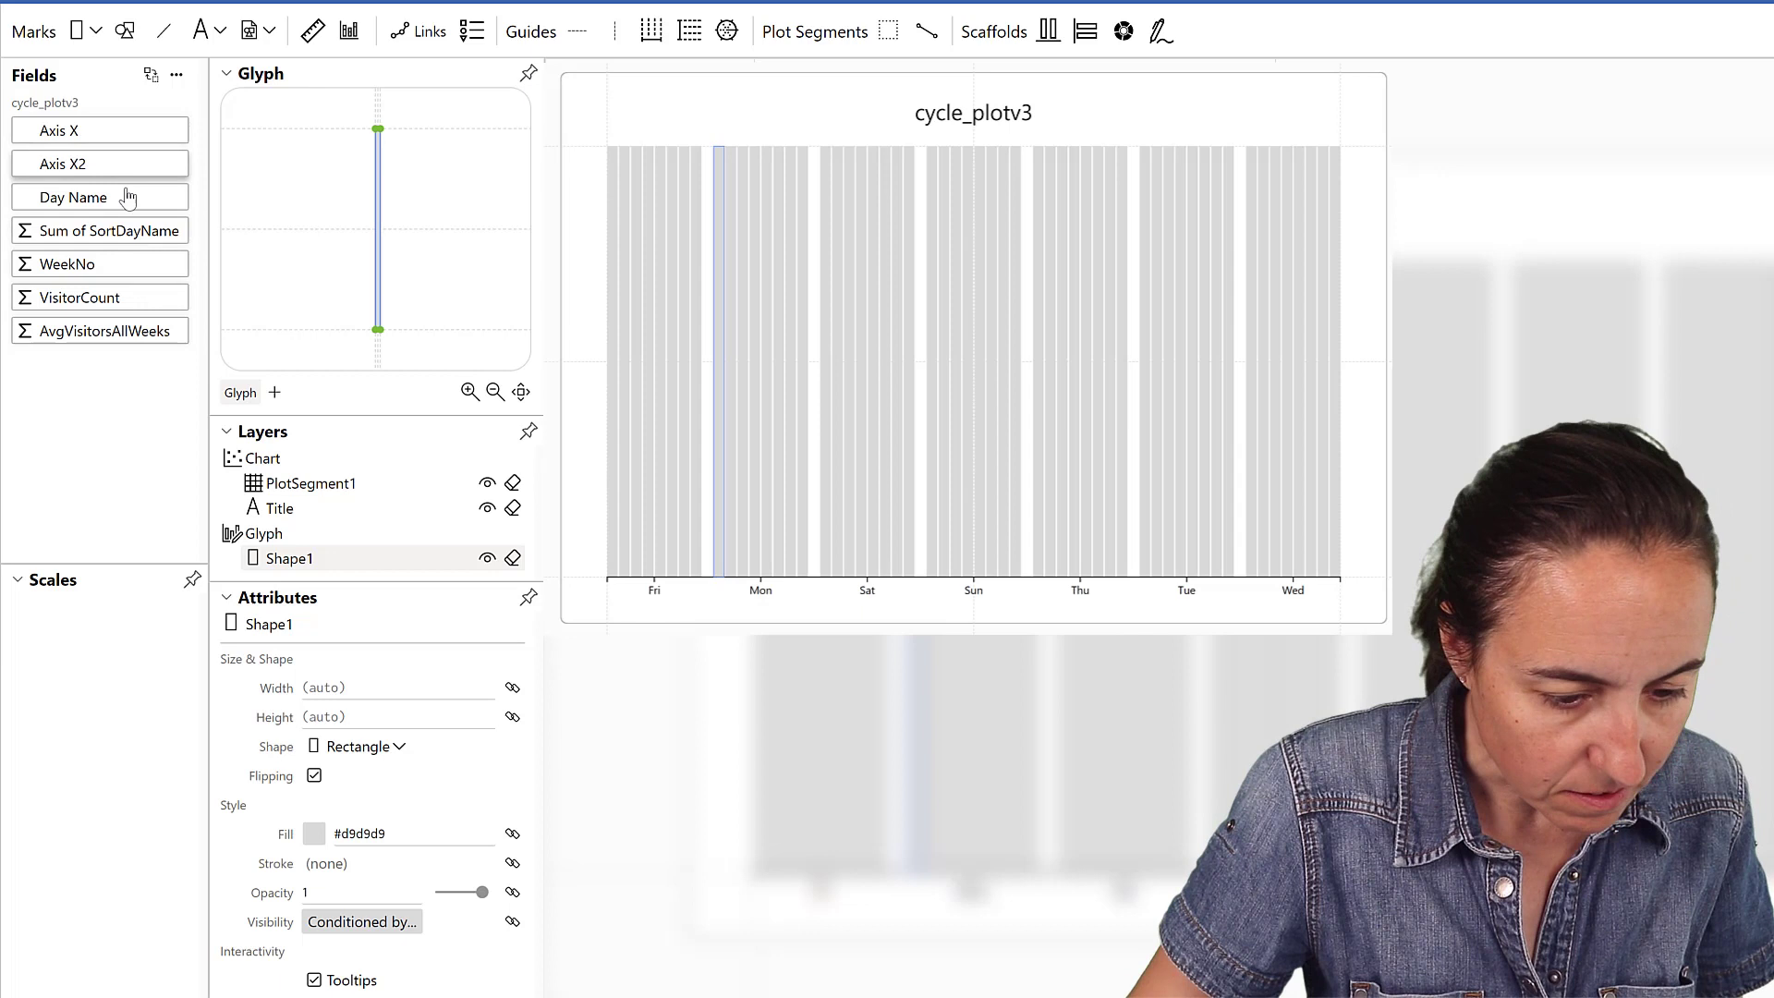
pyautogui.click(99, 162)
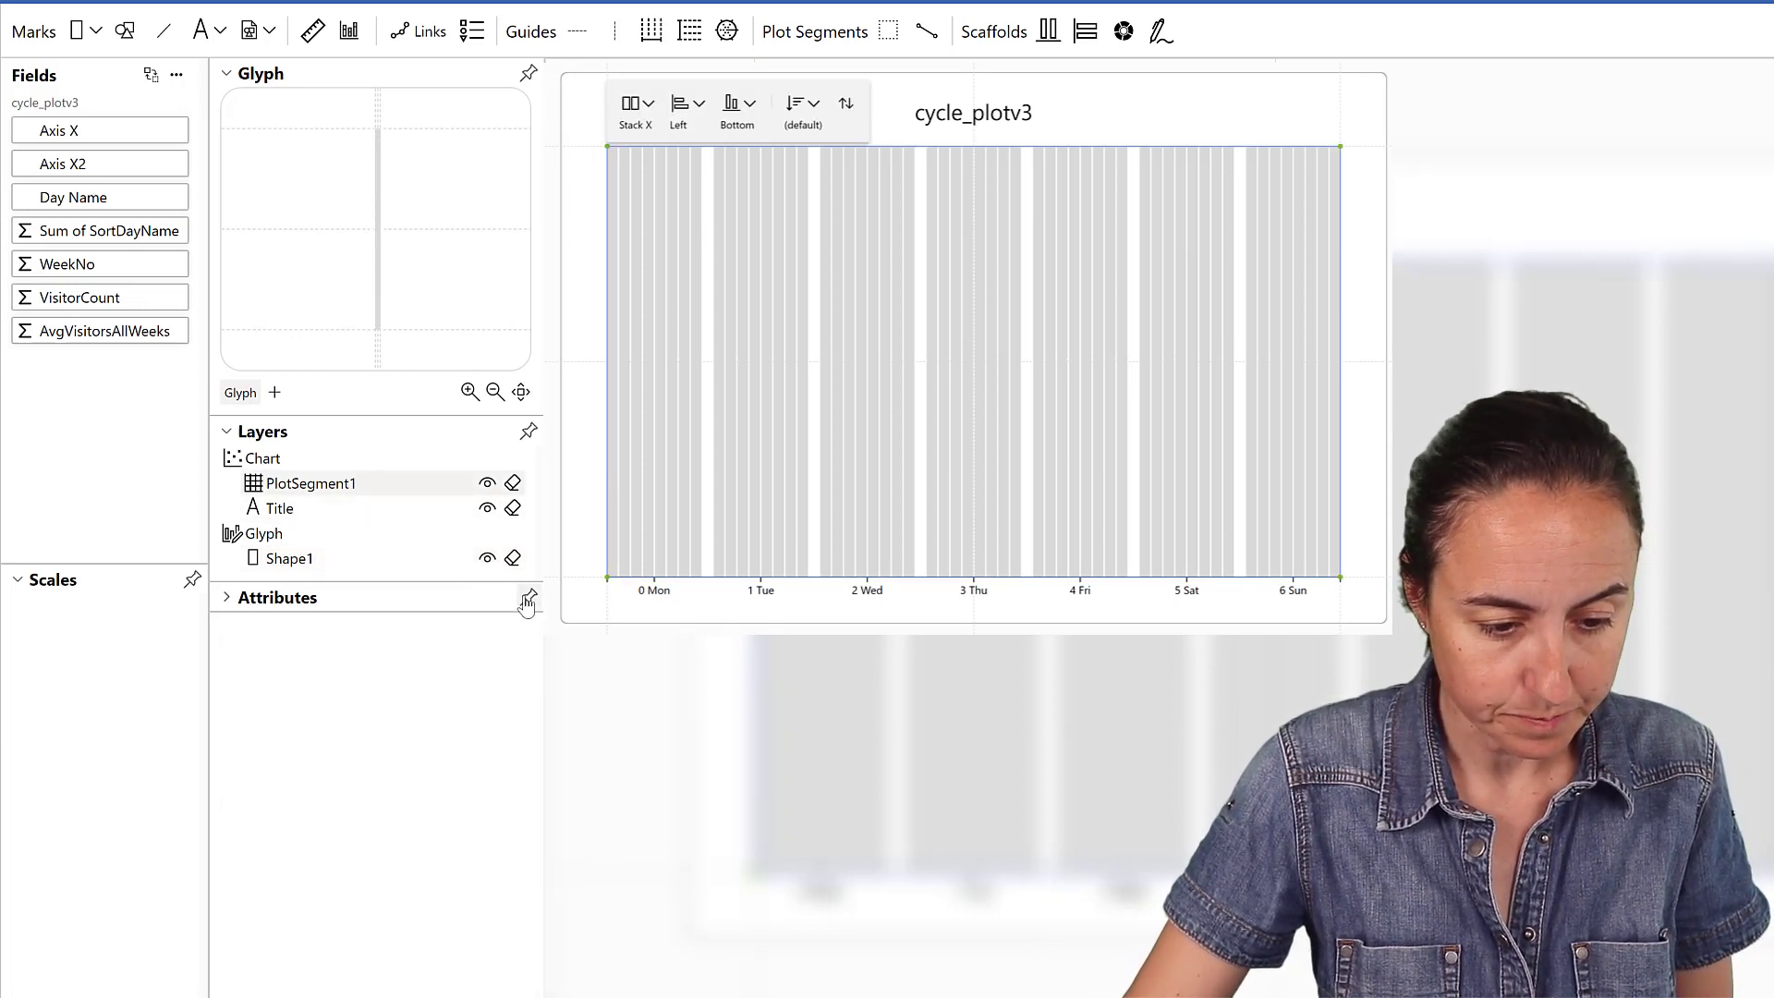
# - Check PlotSegment1's x-axis sort order, then add a second glyph, Glyph1
pyautogui.click(526, 599)
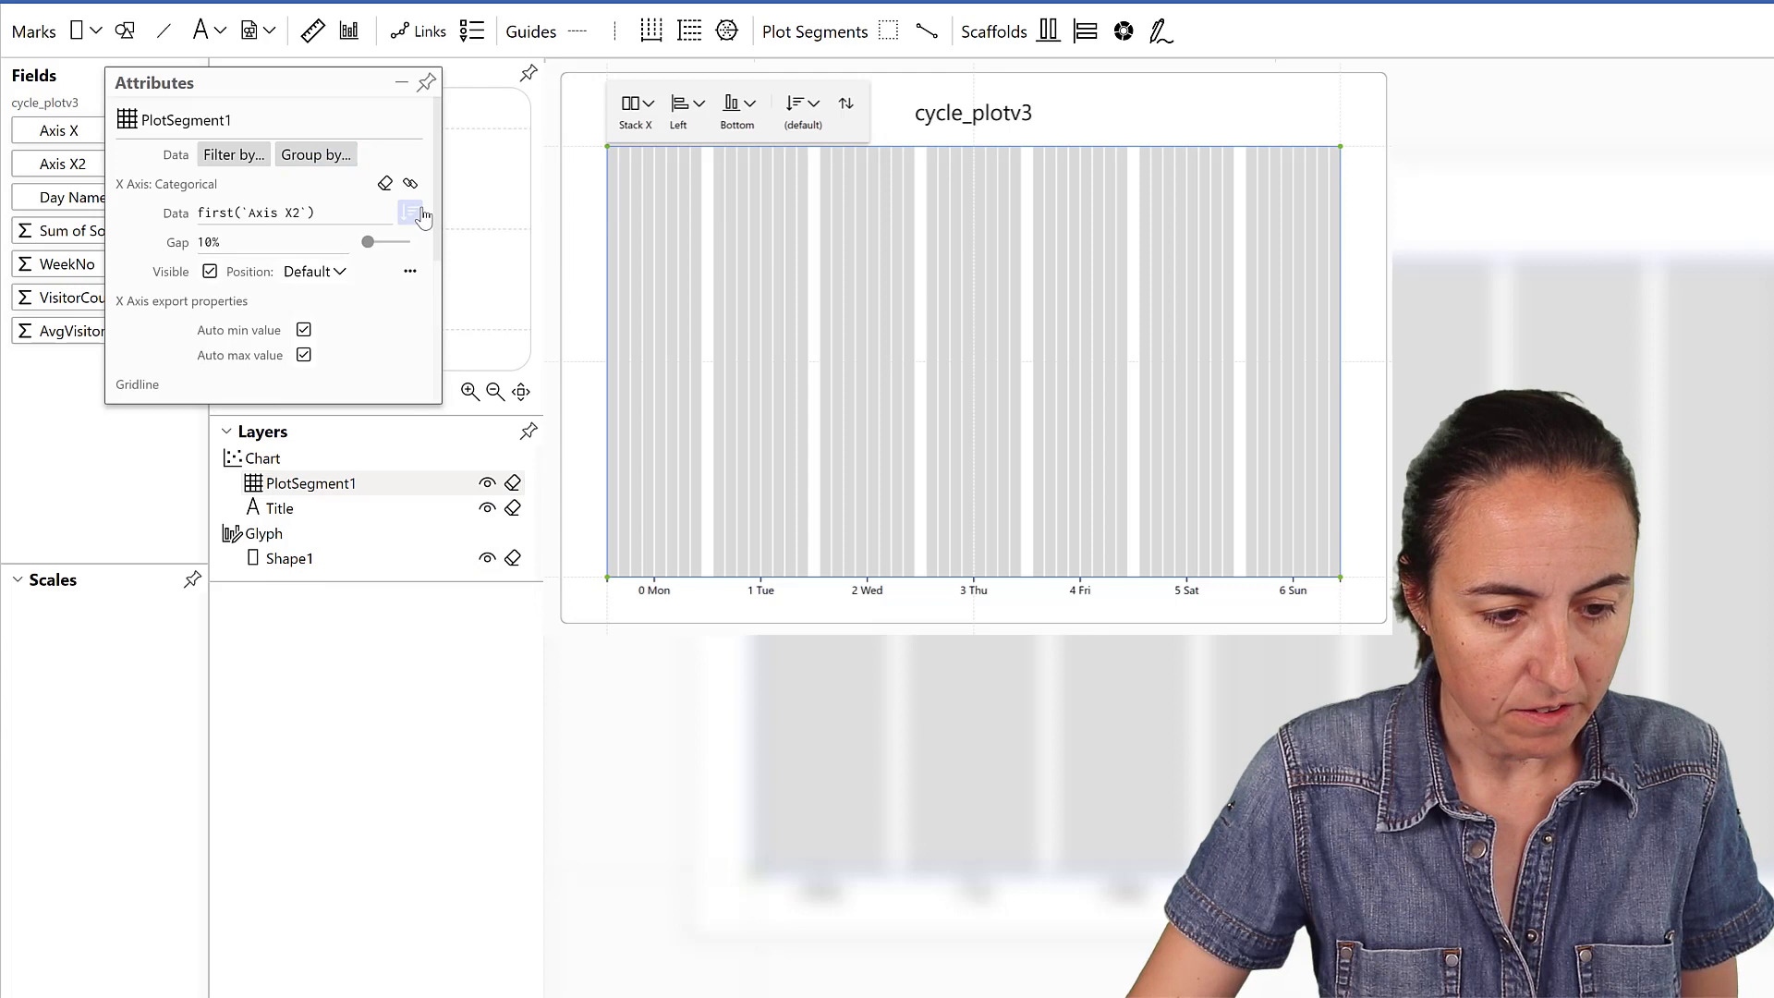
pyautogui.click(412, 215)
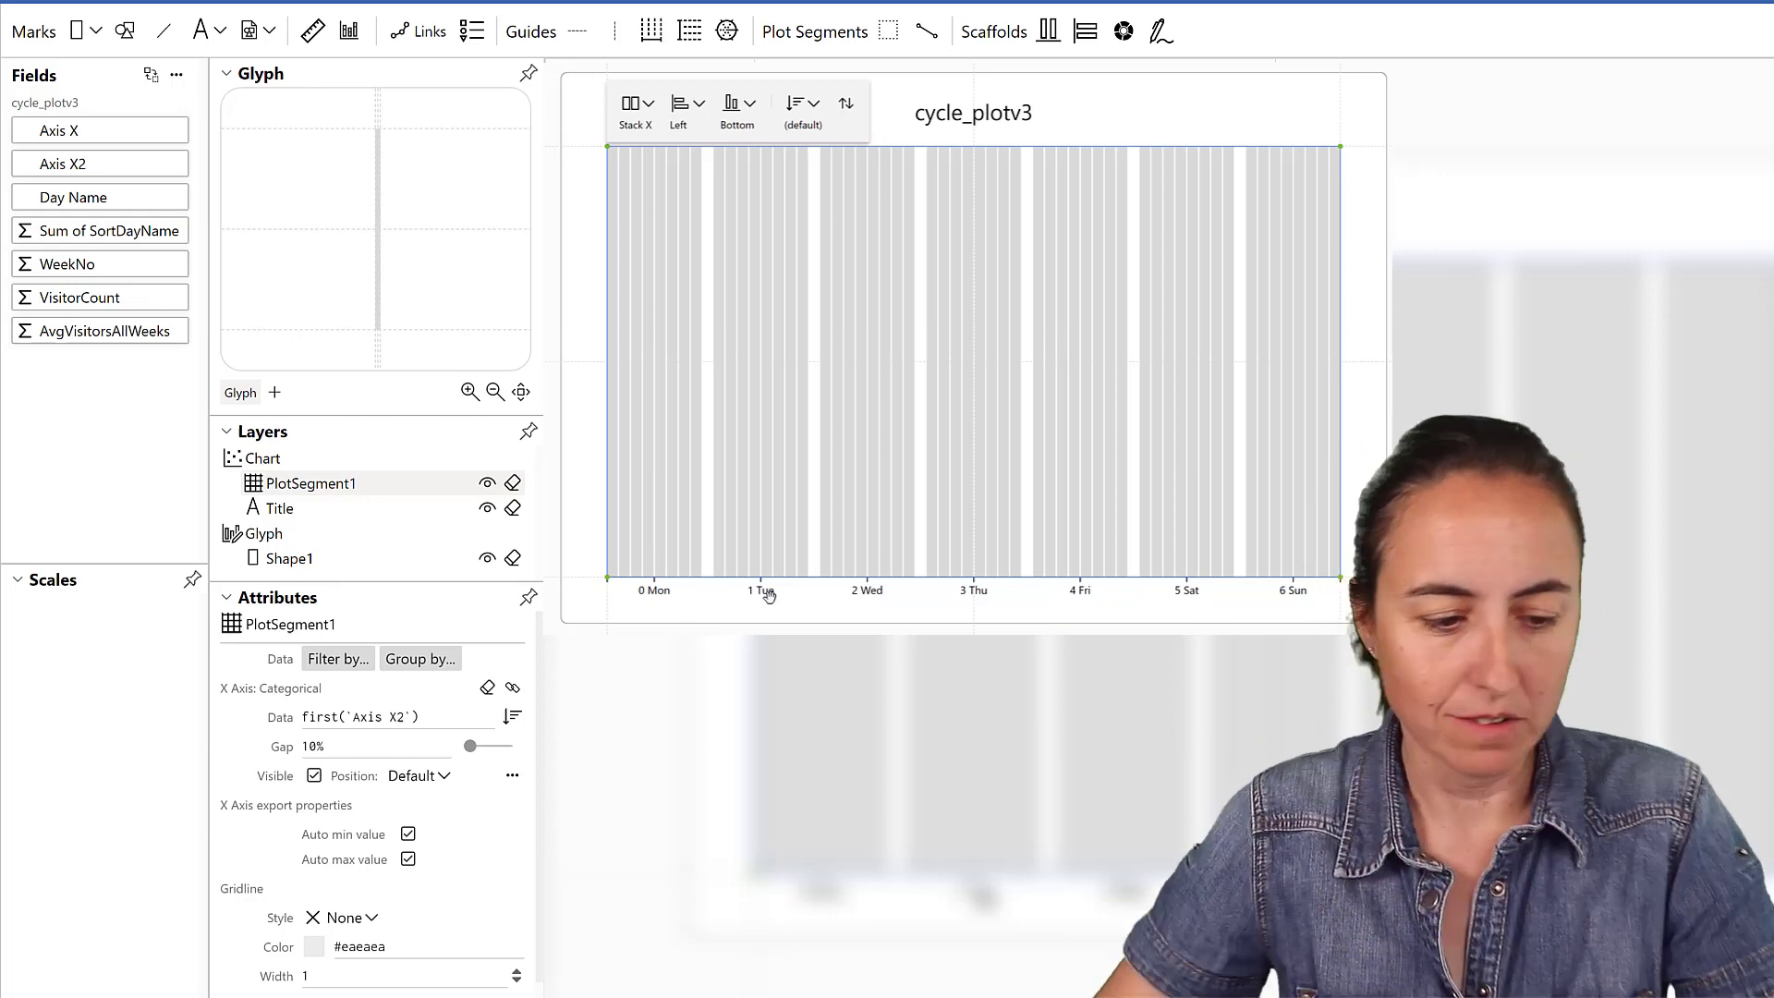
pyautogui.click(321, 395)
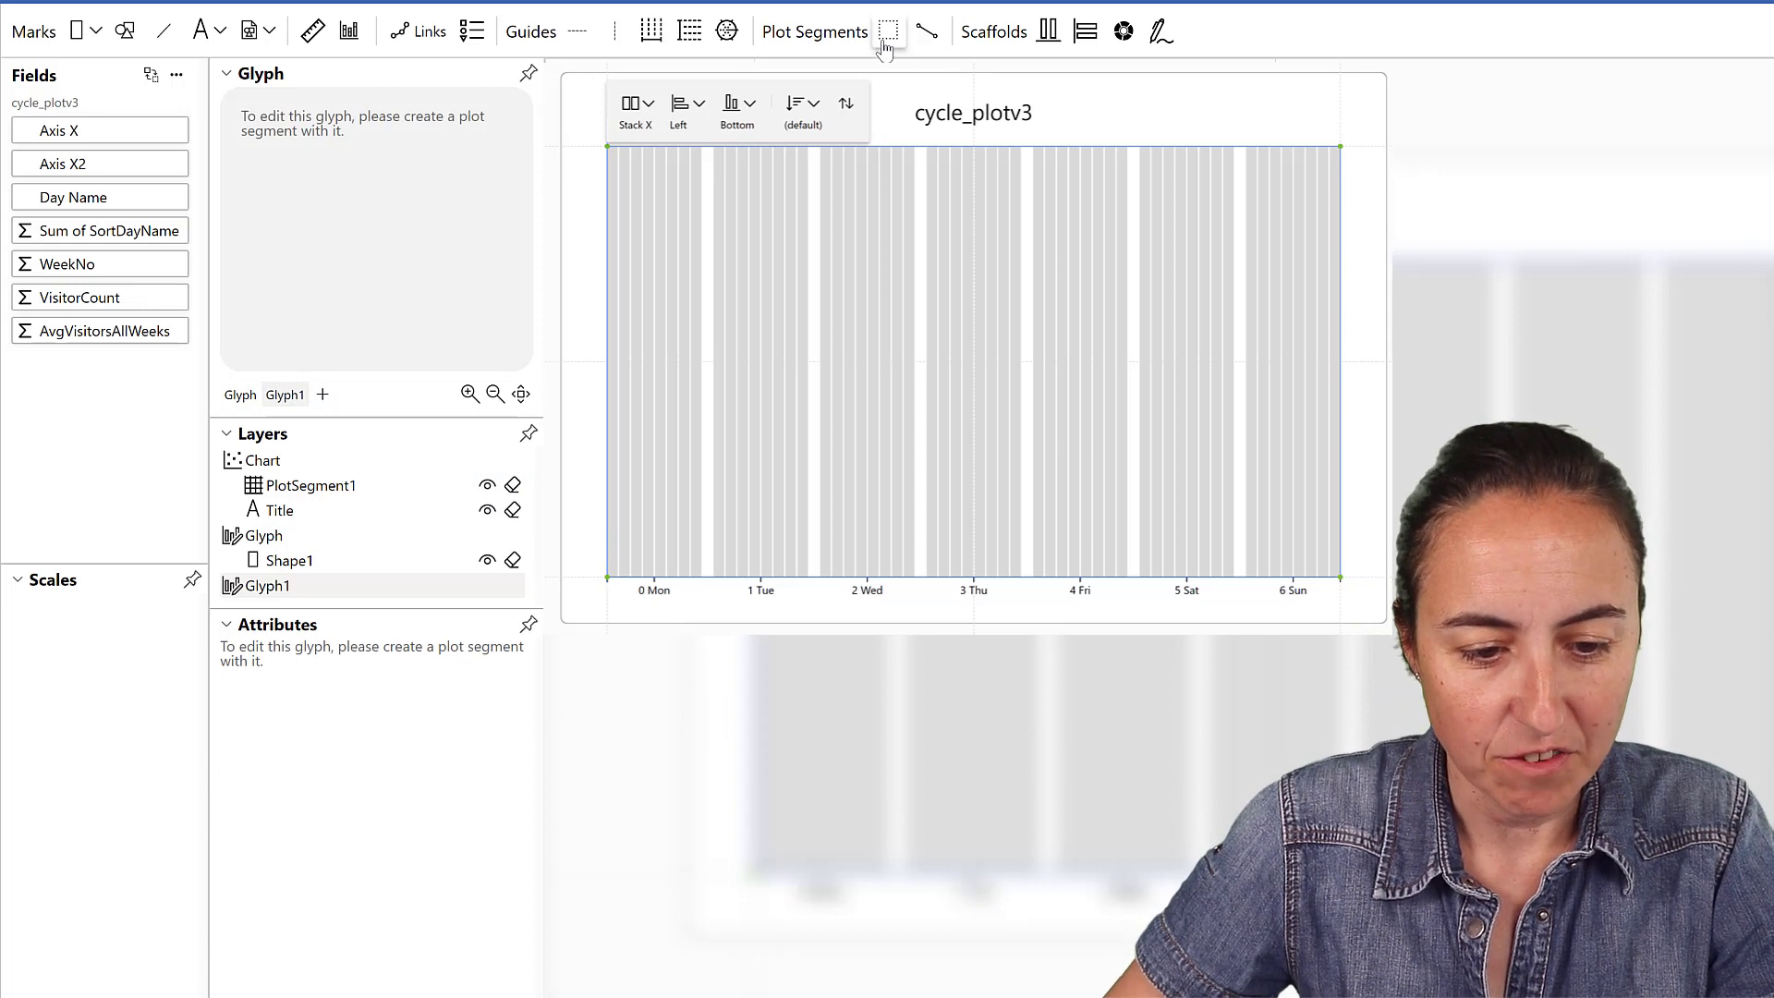
# - Create a plot segment of symbol points for Glyph1, hide PlotSegment1, with Axis X on x and VisitorCount on y
pyautogui.click(889, 32)
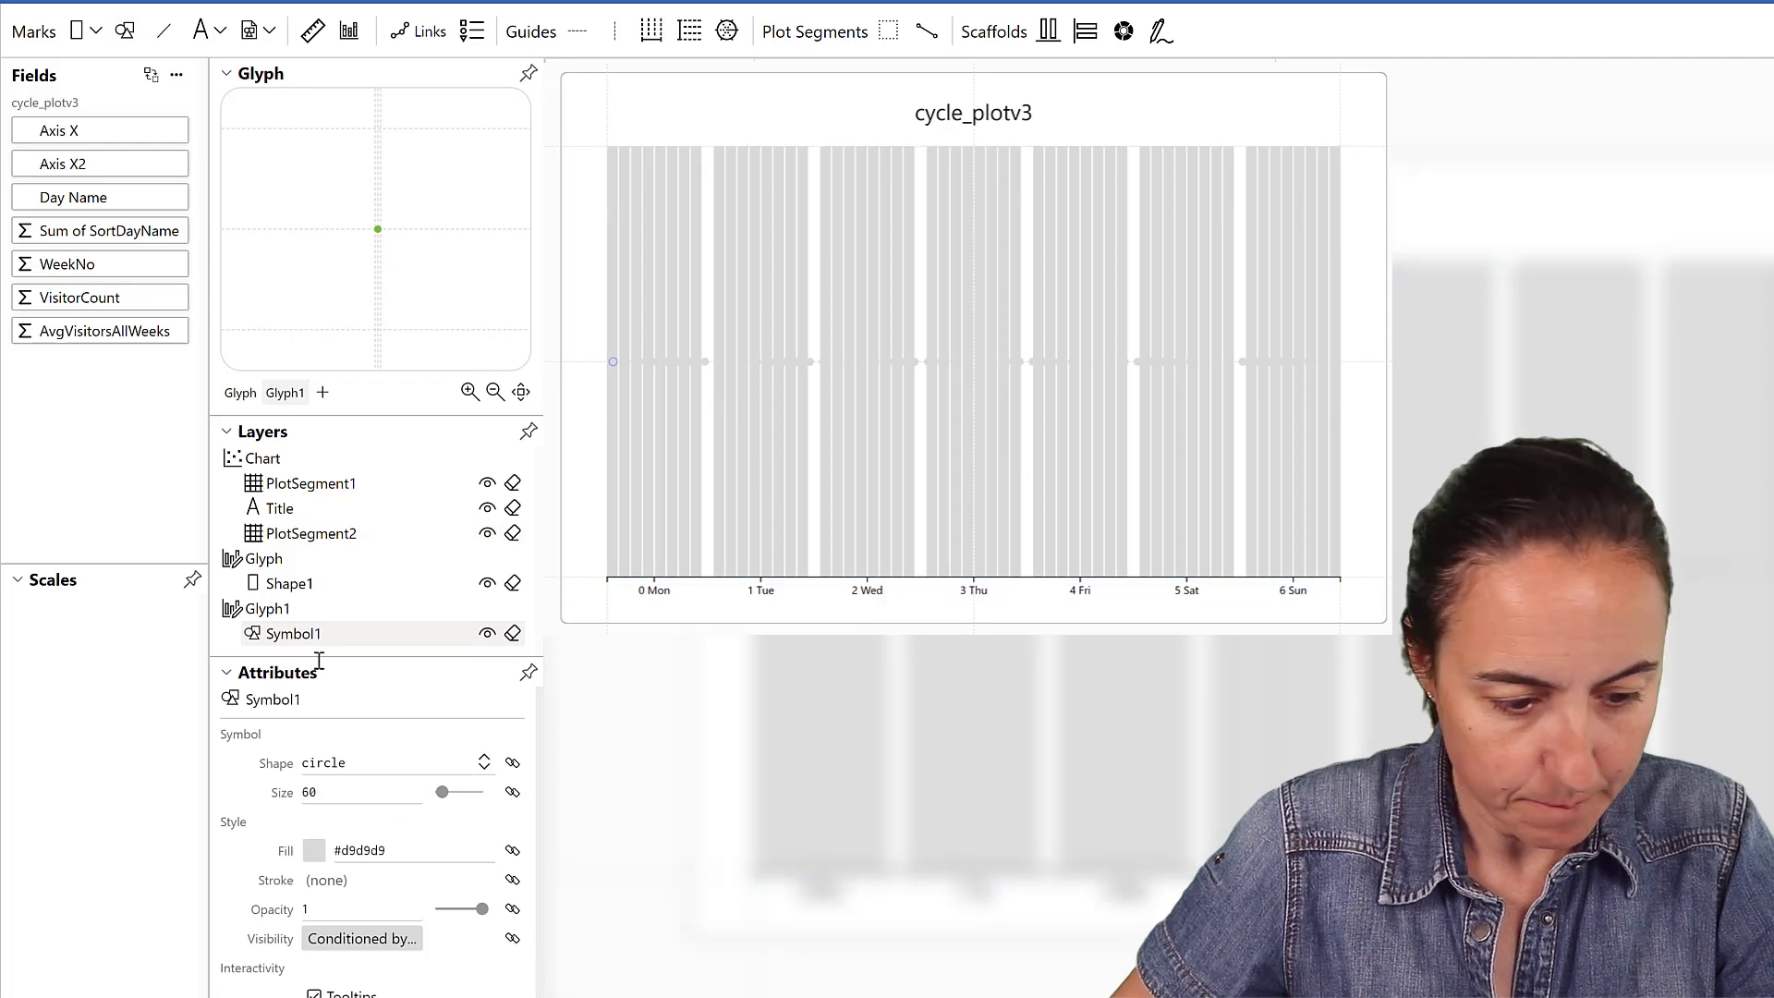
pyautogui.click(486, 483)
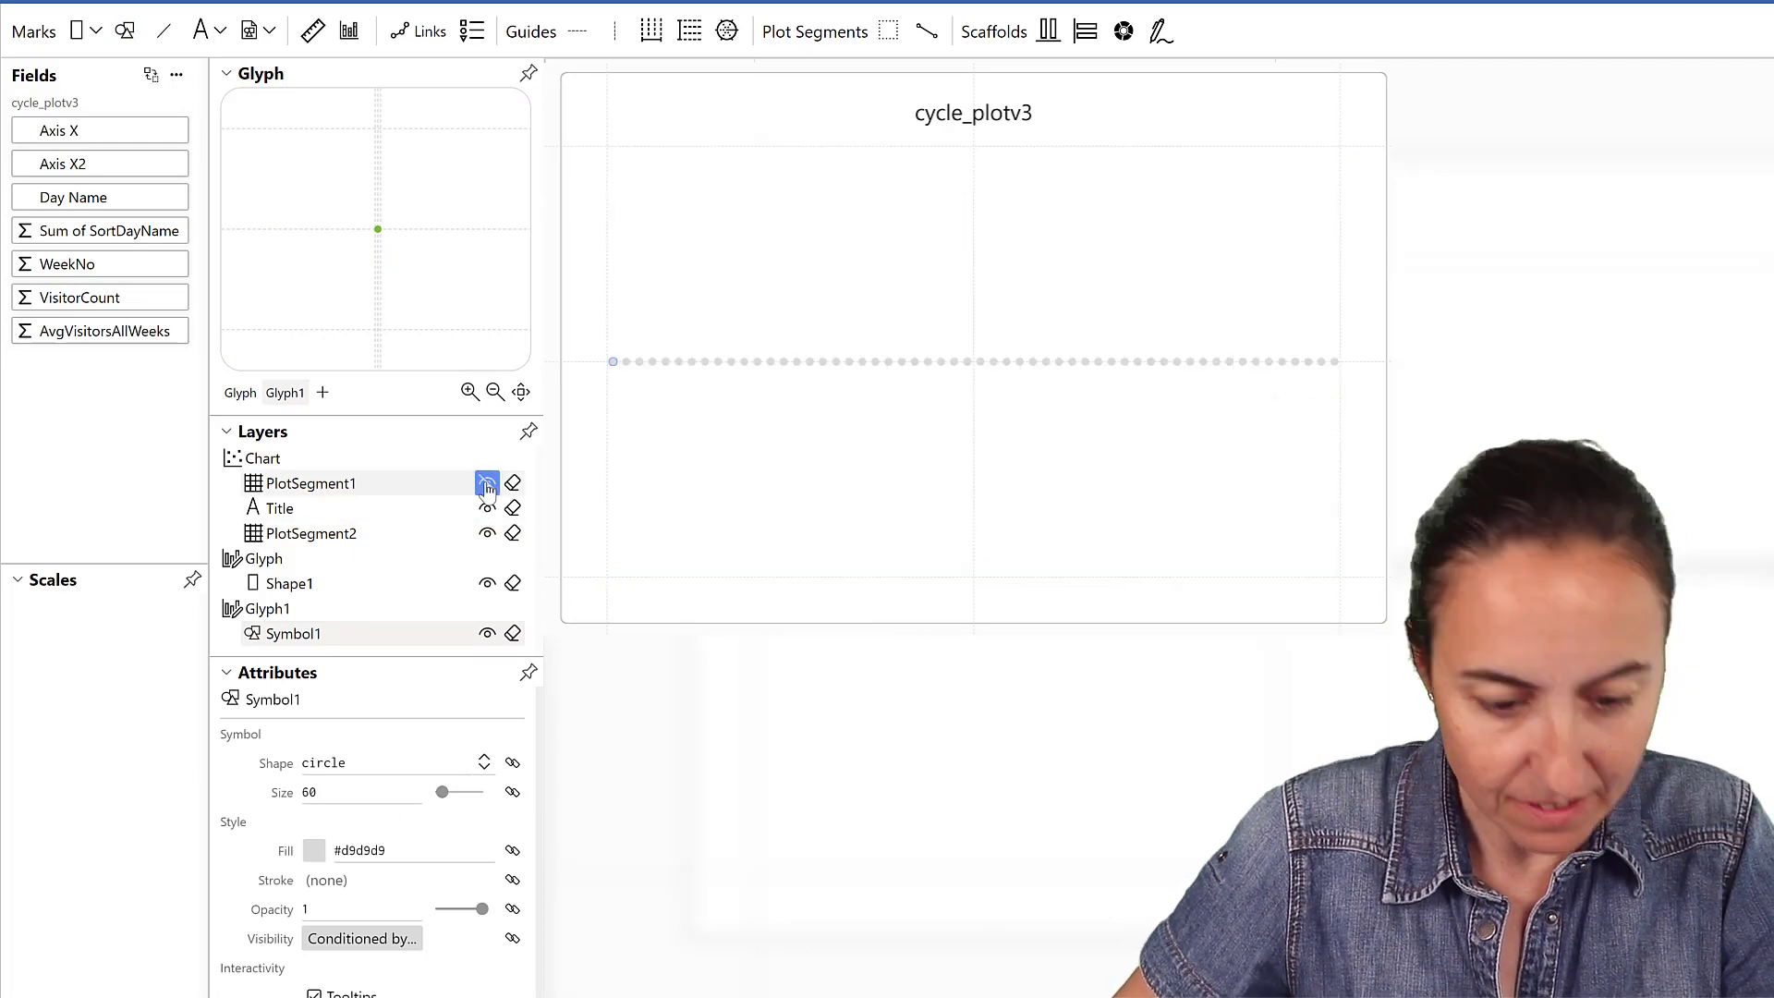
pyautogui.click(486, 482)
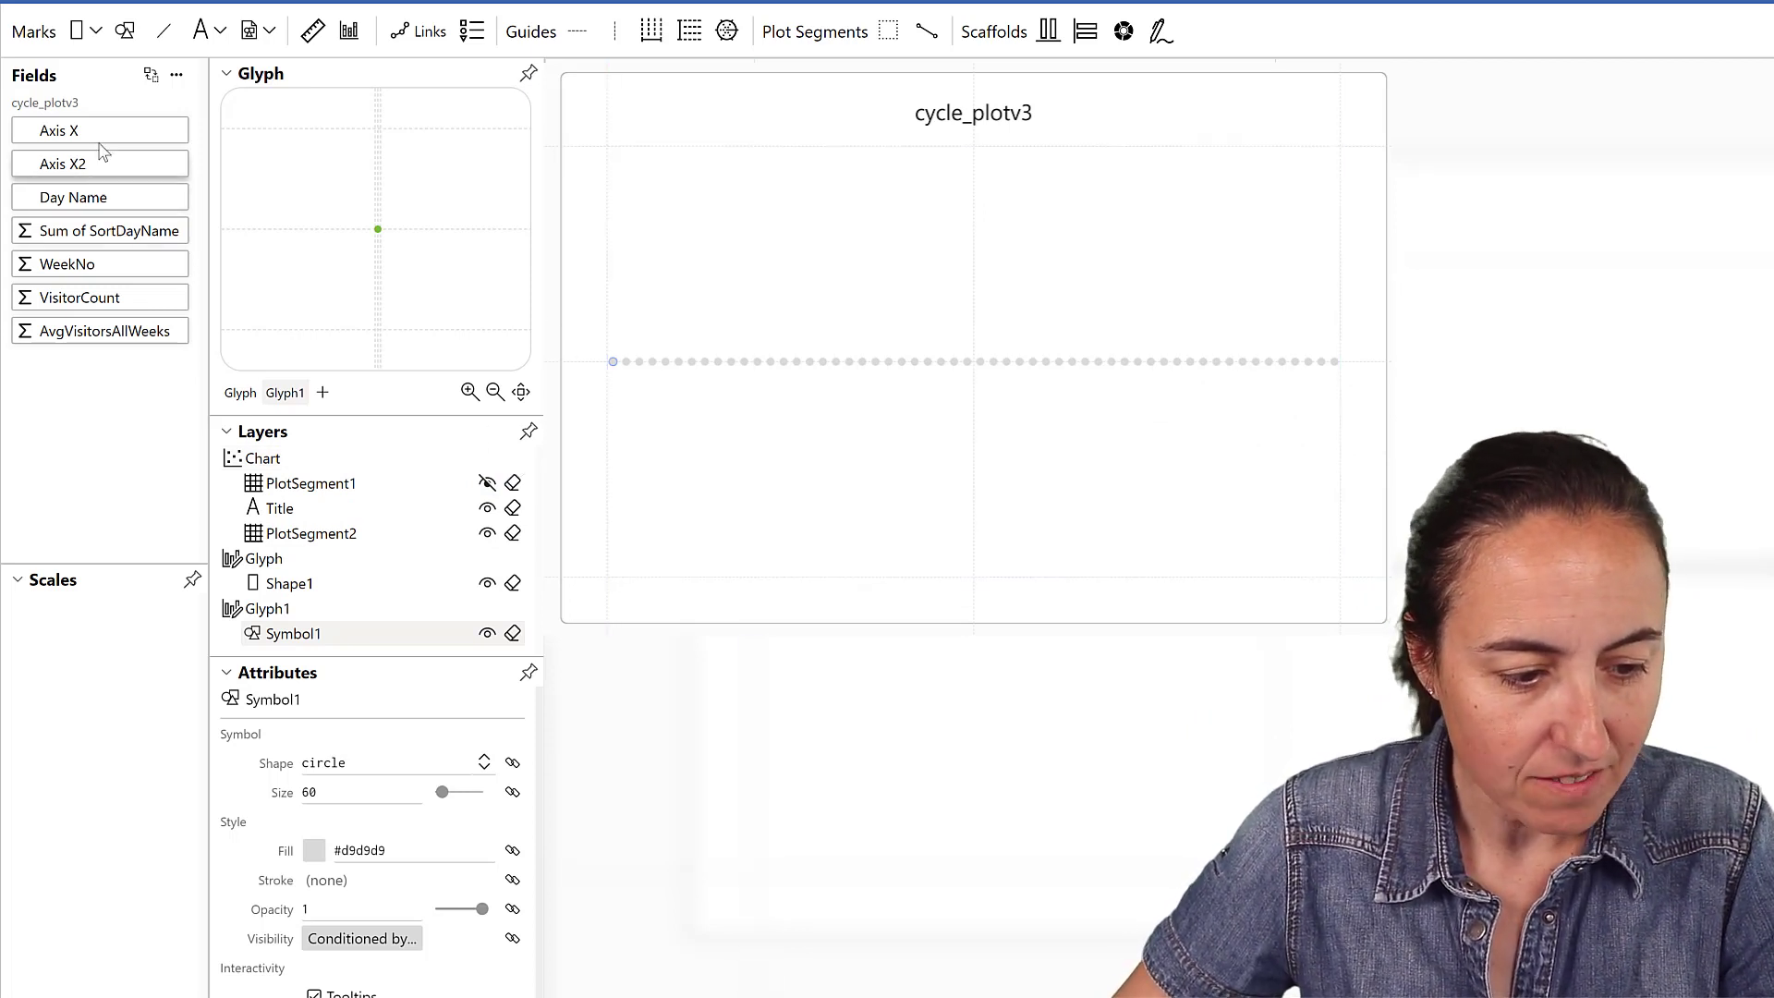
pyautogui.click(61, 130)
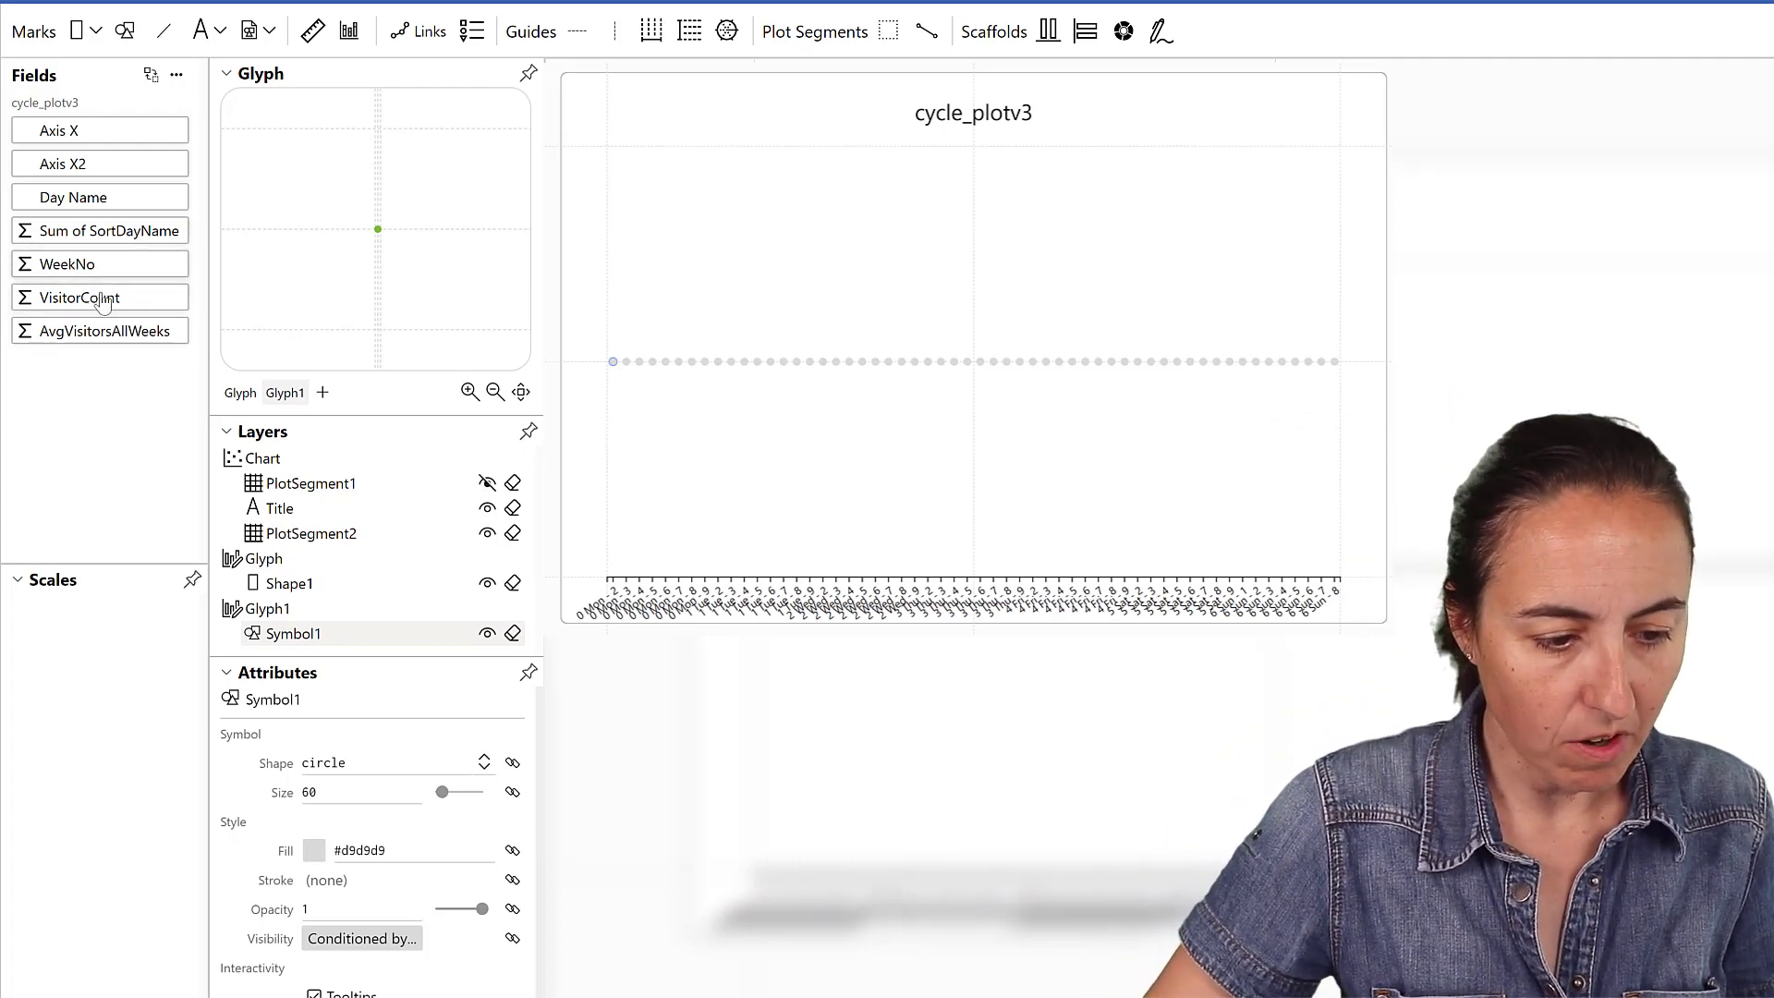
pyautogui.click(76, 295)
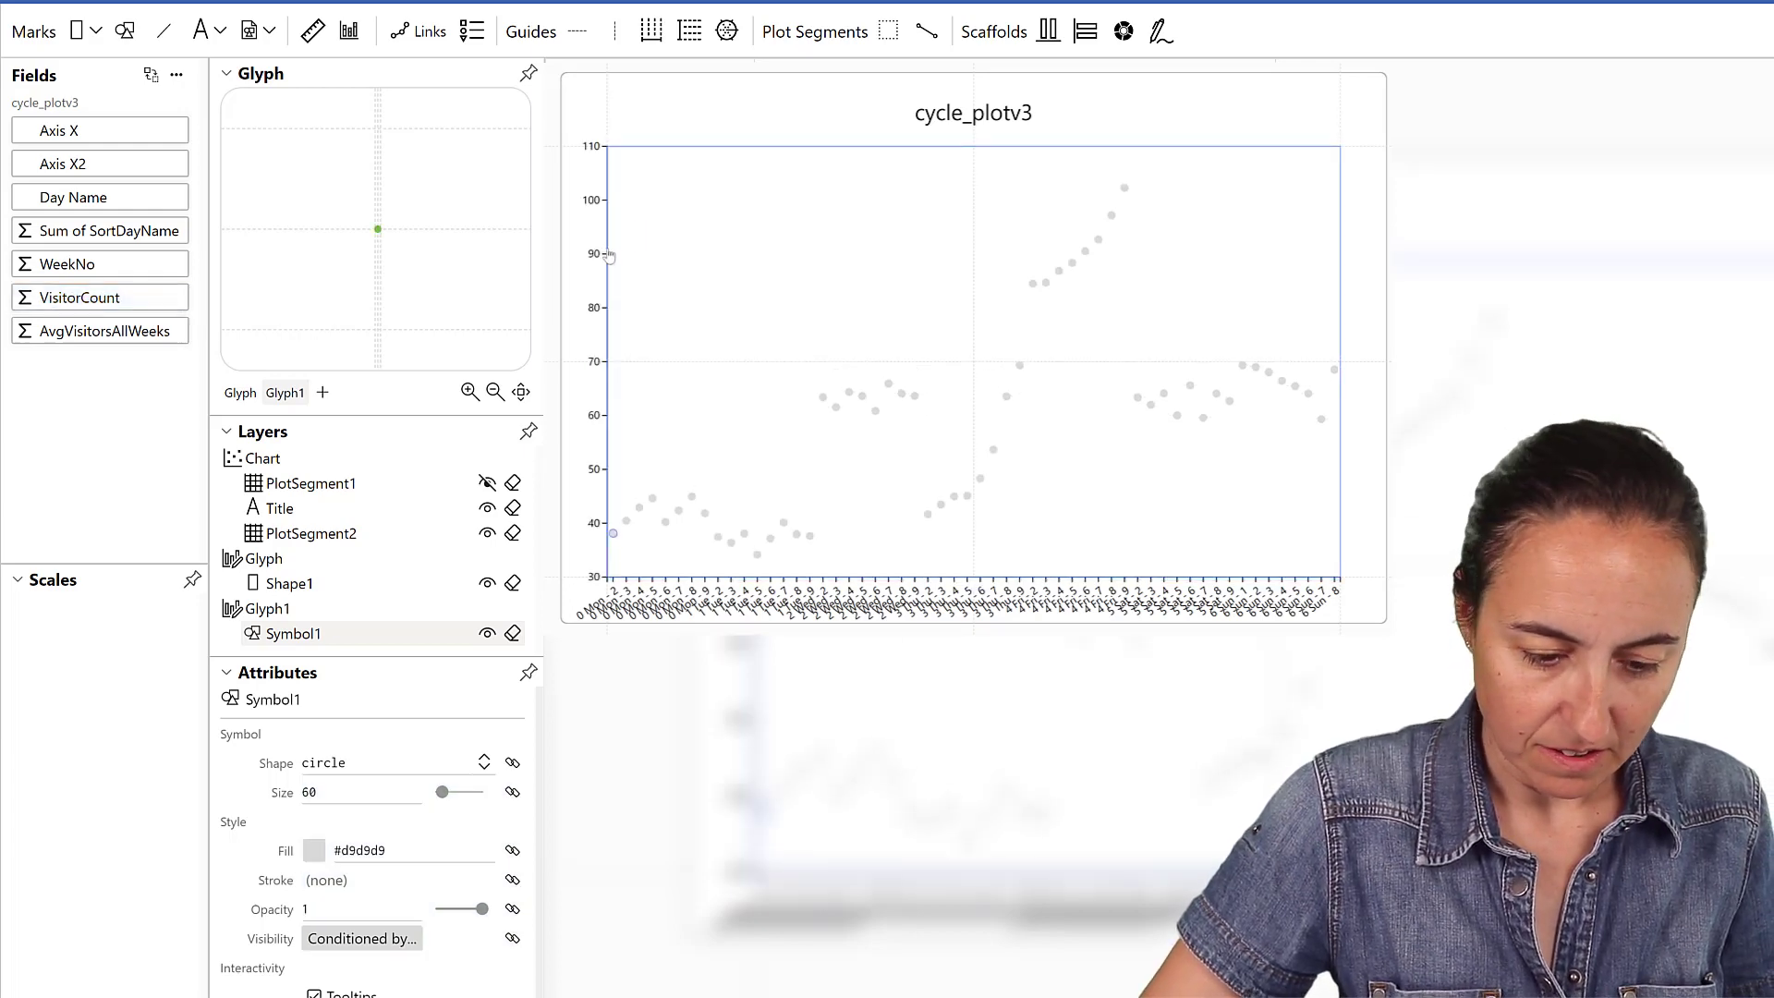
pyautogui.moveTo(837, 537)
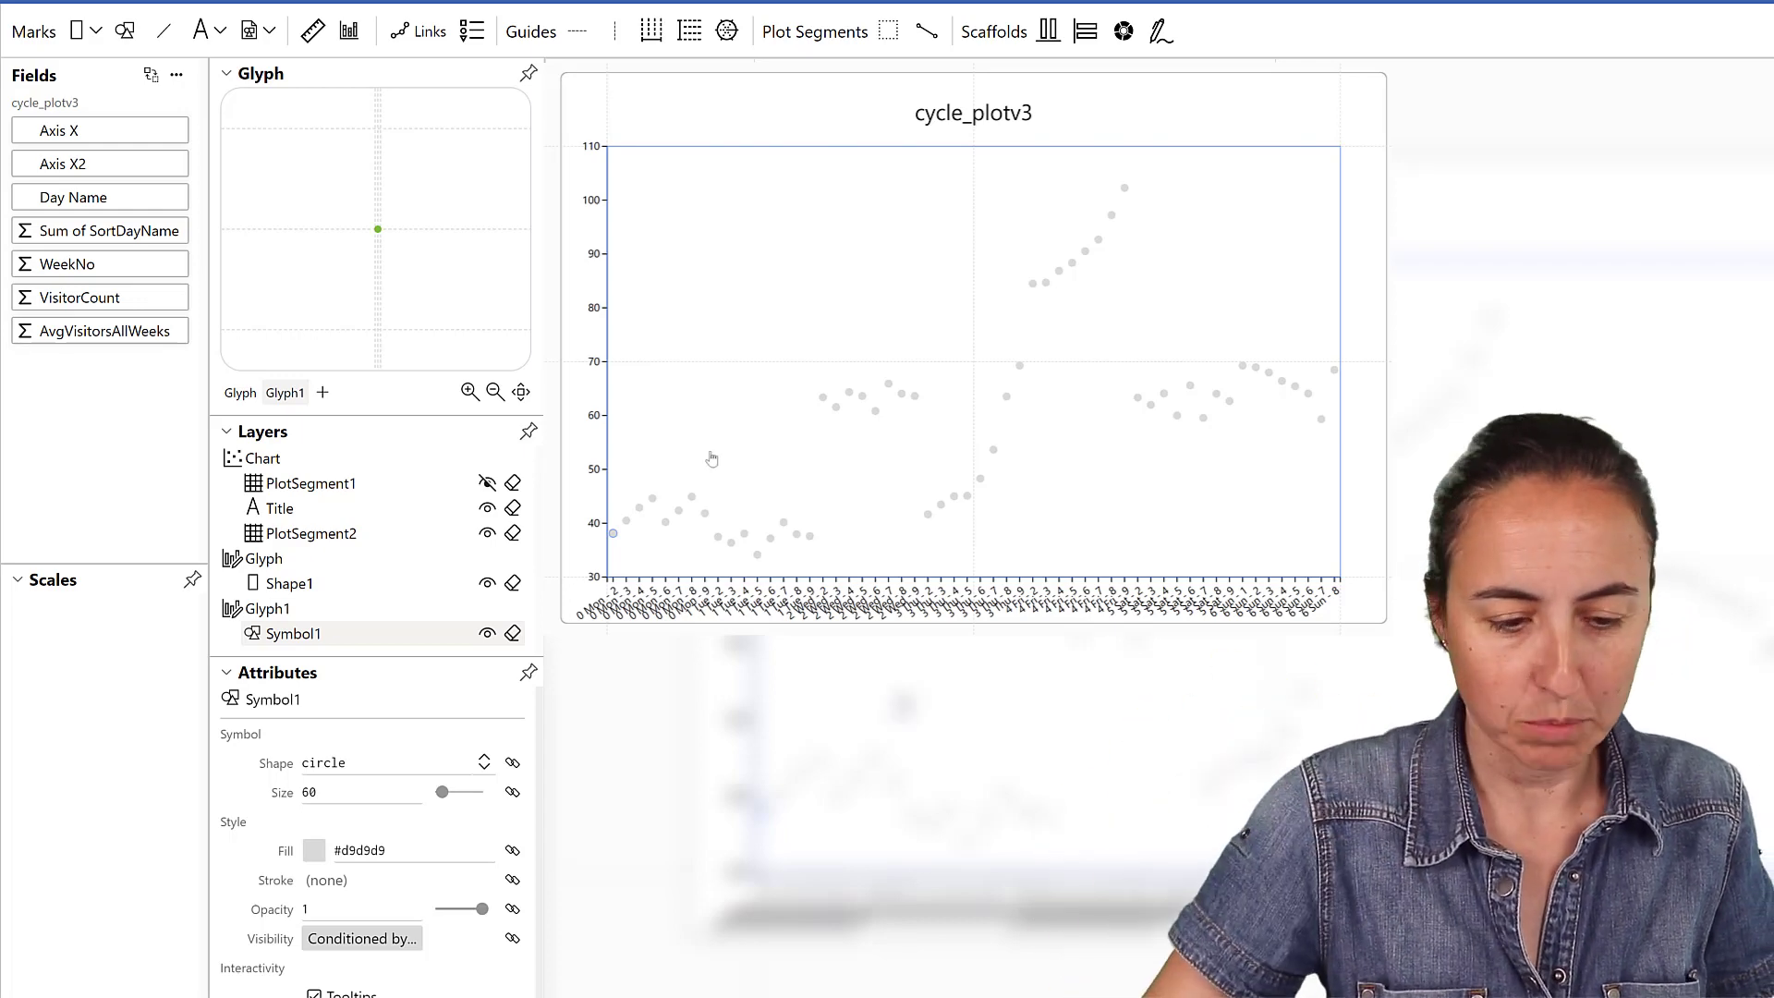
# - Link the points of PlotSegment2 with lines through each day group
pyautogui.click(416, 32)
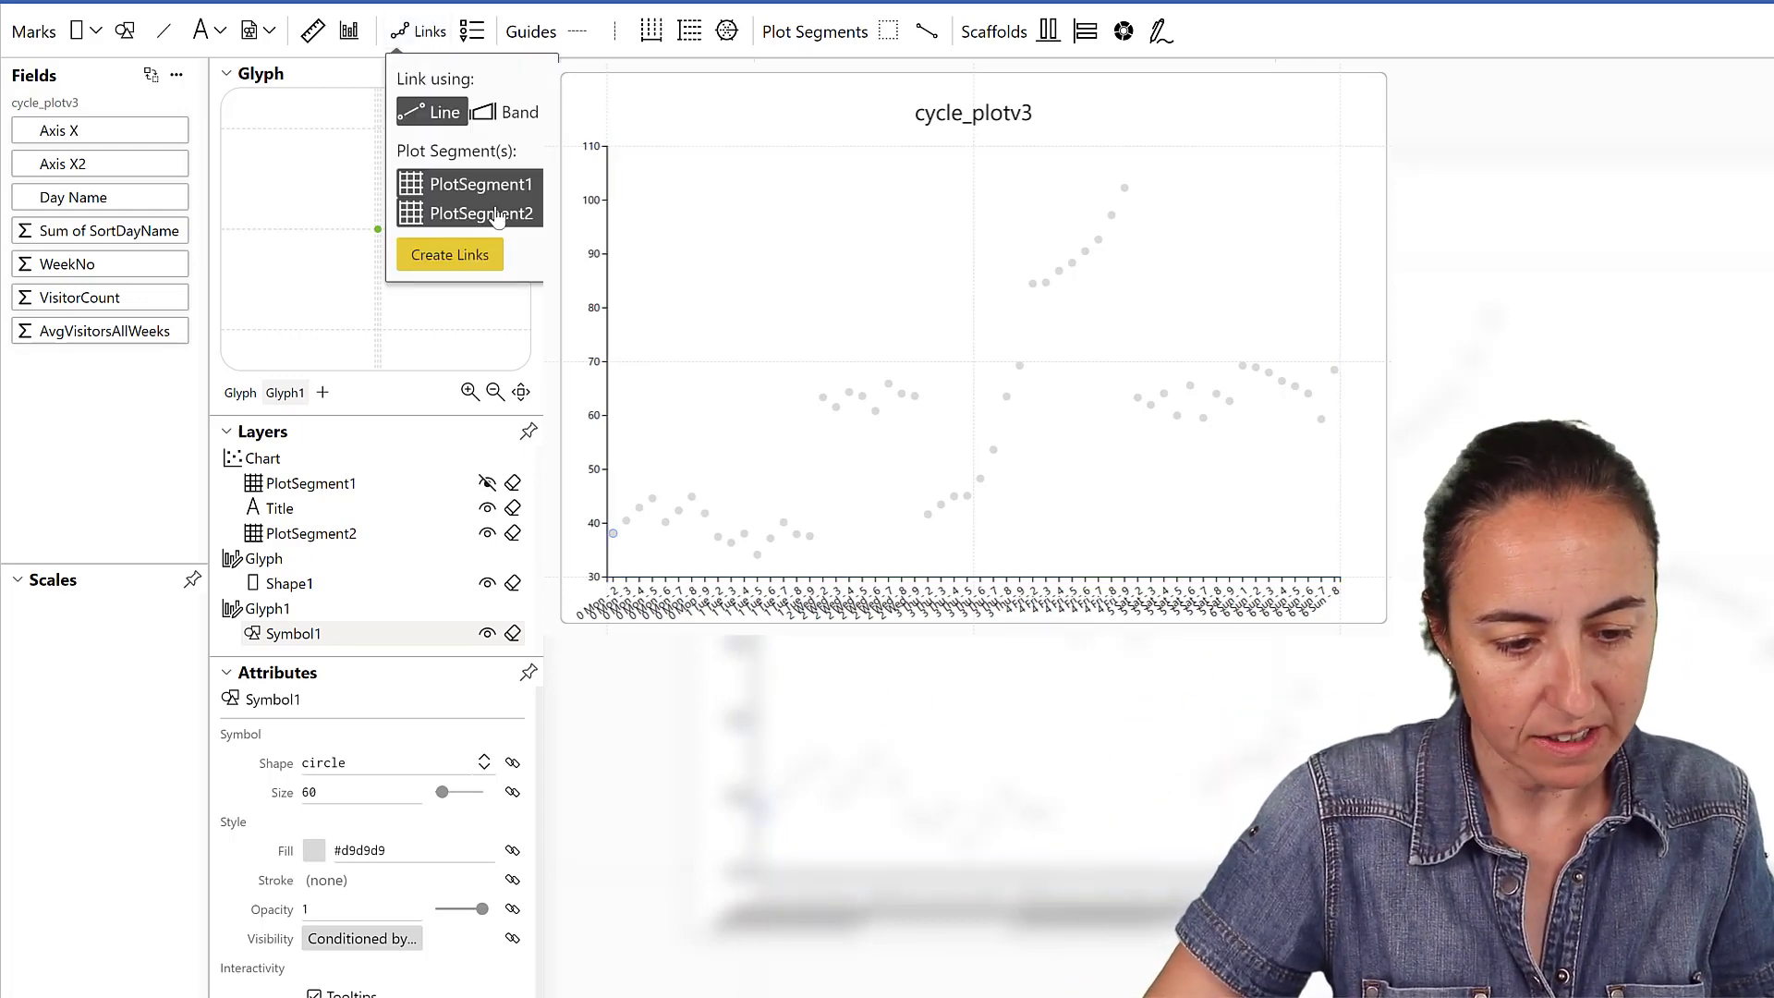
pyautogui.click(469, 212)
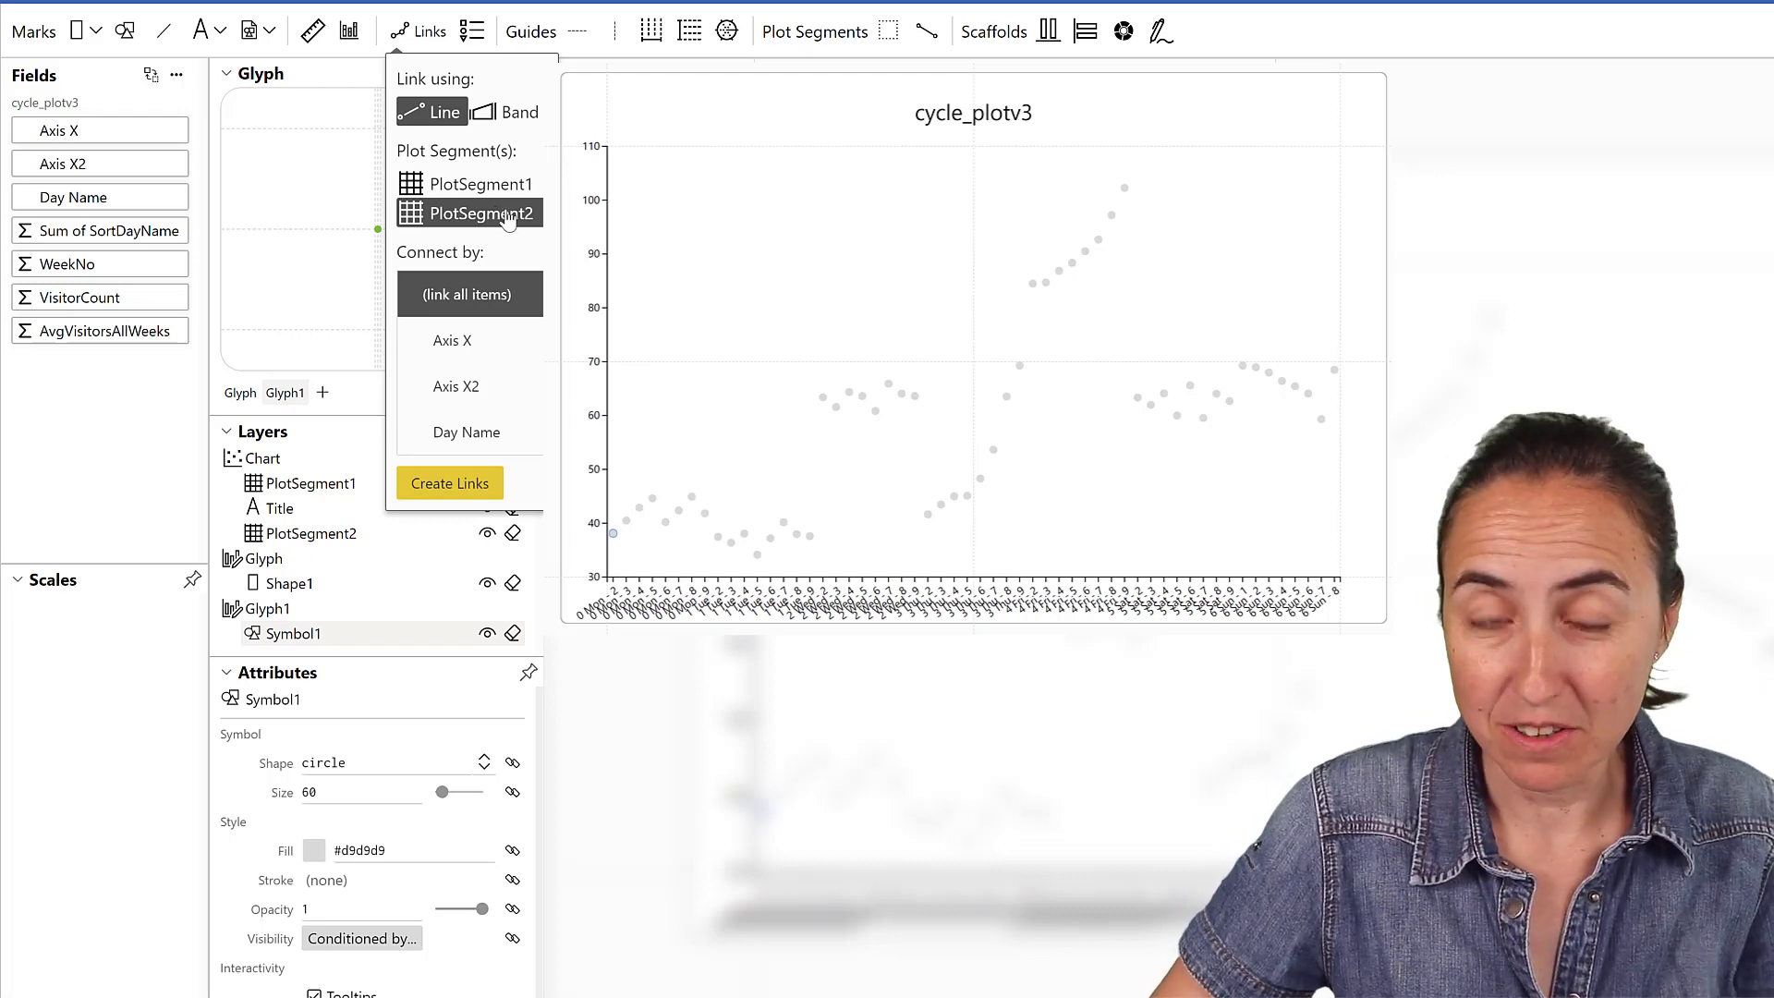
pyautogui.click(449, 482)
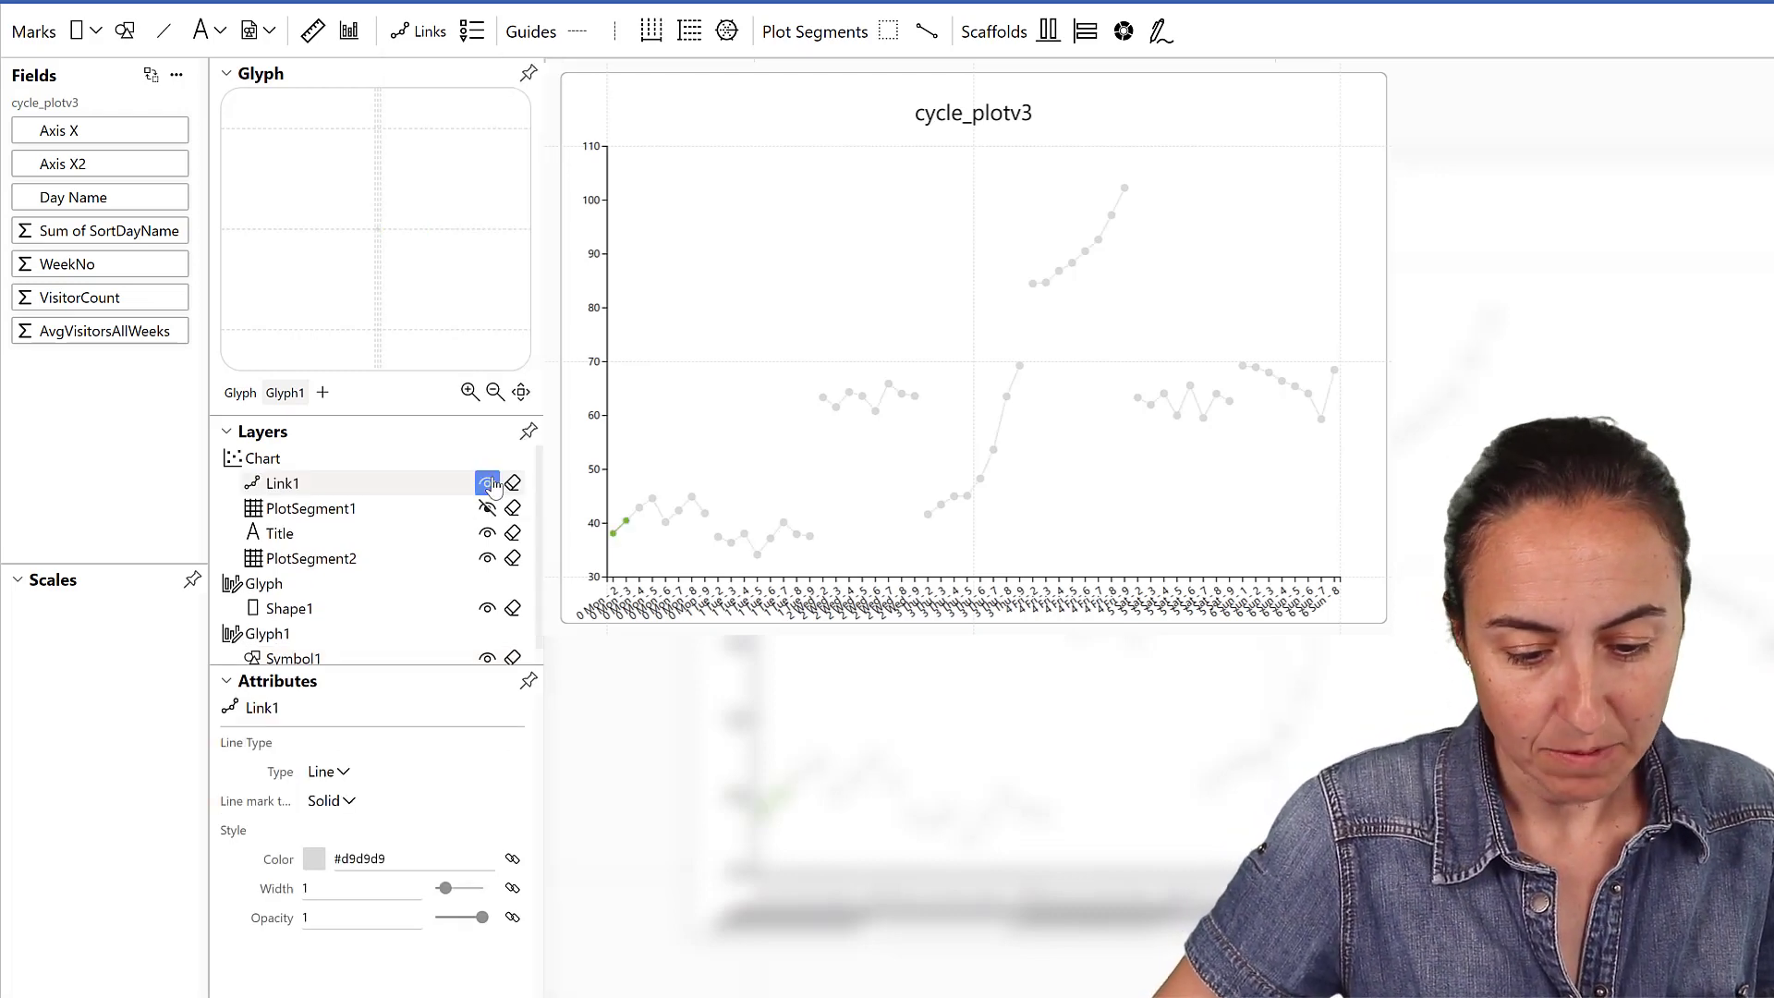
pyautogui.click(486, 483)
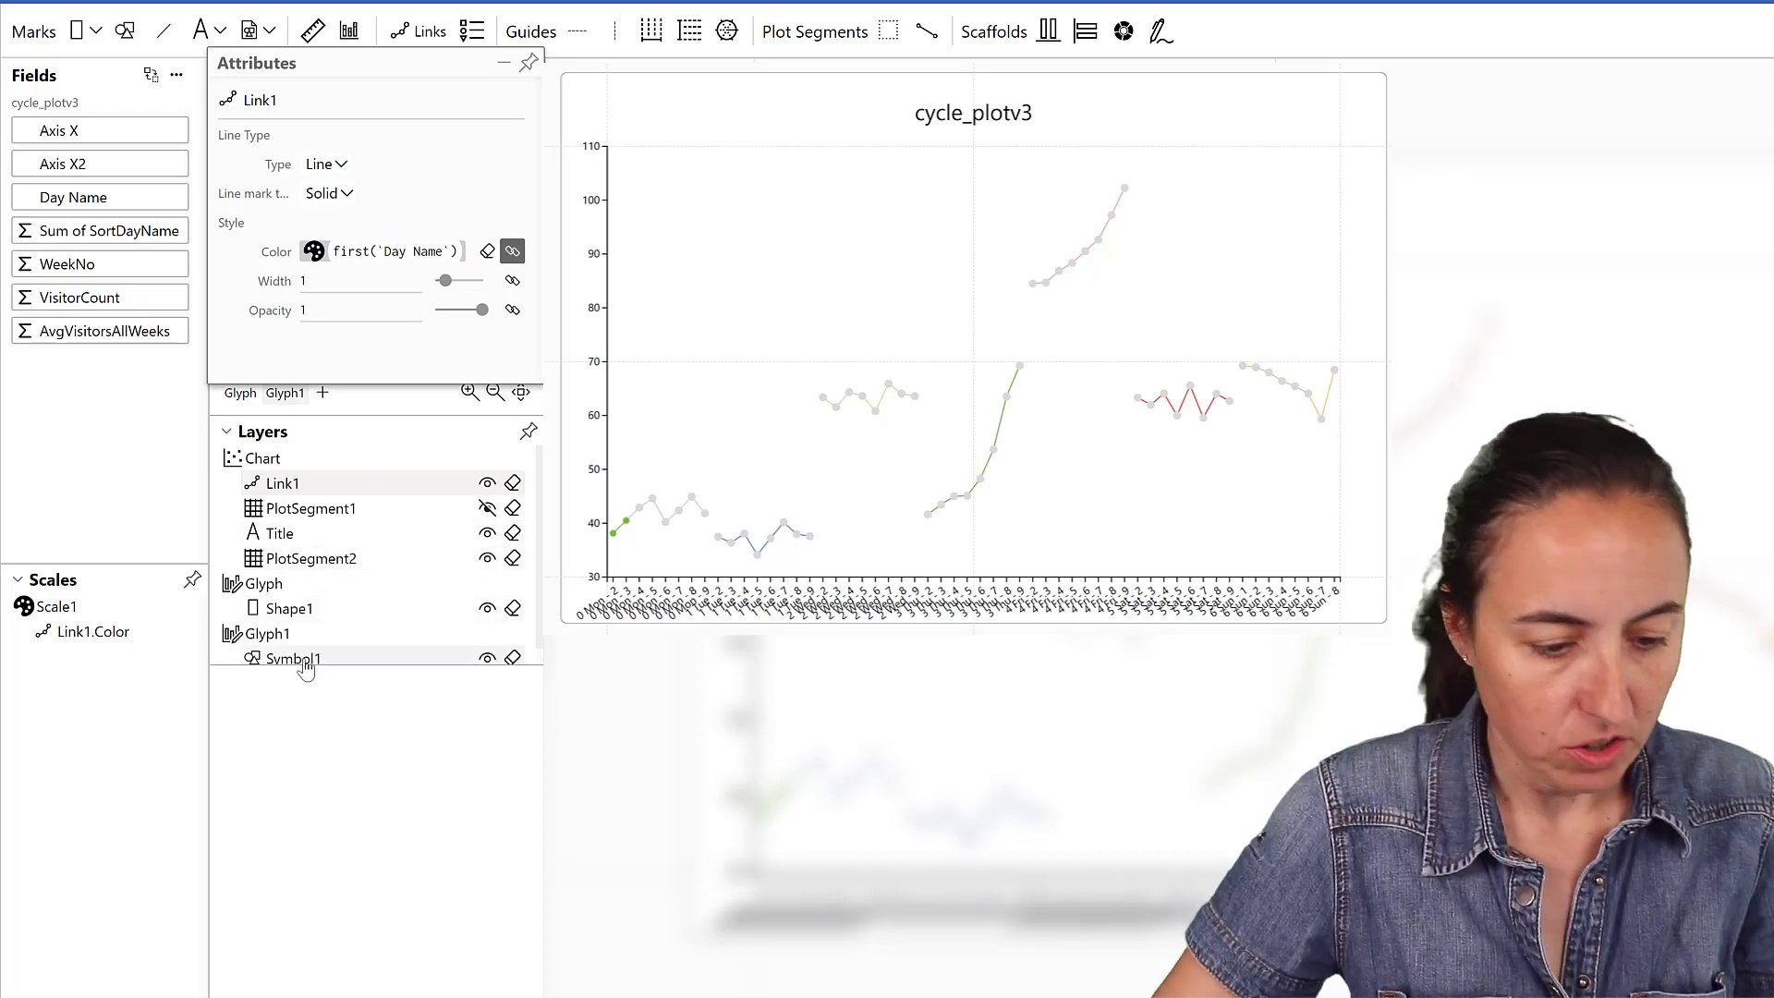
# - Color the Symbol1 points by the Day Name field via the Fill attribute
pyautogui.click(292, 658)
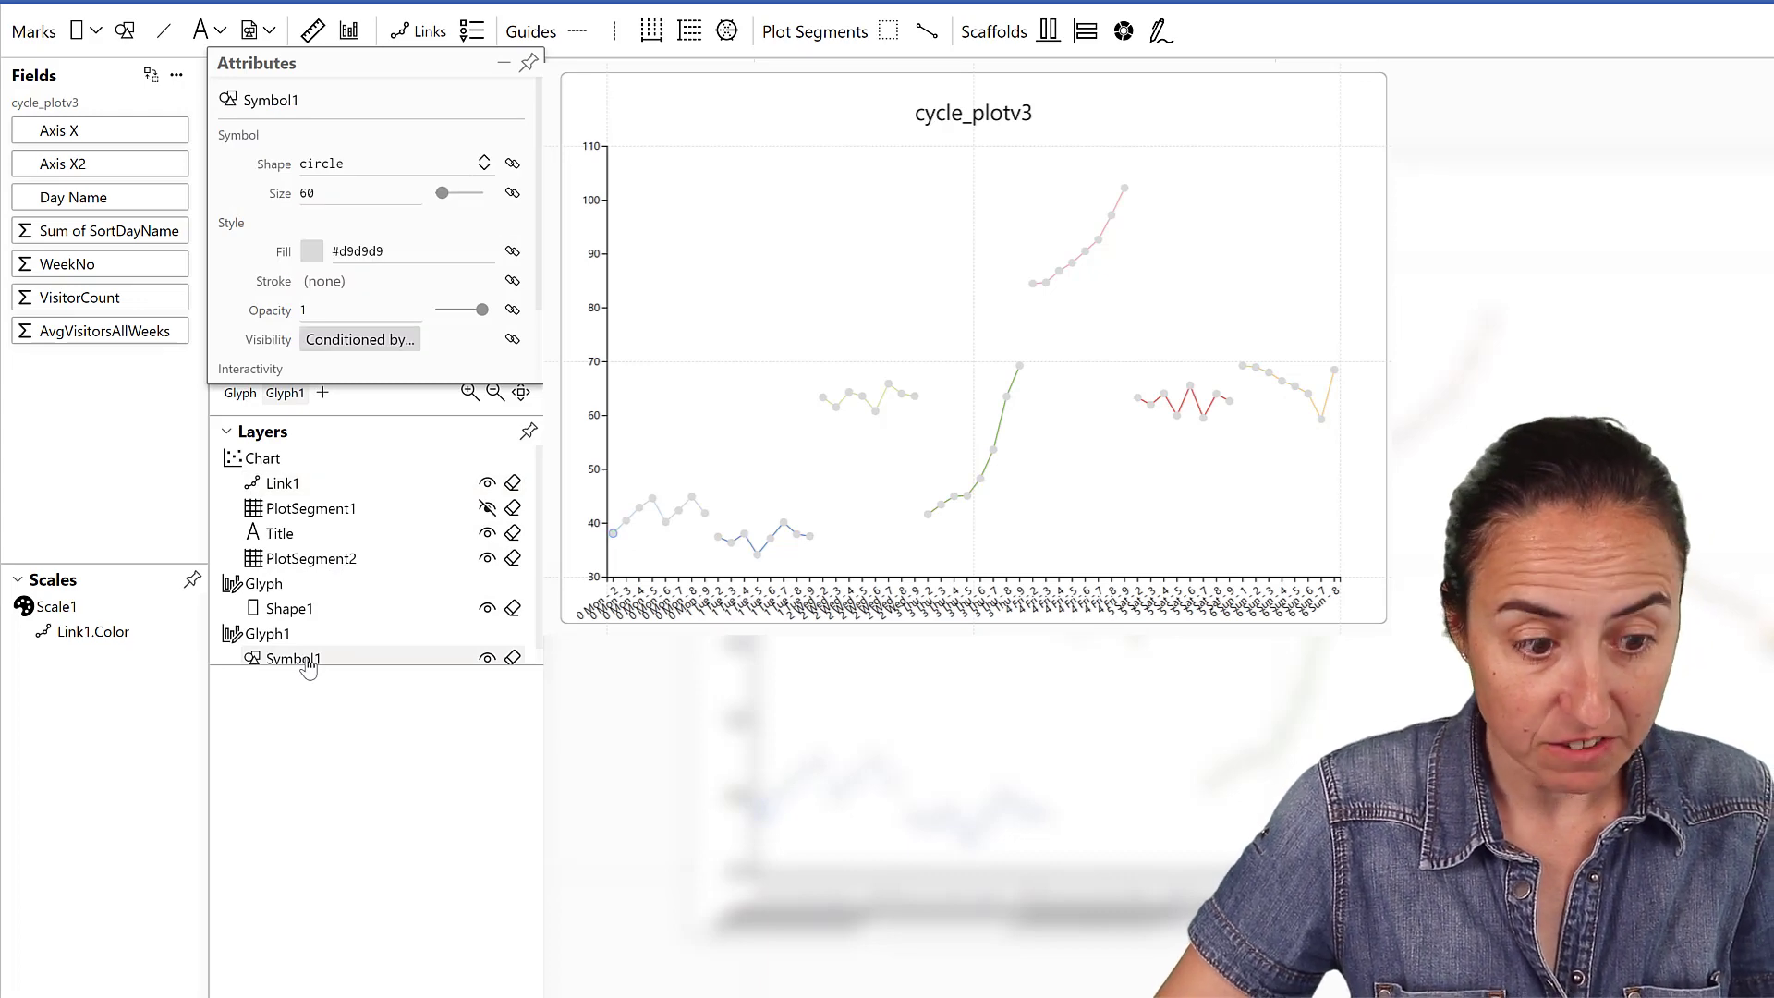
pyautogui.moveTo(100, 196); pyautogui.dragTo(396, 252)
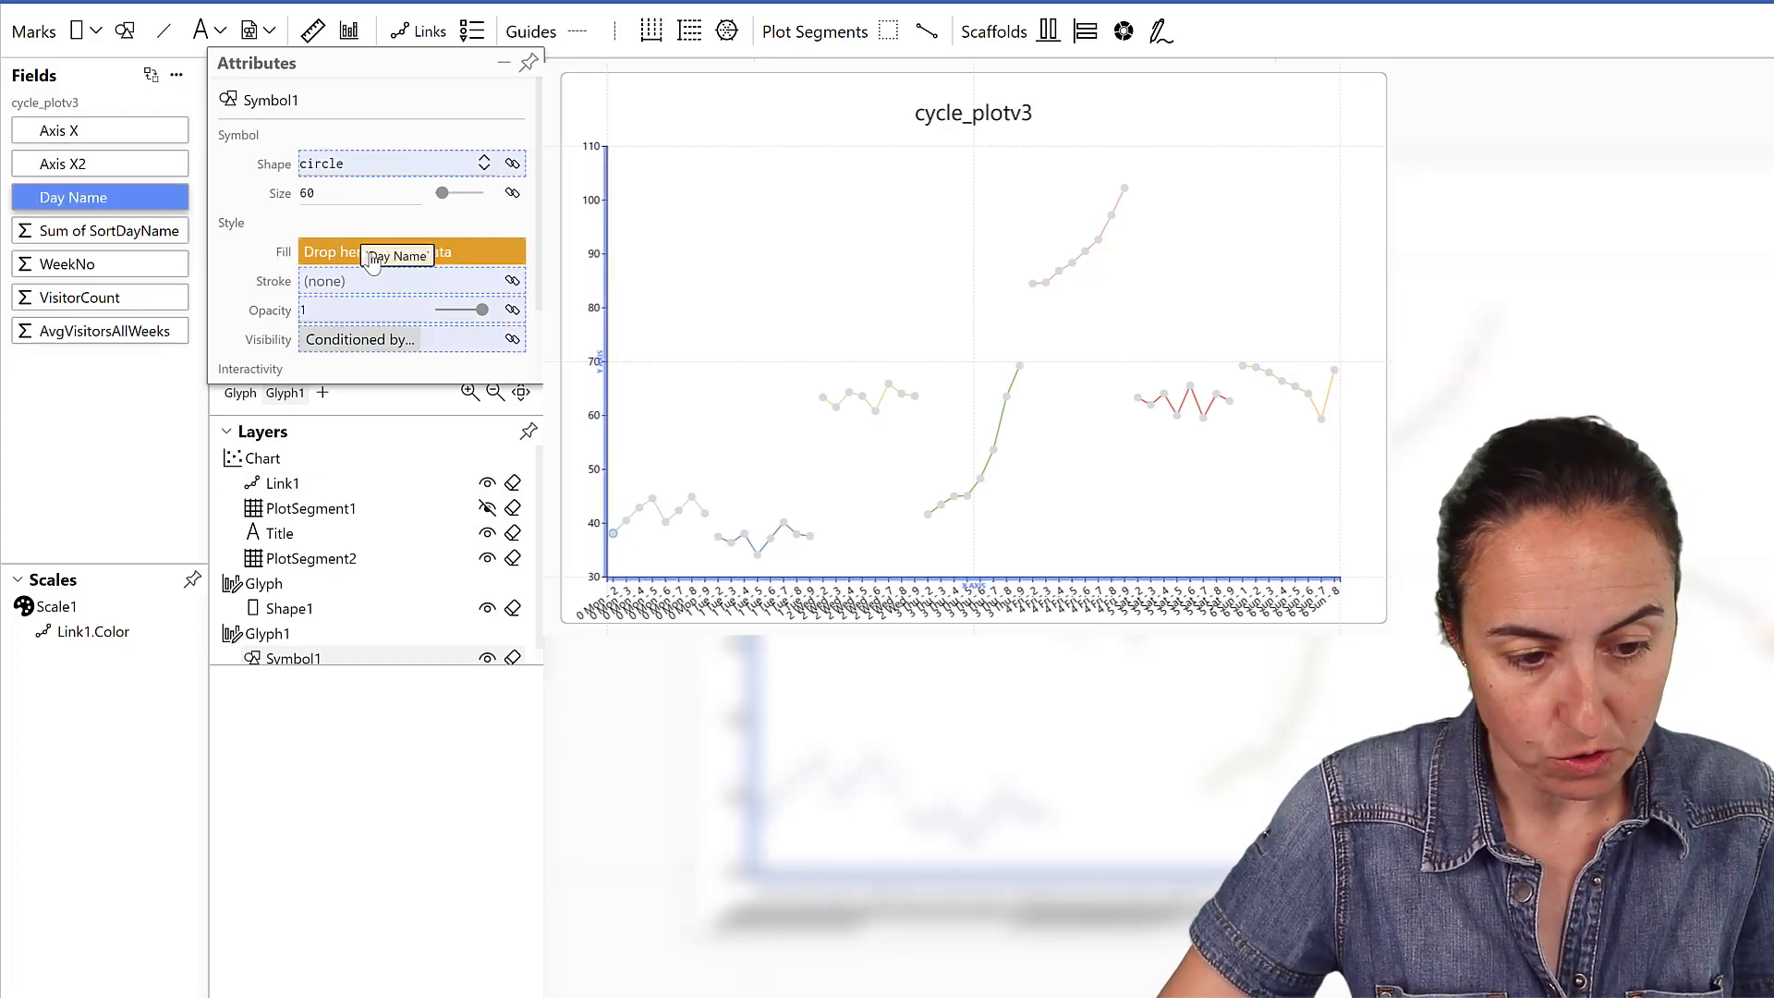
pyautogui.moveTo(98, 196); pyautogui.dragTo(379, 251)
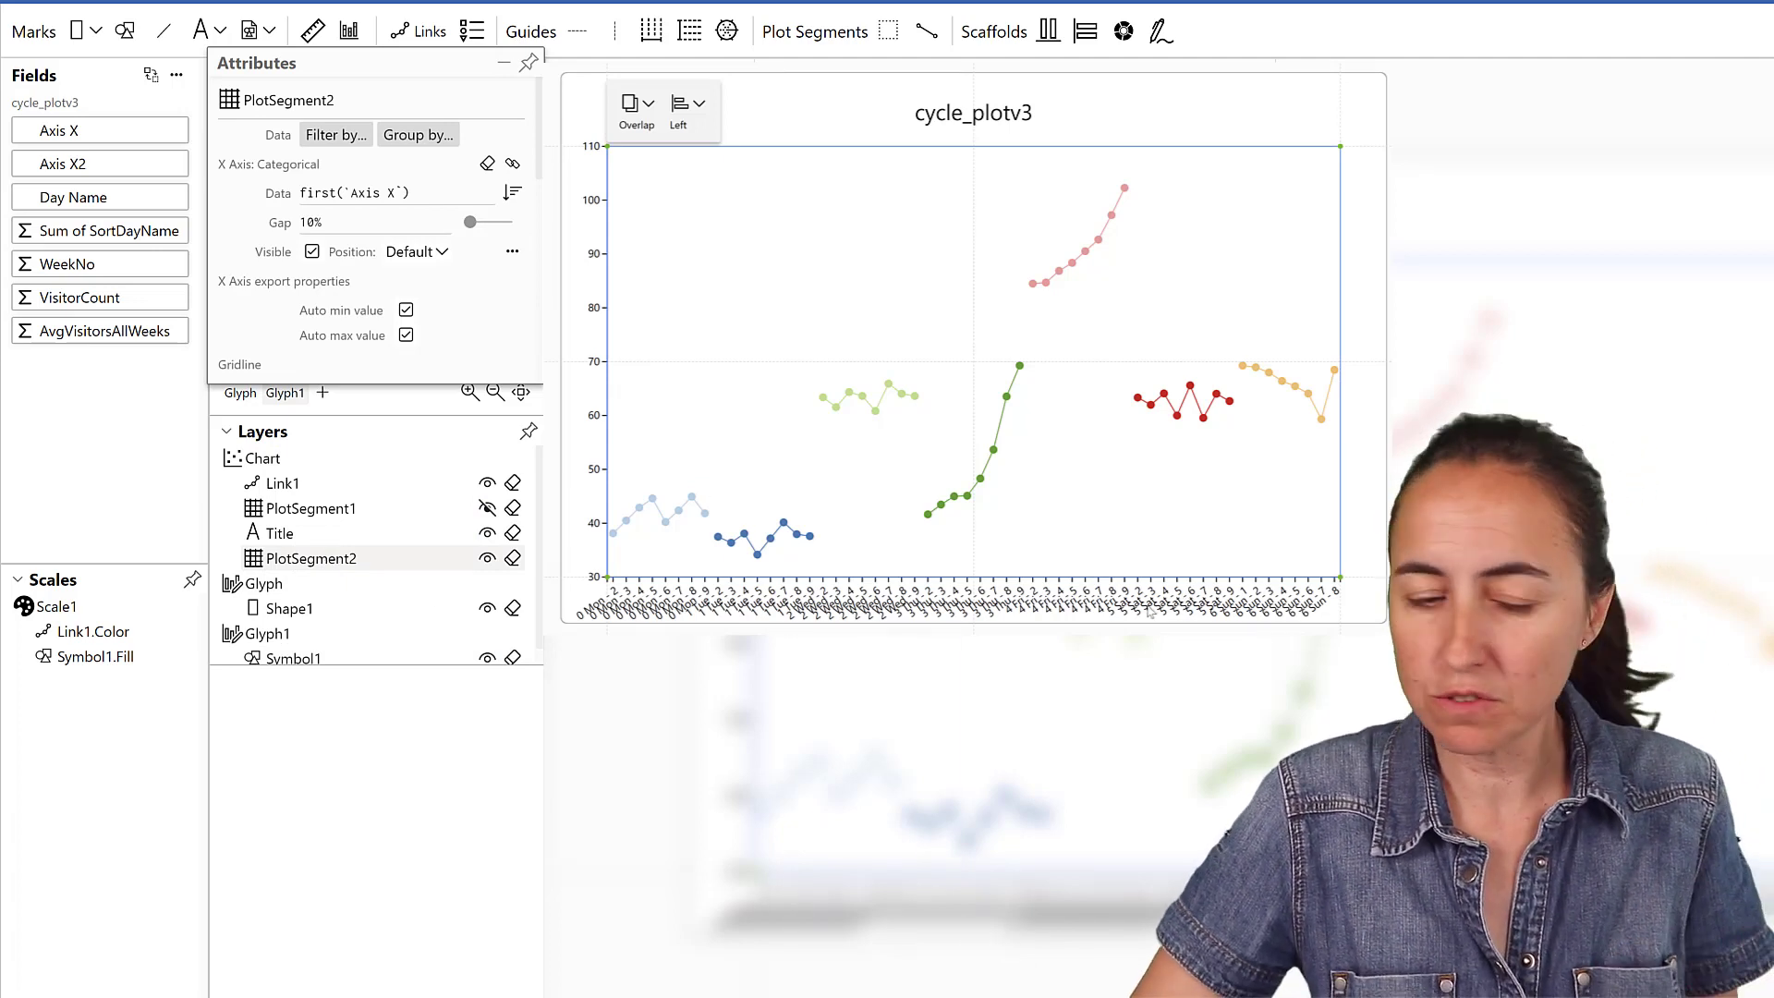
# - Turn off PlotSegment2's x-axis labels and make PlotSegment1's day columns visible again
pyautogui.click(310, 251)
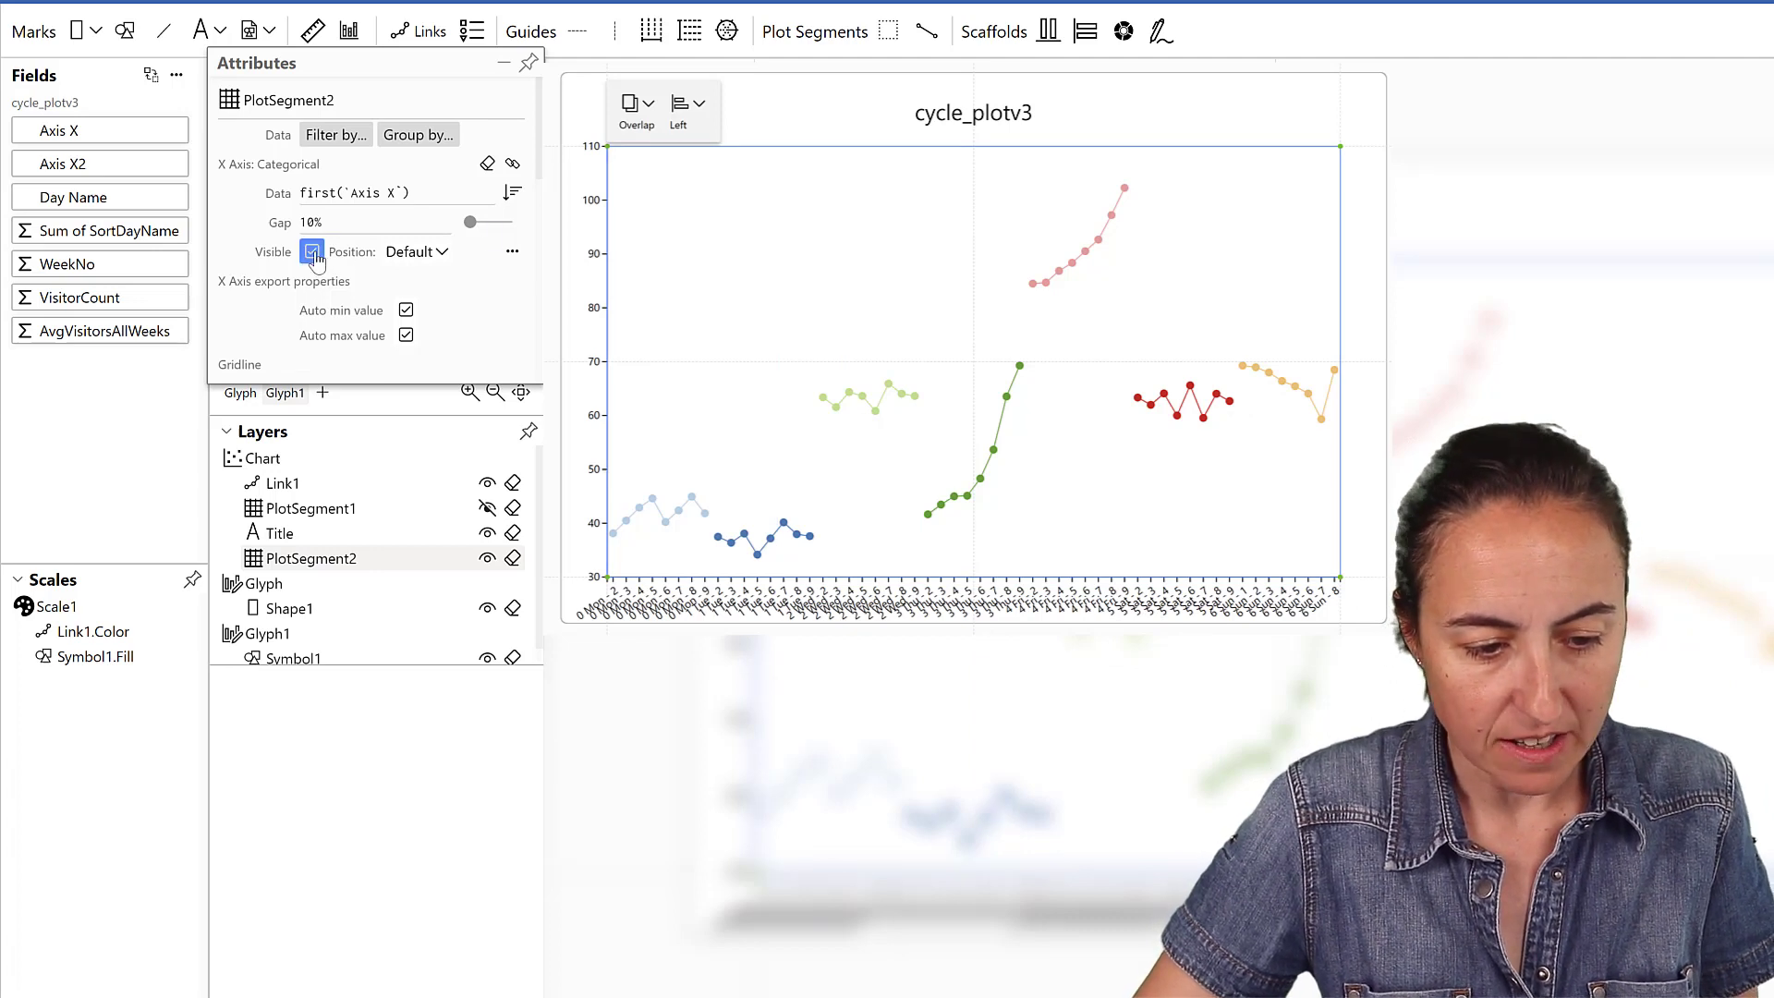
pyautogui.click(310, 251)
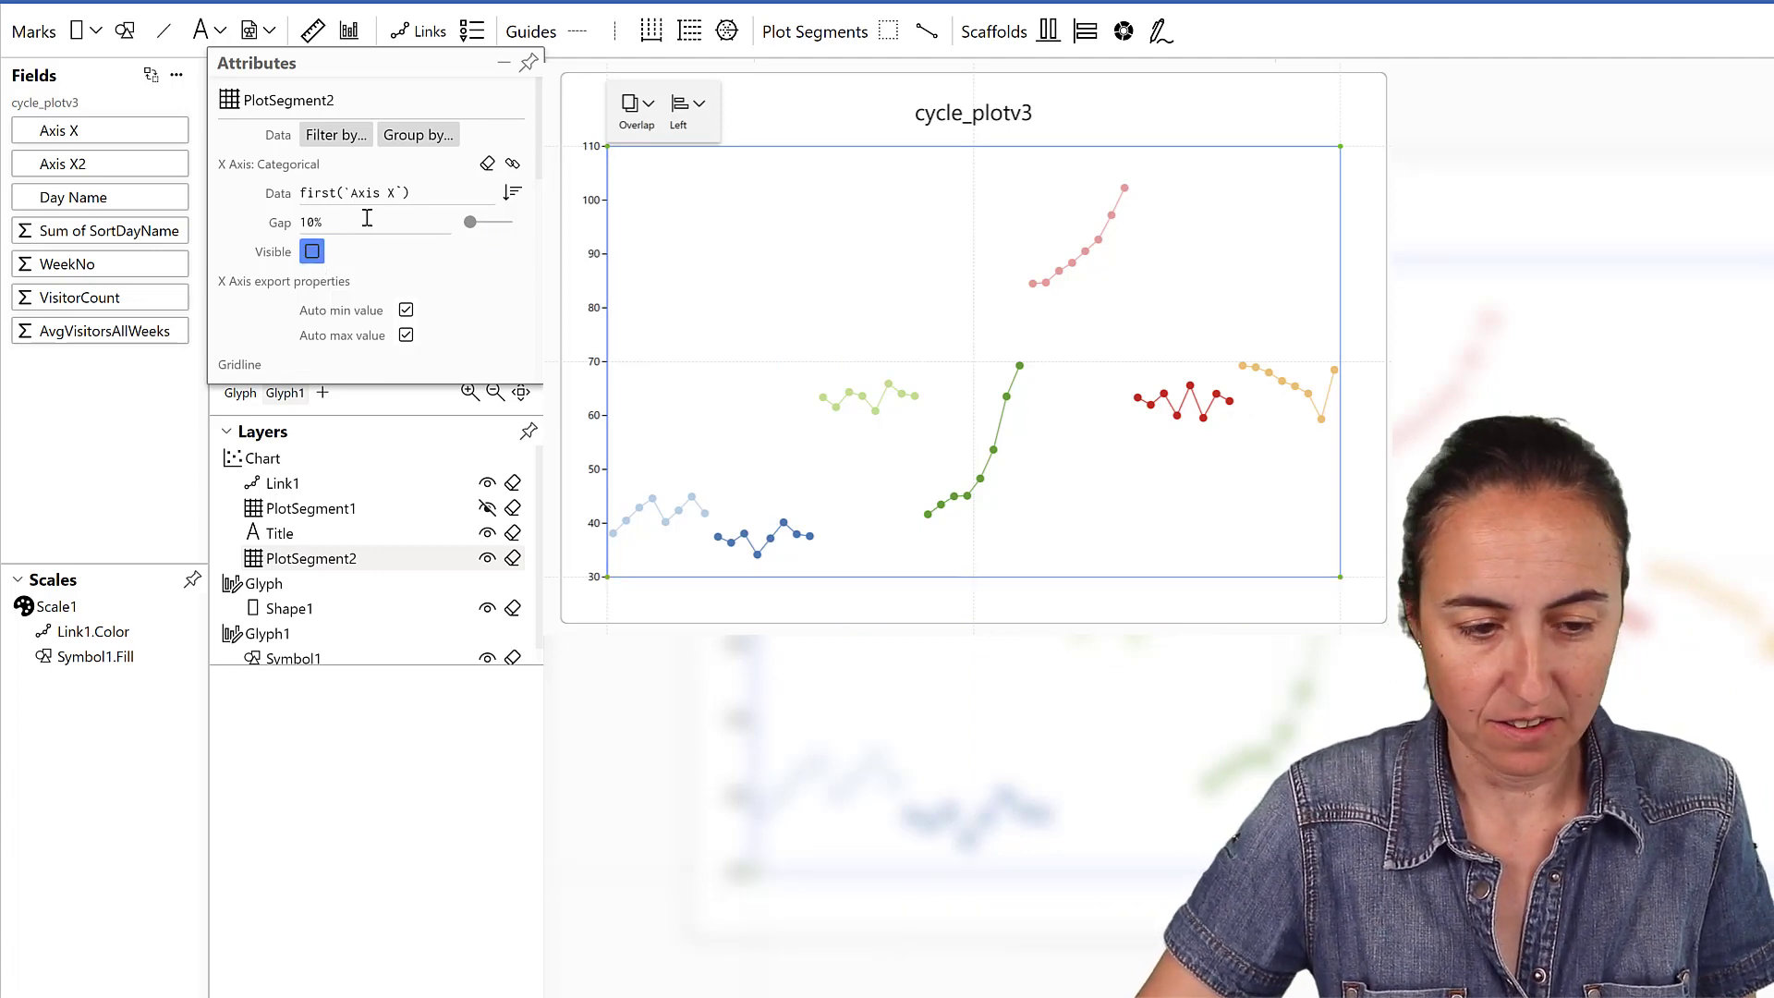
pyautogui.click(311, 251)
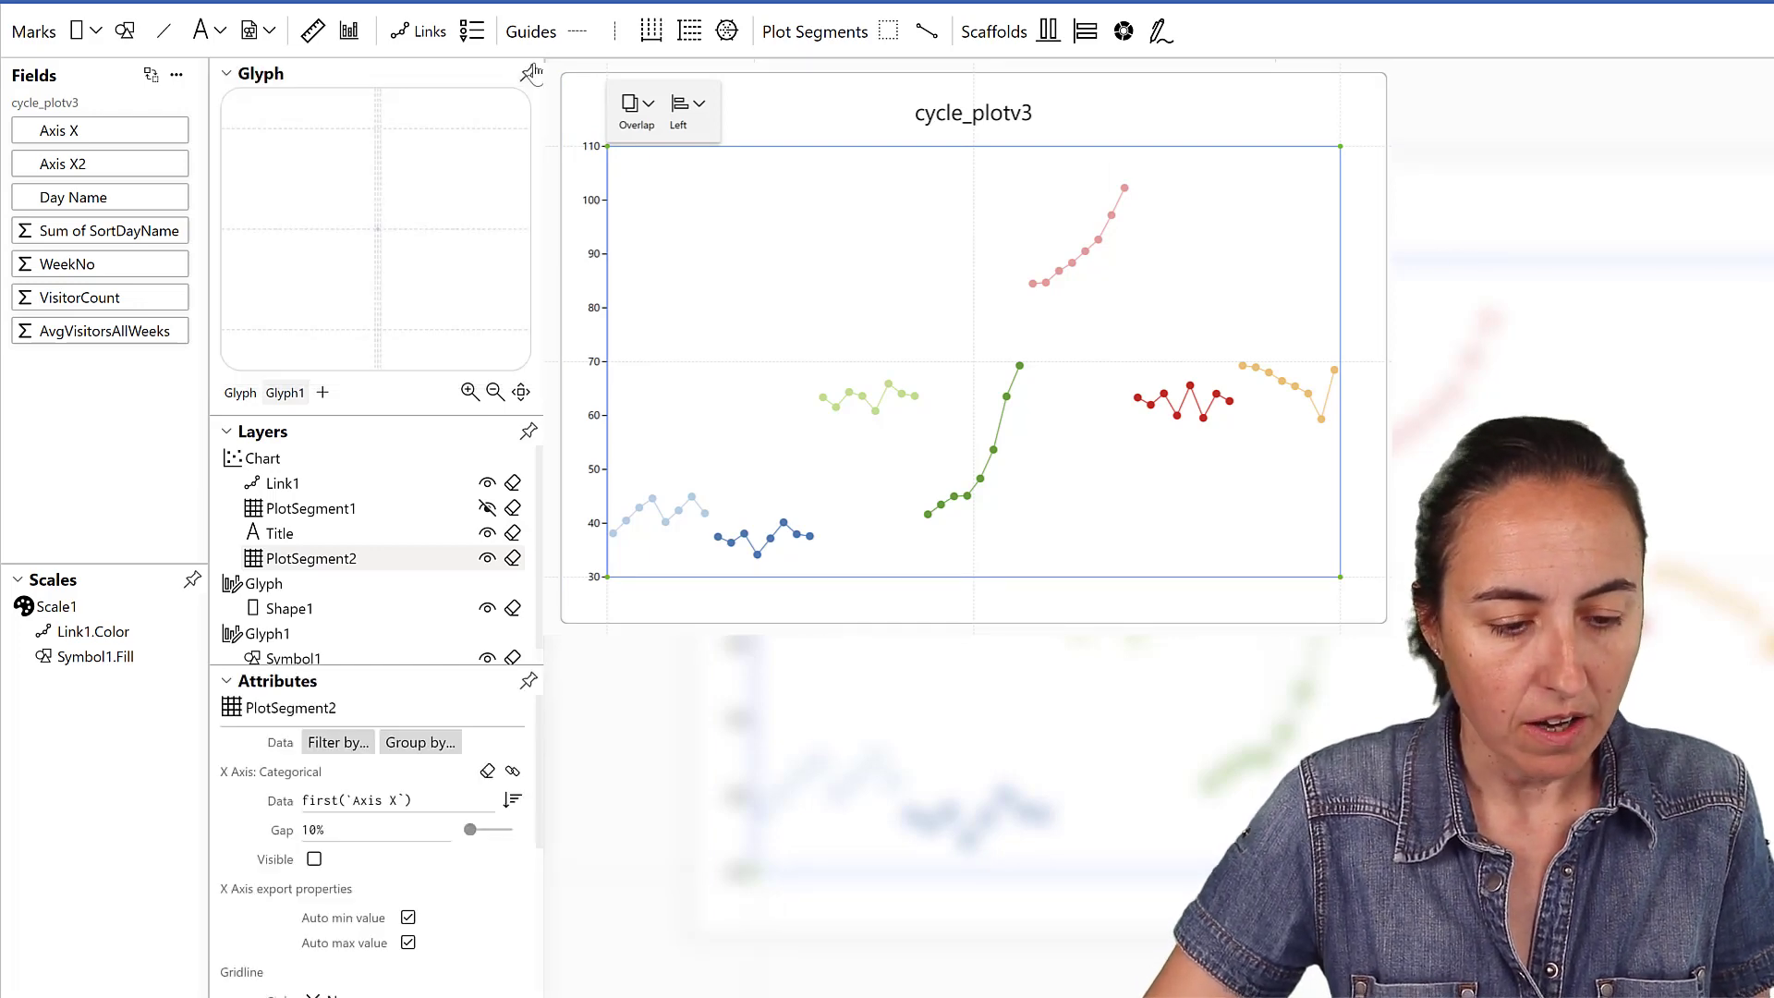
pyautogui.click(486, 506)
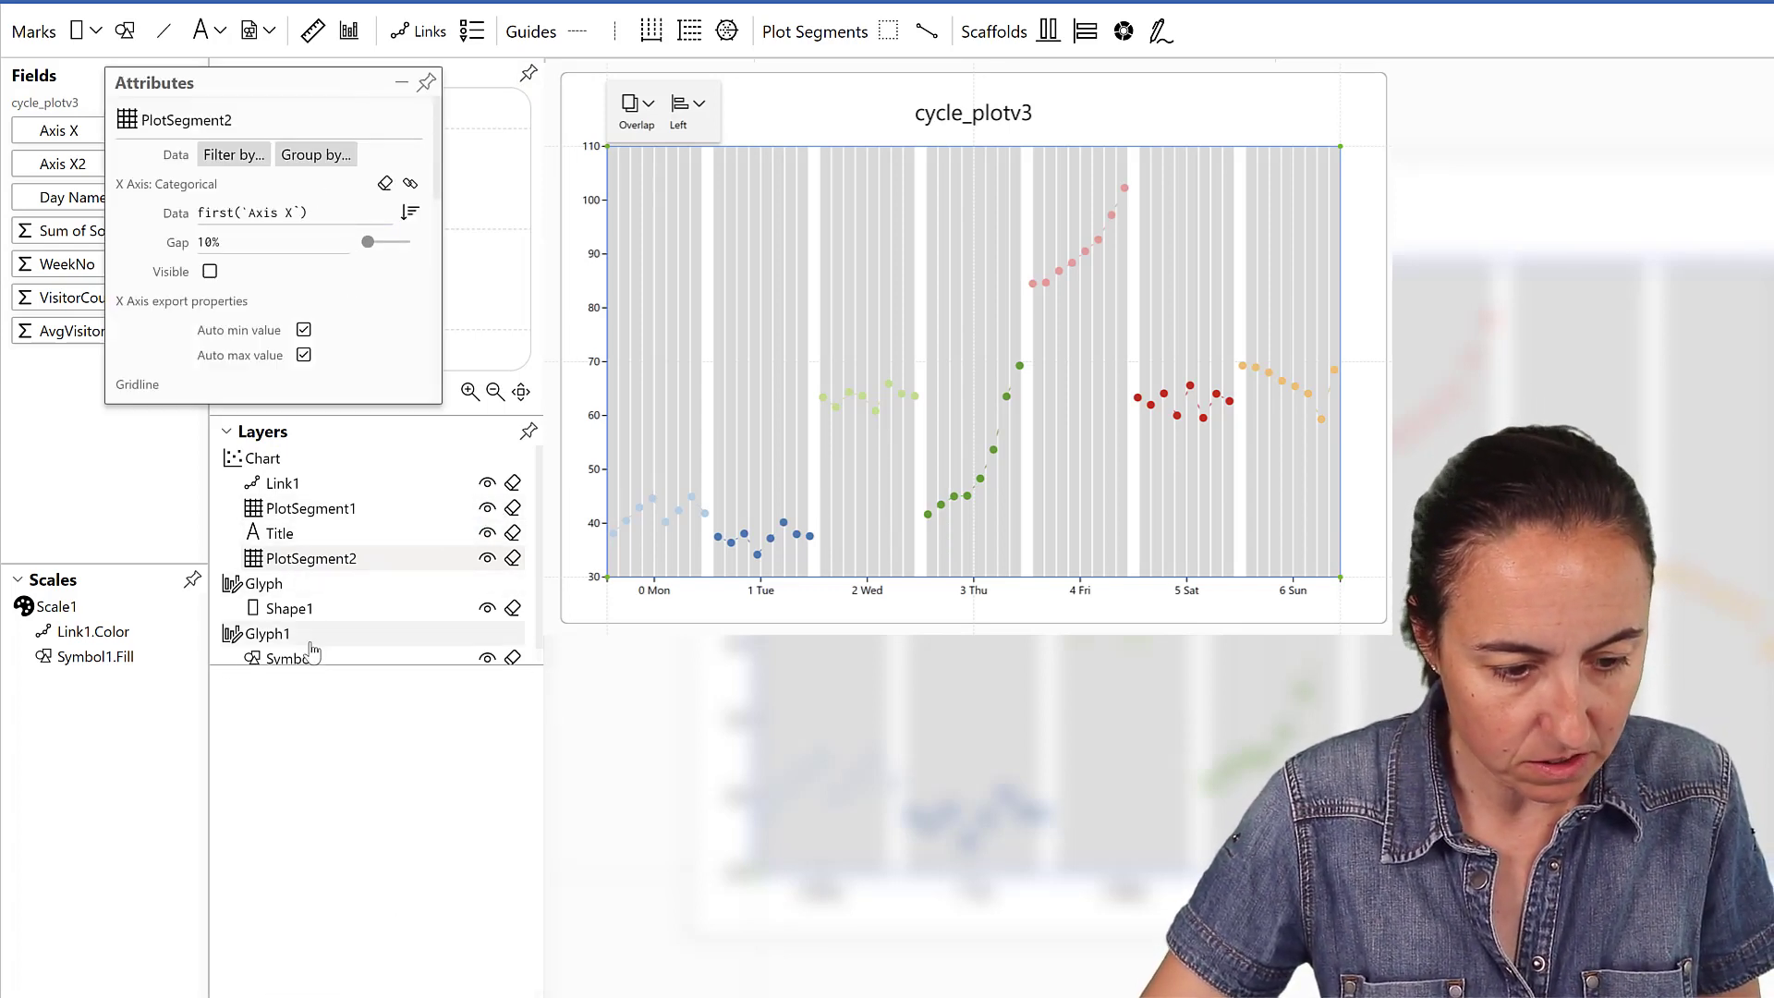
# - Give Shape1 a lighter gray fill at 0.55 opacity
pyautogui.click(288, 608)
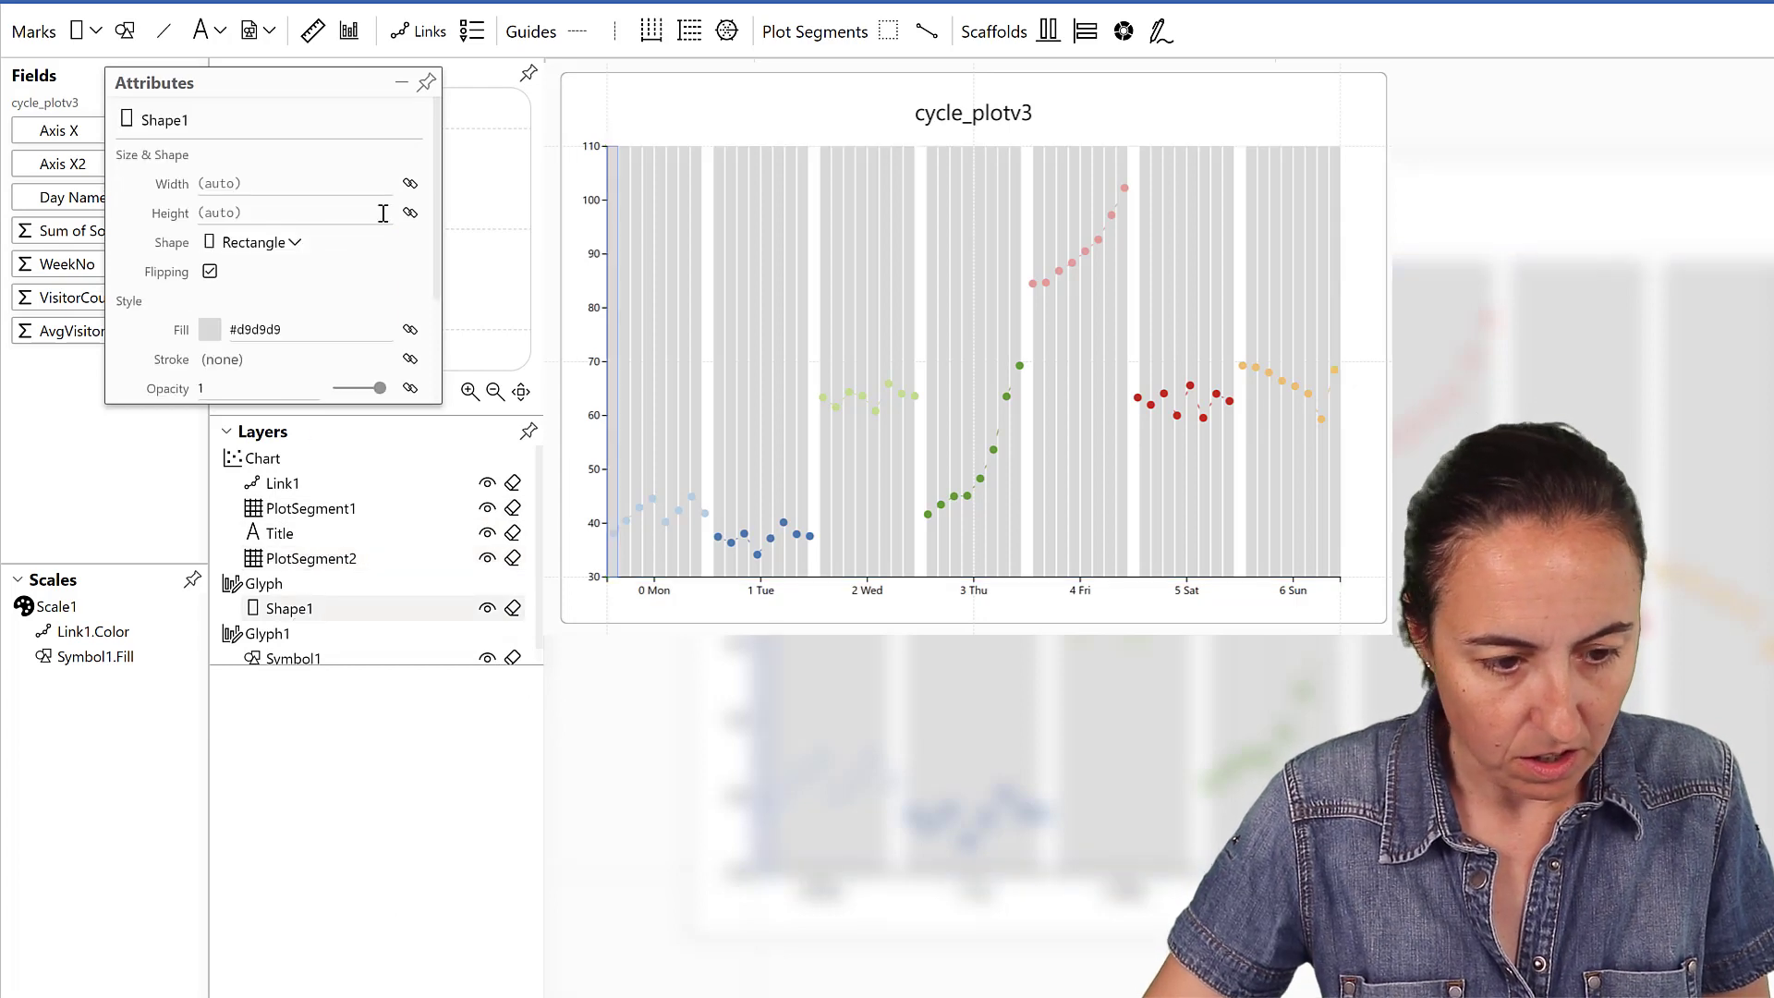
pyautogui.click(211, 329)
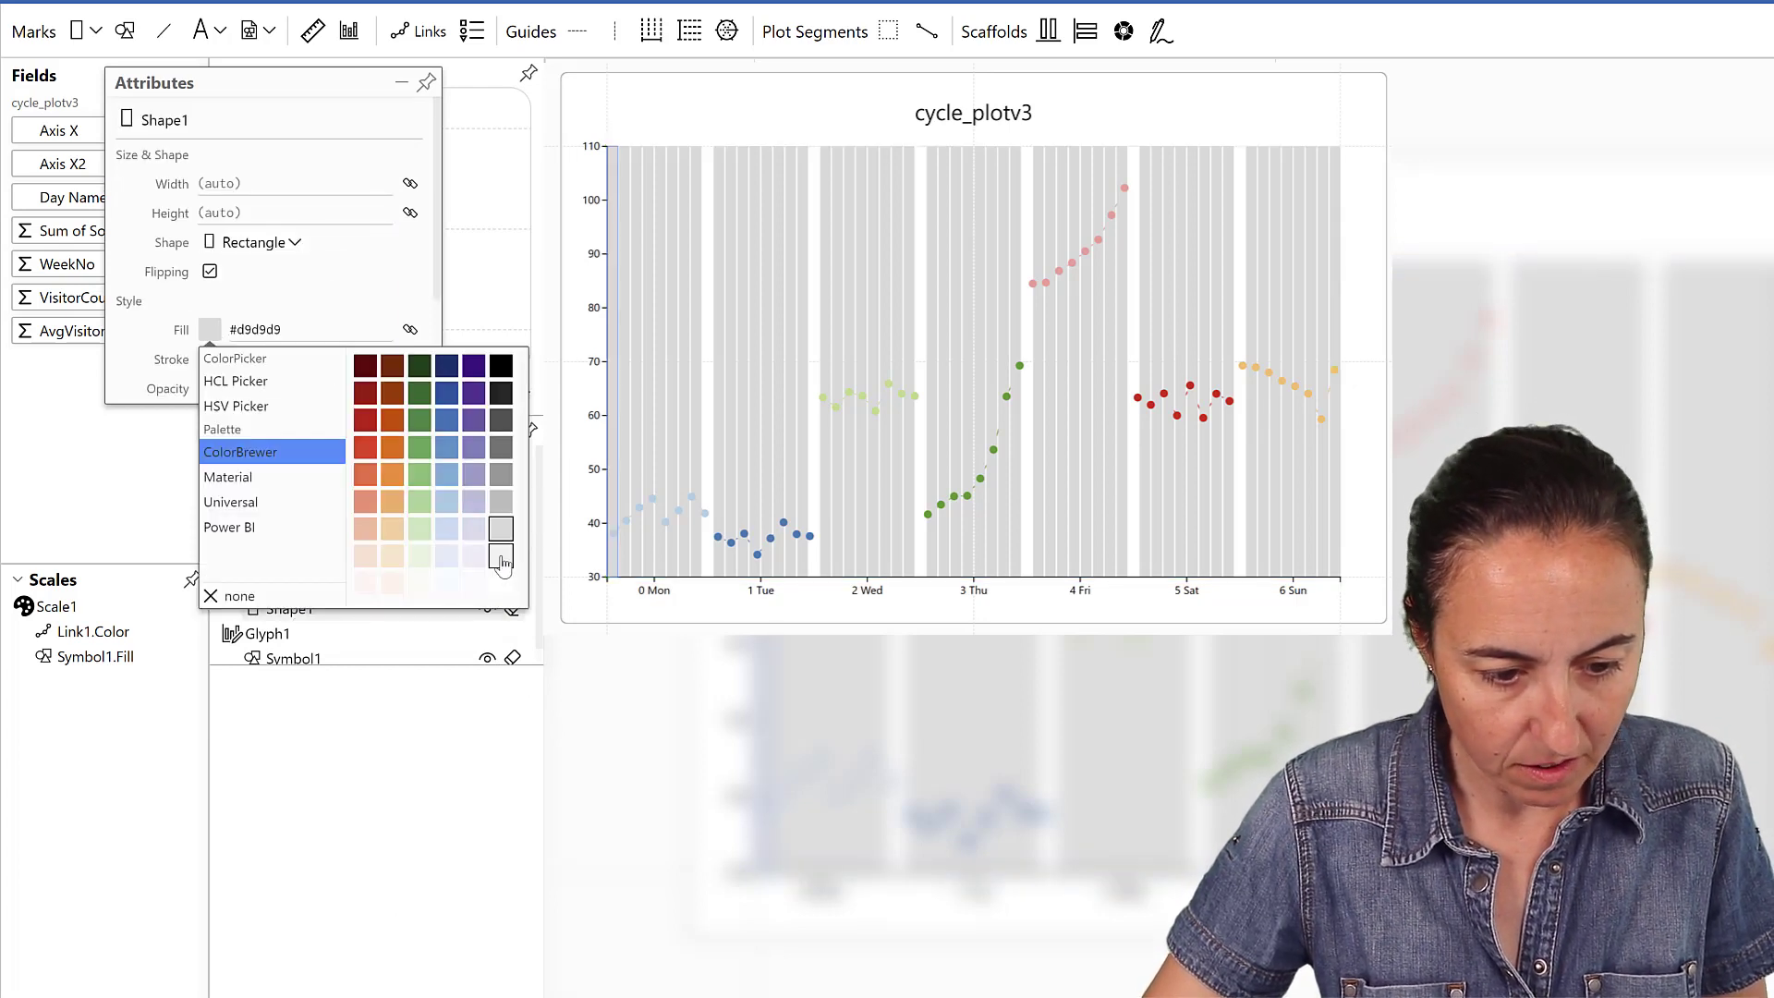
pyautogui.click(500, 554)
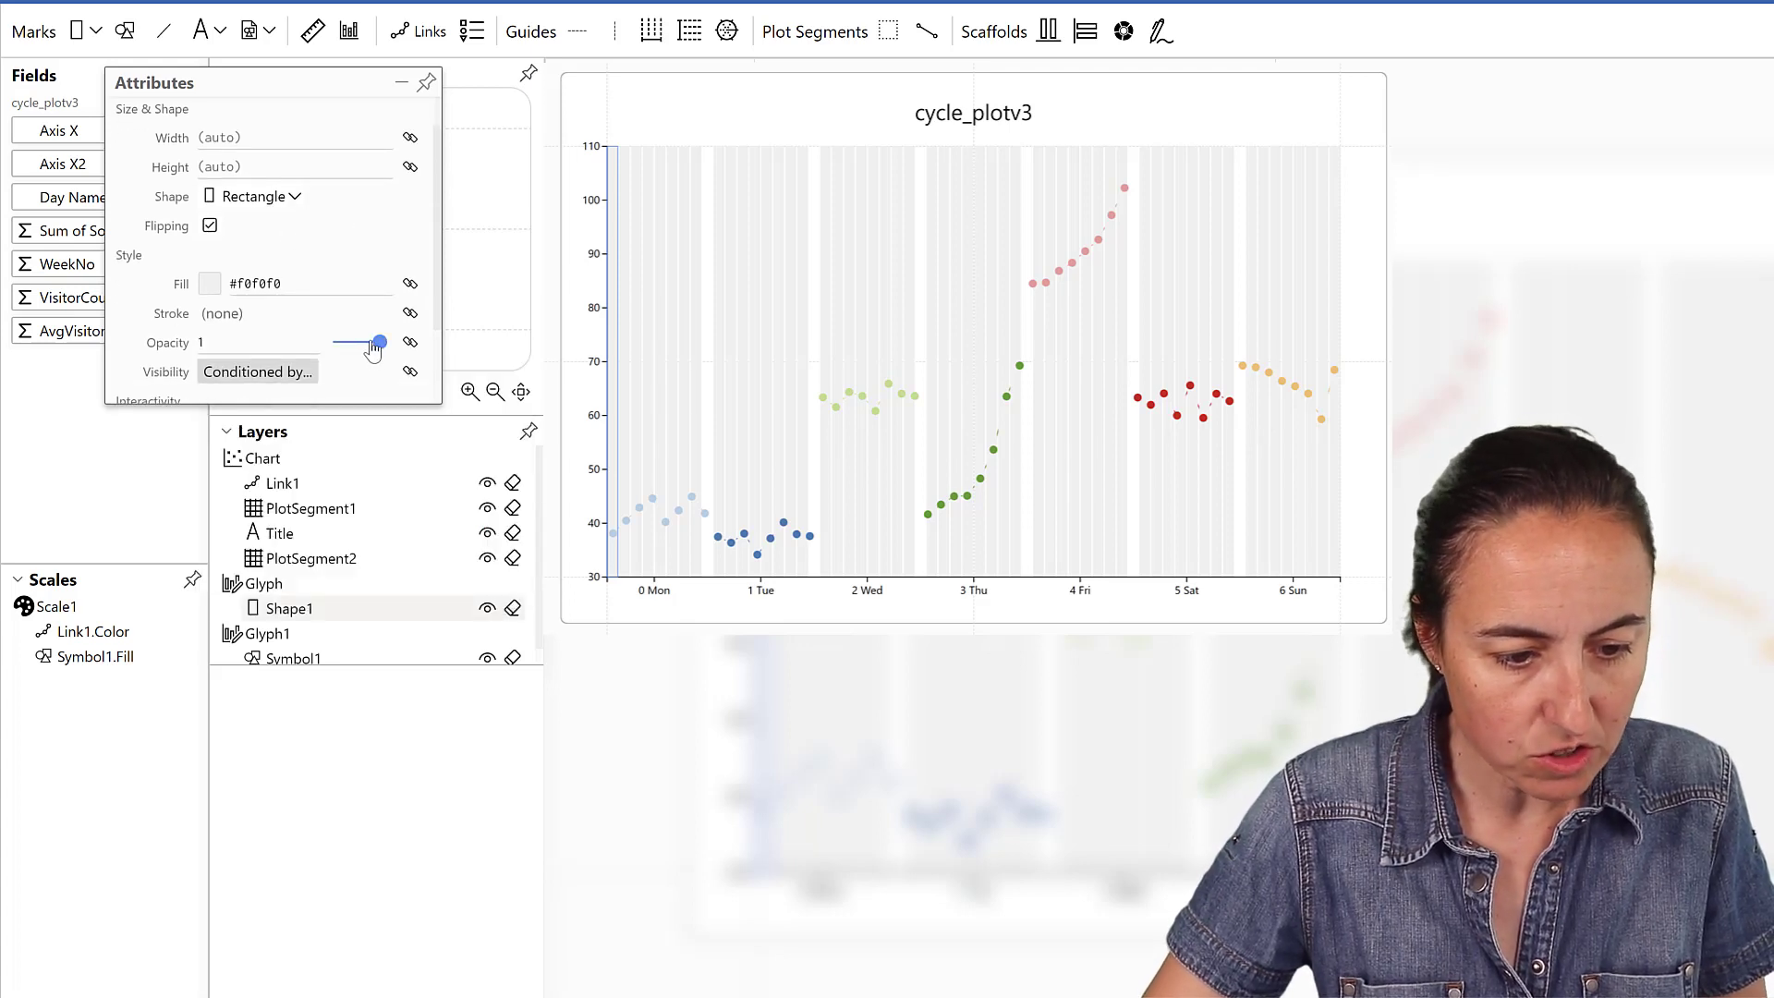
pyautogui.moveTo(376, 342); pyautogui.dragTo(357, 341)
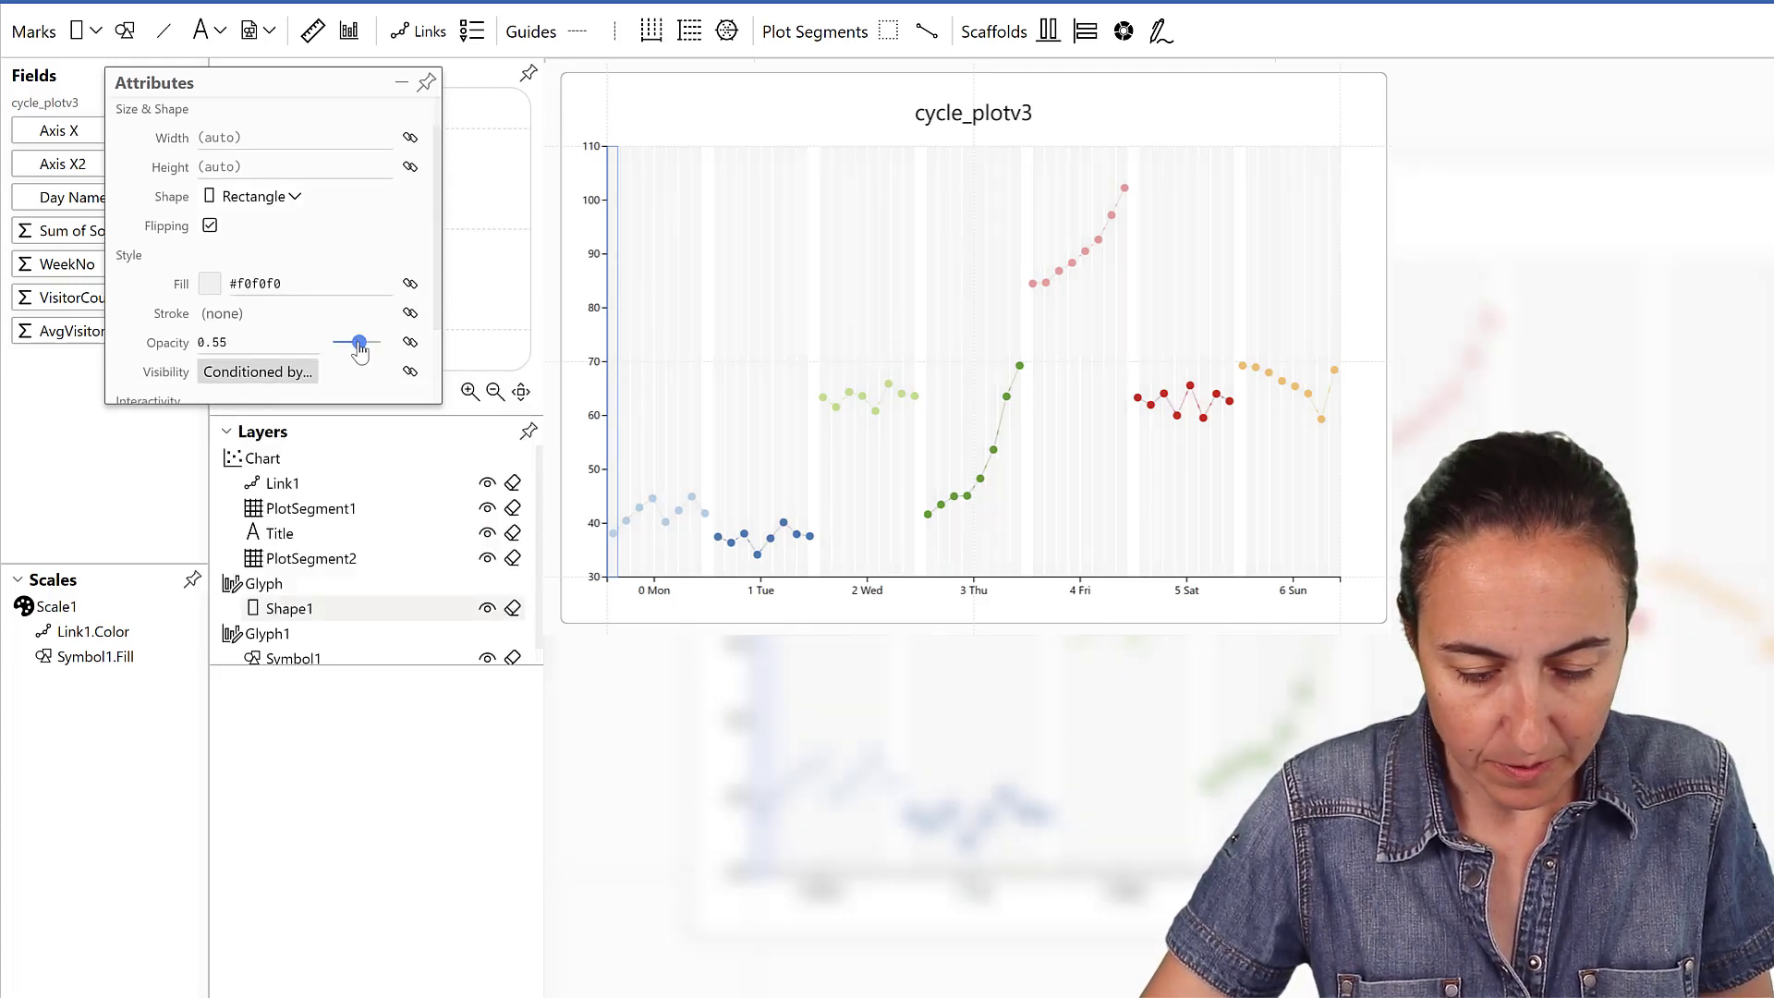
pyautogui.moveTo(357, 342); pyautogui.dragTo(364, 342)
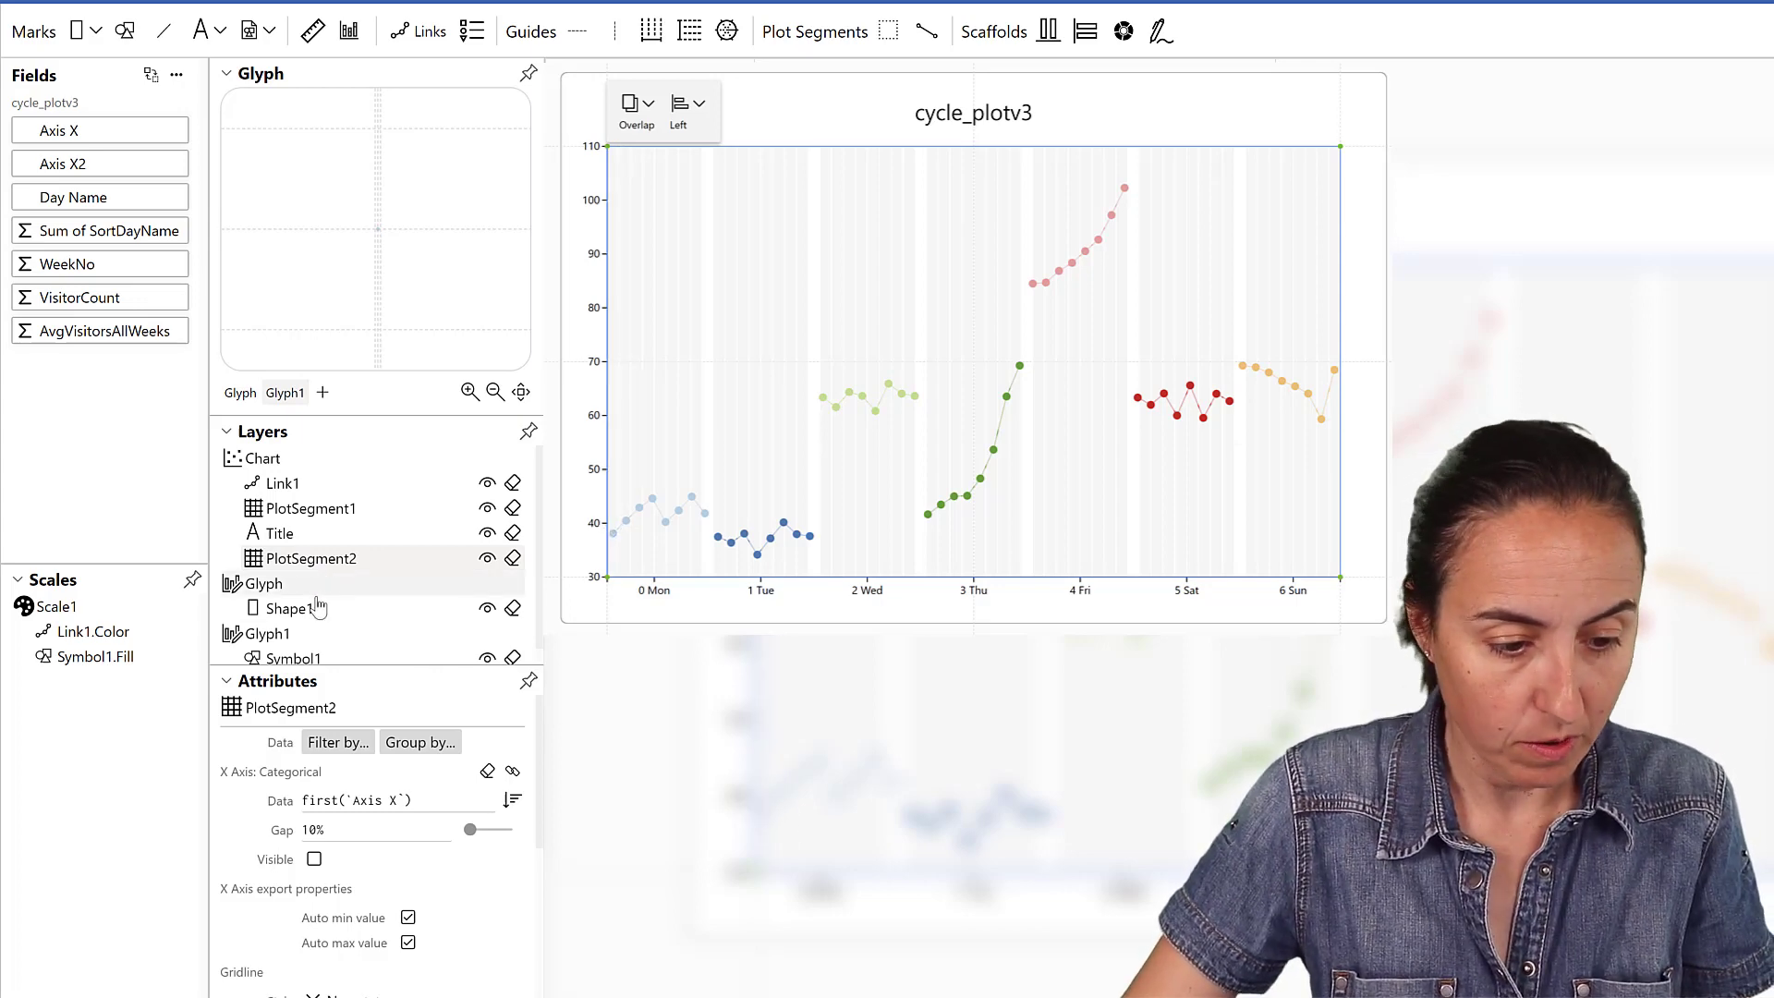
pyautogui.click(292, 658)
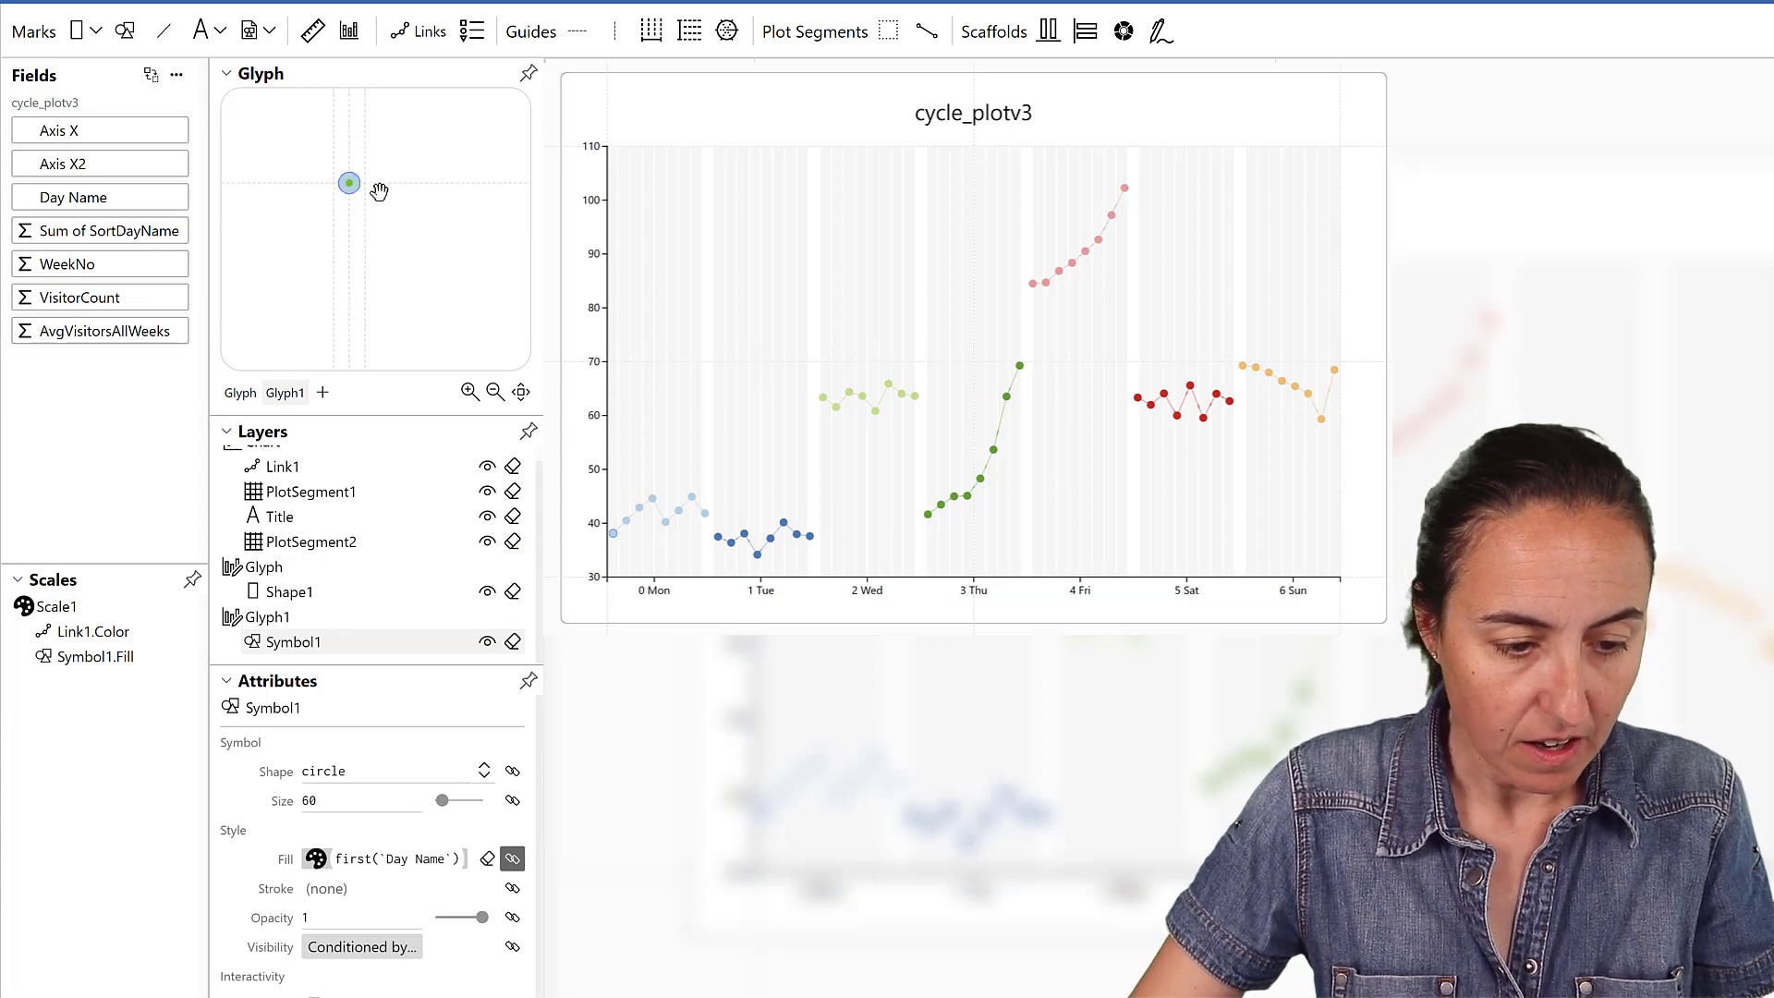
# - Add a Text mark below each point showing WeekNo, then add Glyph2
pyautogui.click(200, 31)
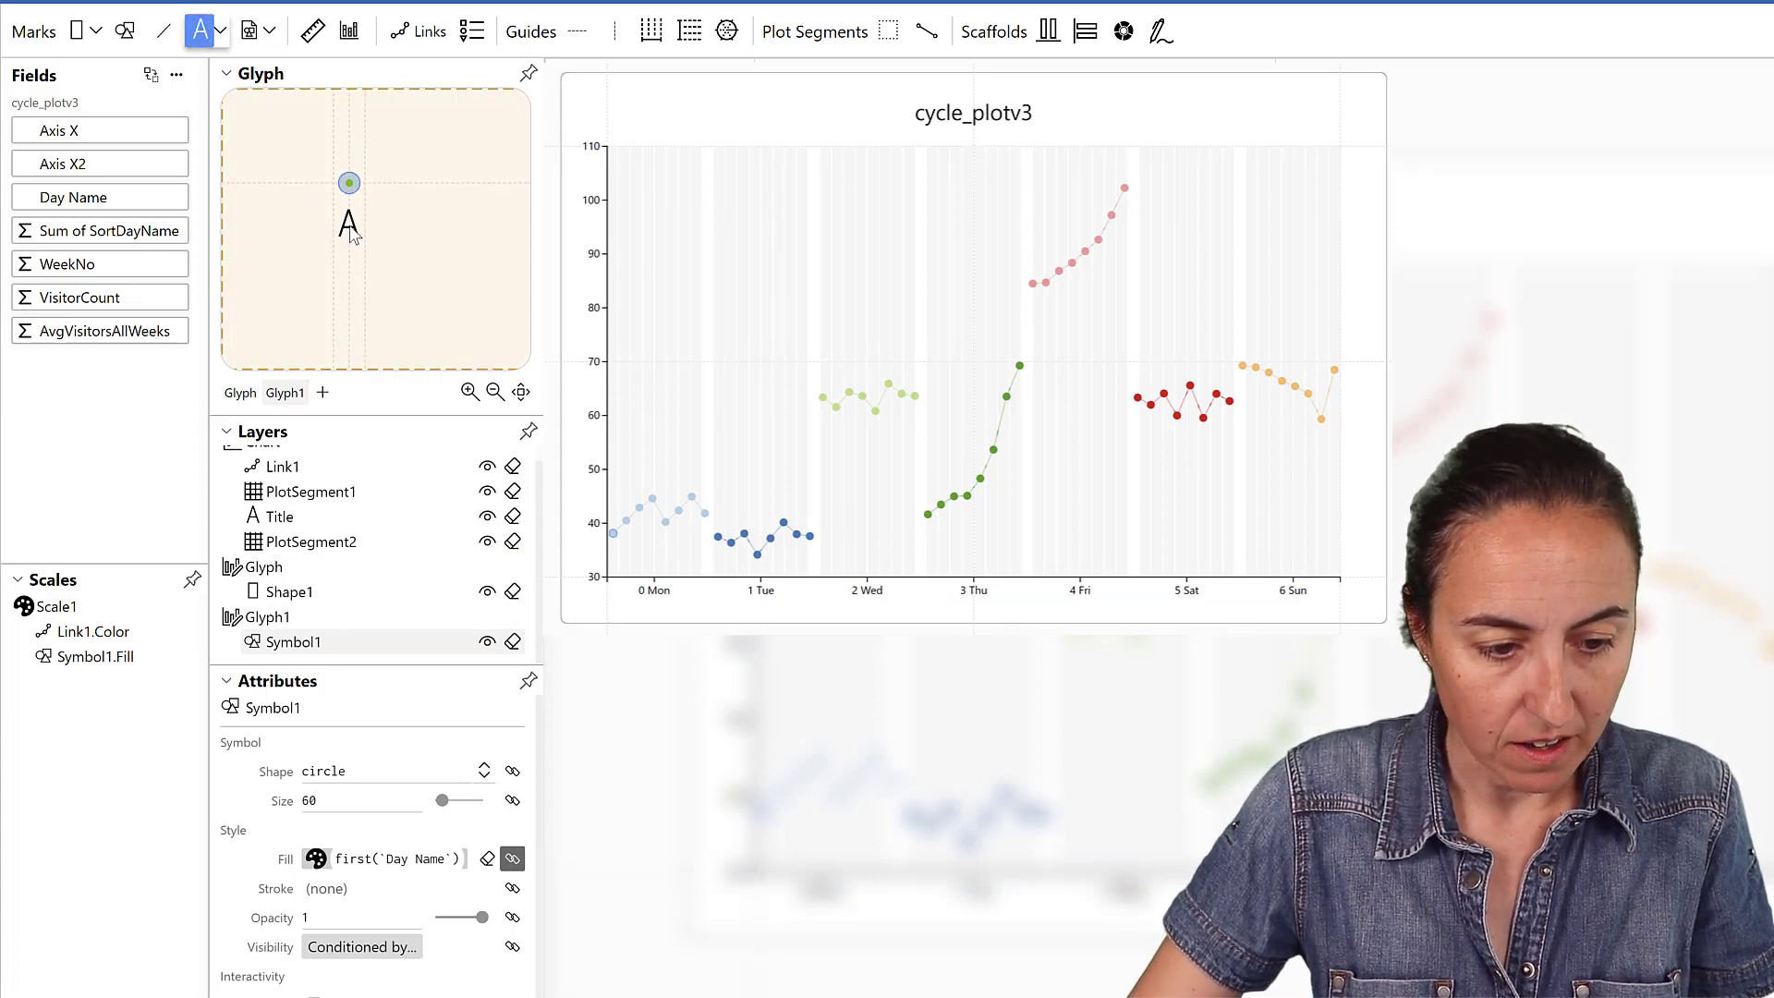
pyautogui.click(200, 32)
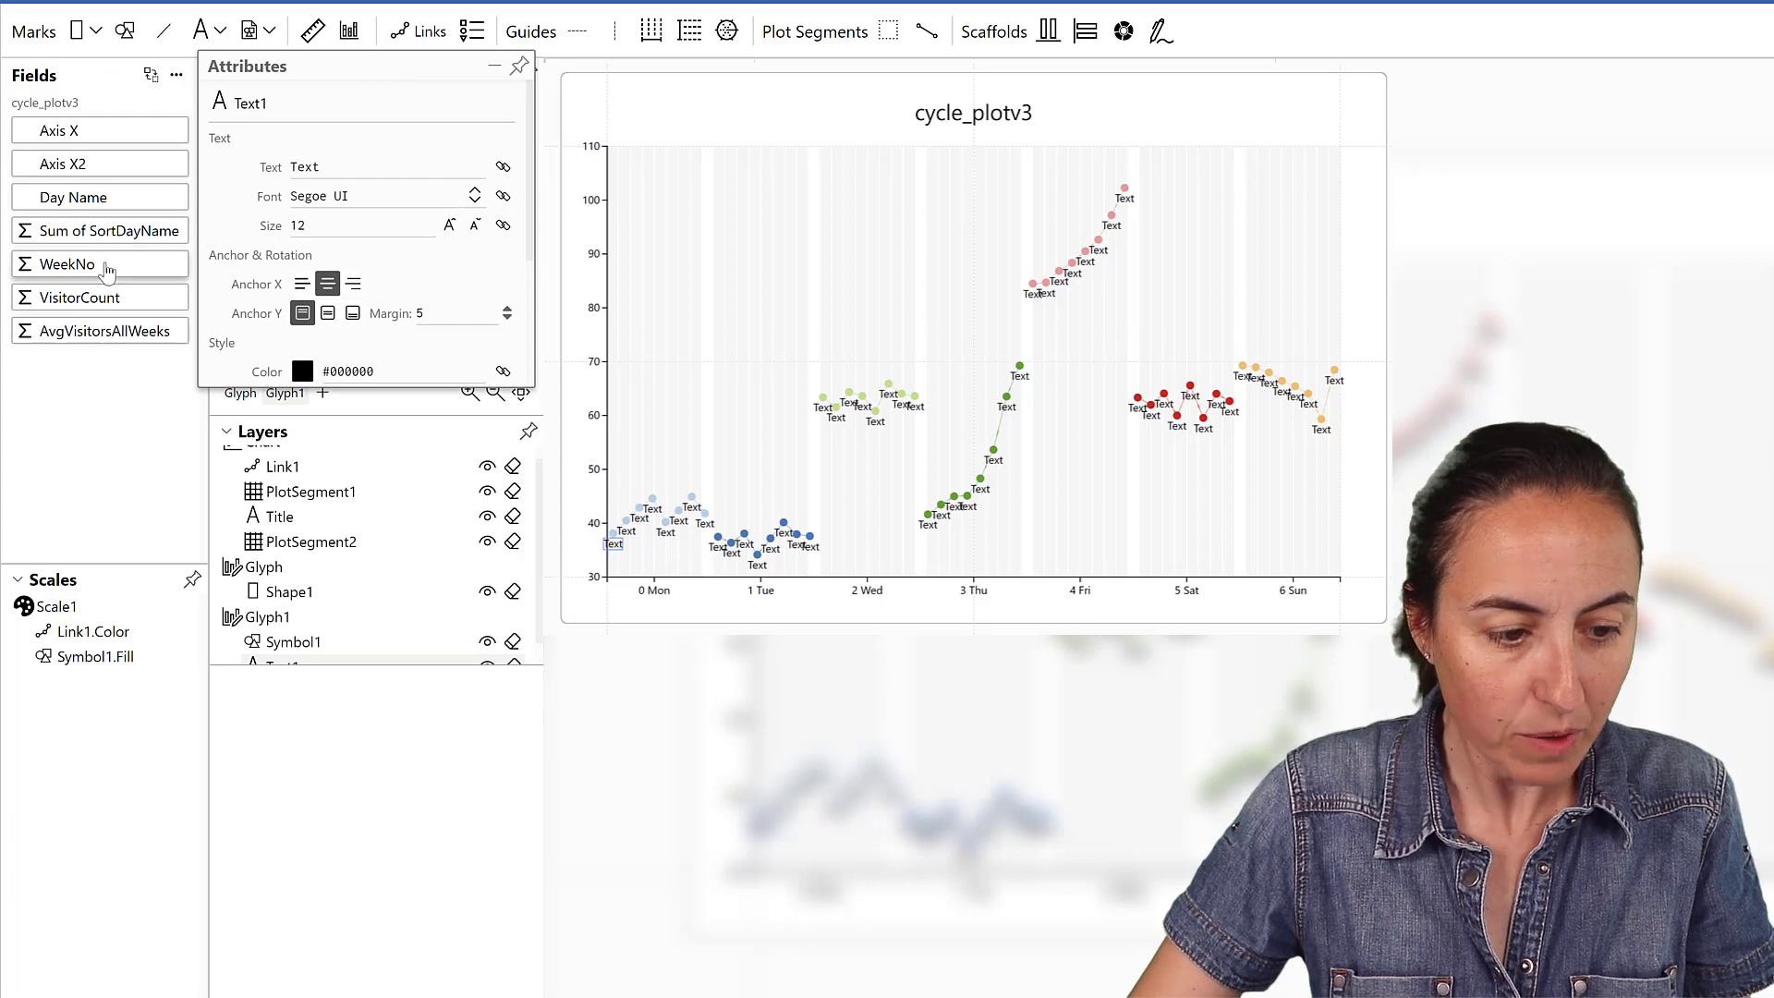
pyautogui.moveTo(96, 264); pyautogui.dragTo(401, 168)
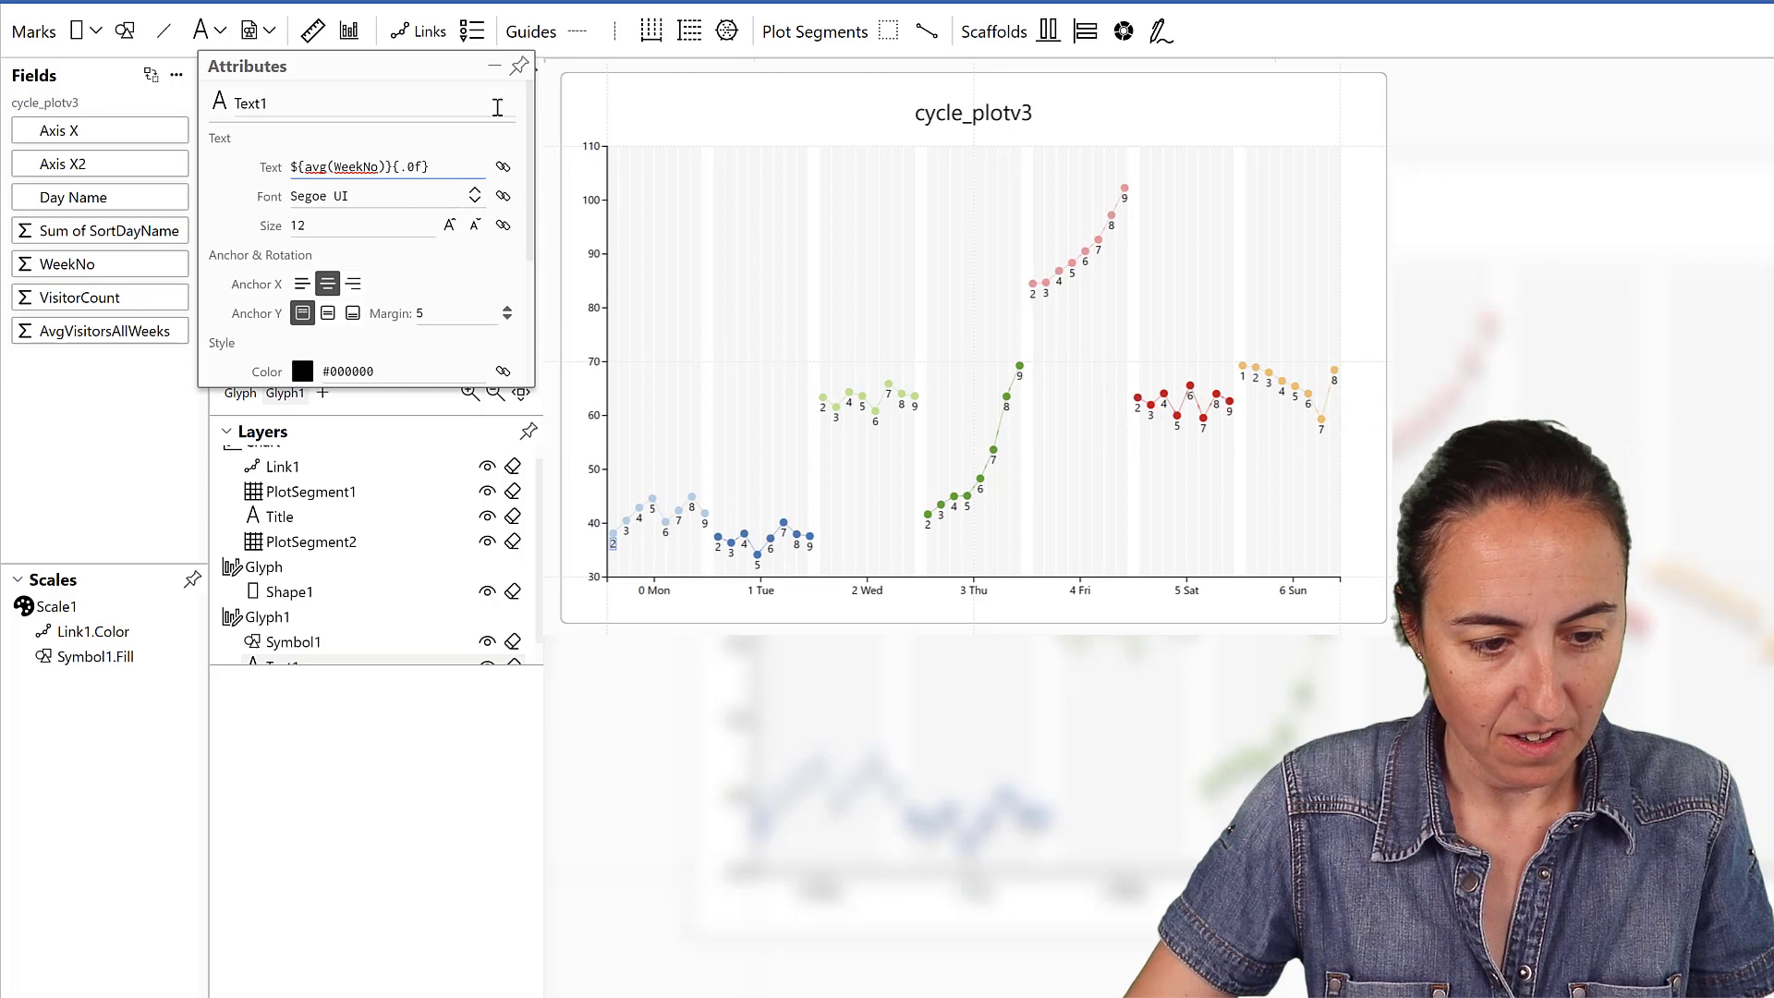
pyautogui.click(301, 372)
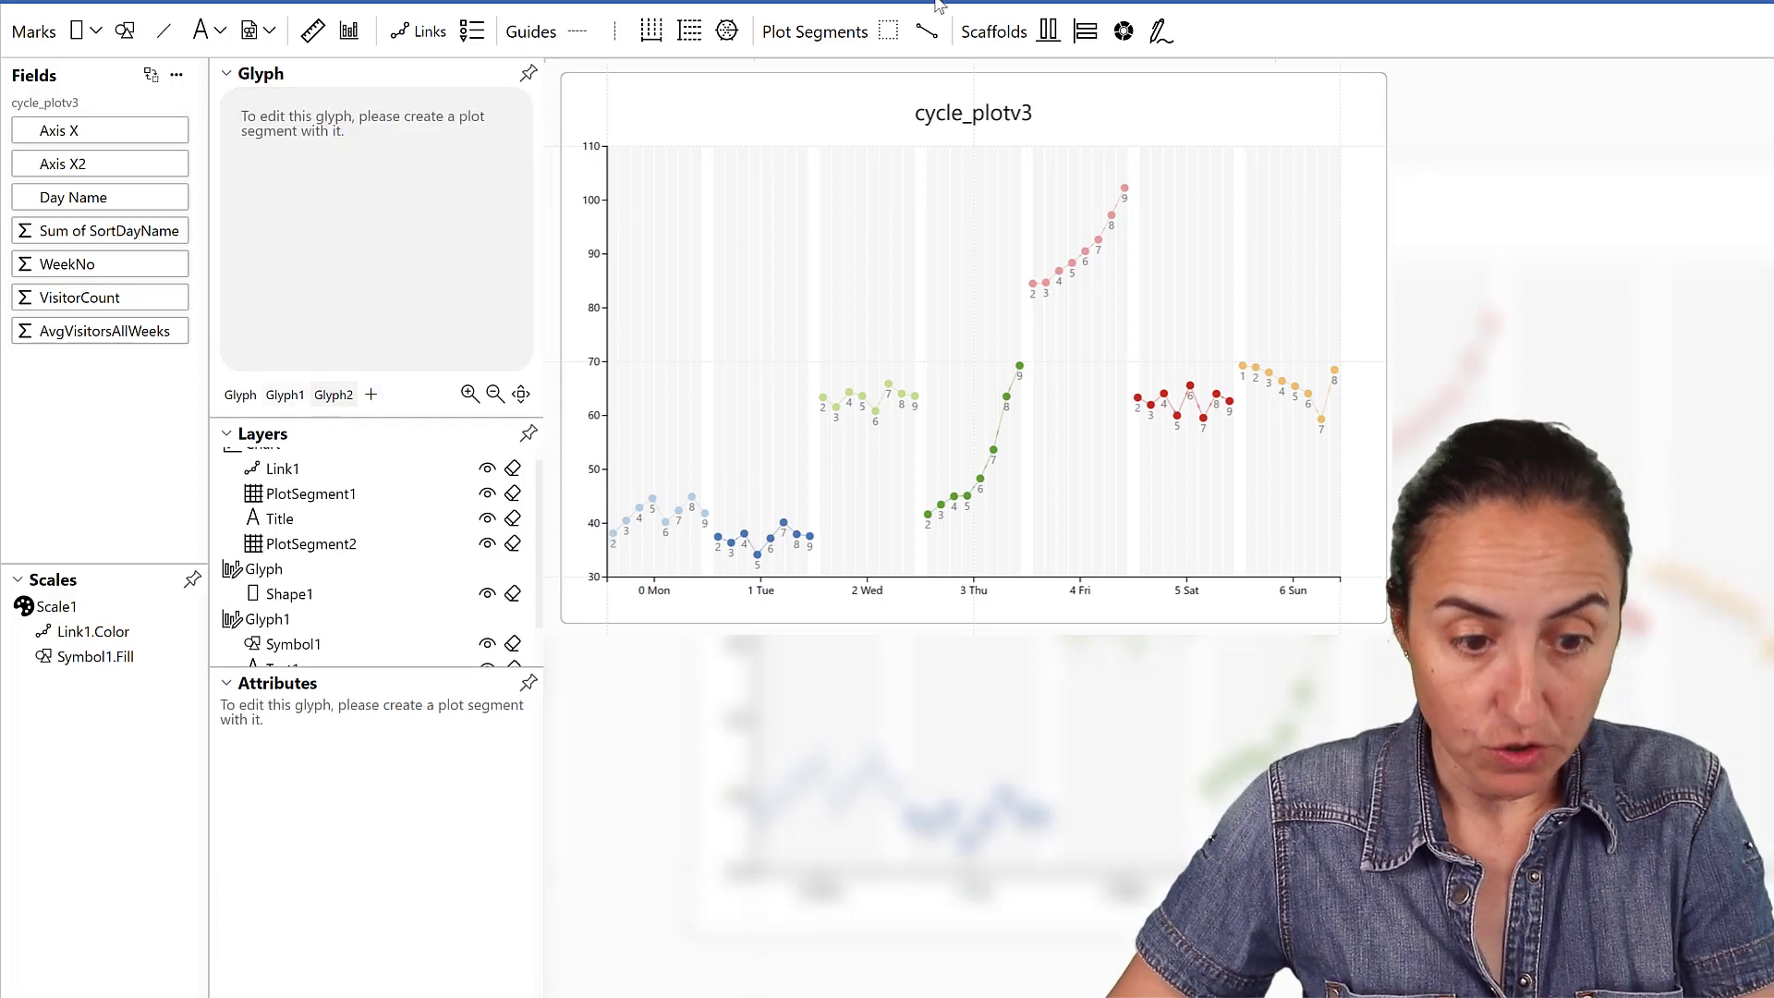
# - Create PlotSegment3 for Glyph2, hide the other layers, and add a Symbol mark to it
pyautogui.click(888, 31)
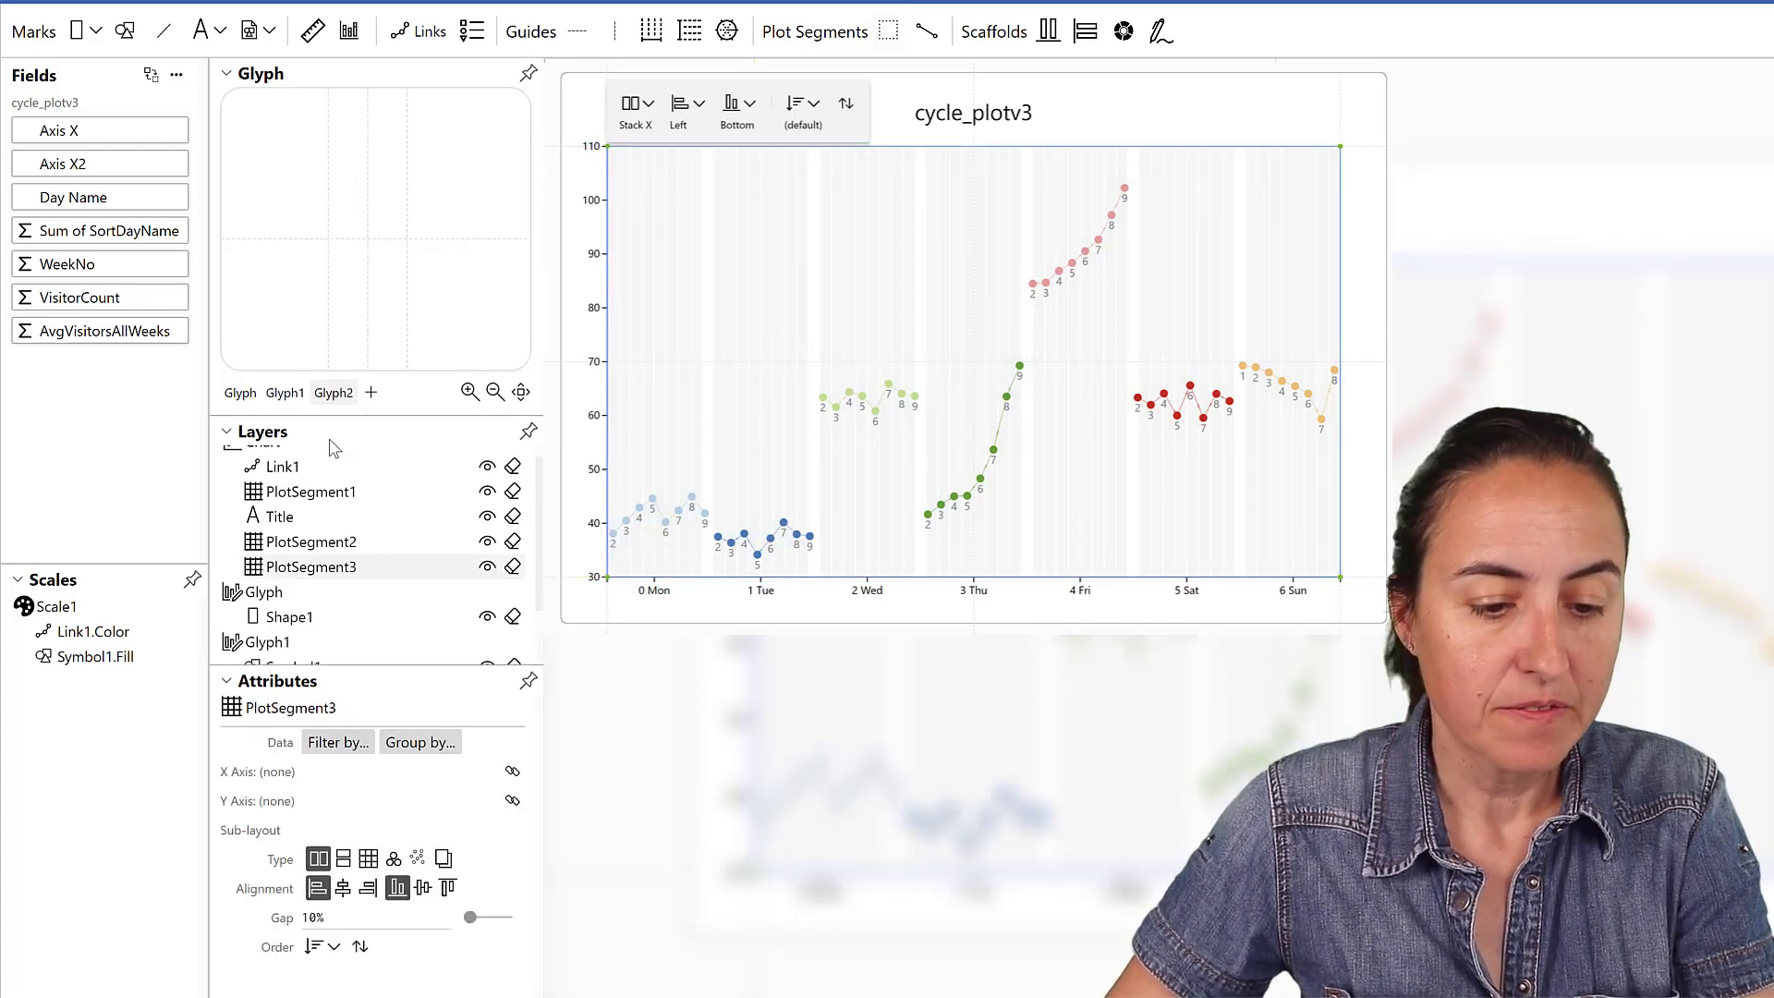
pyautogui.click(486, 492)
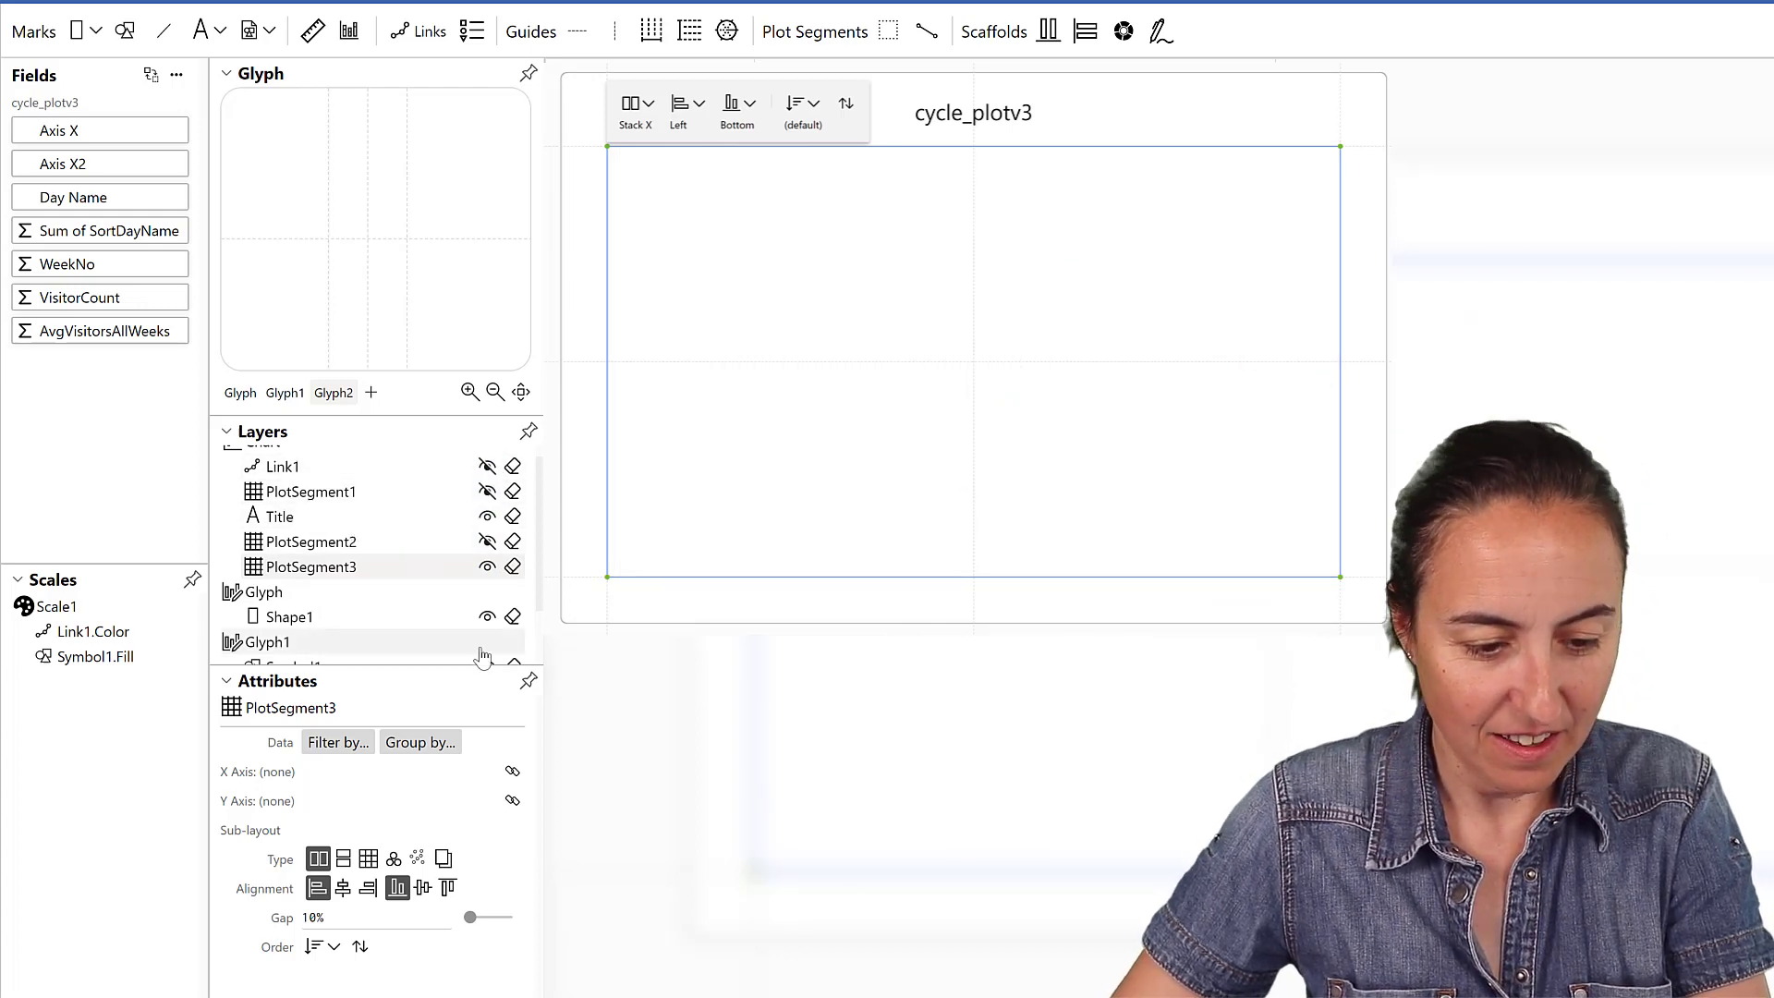
pyautogui.click(126, 31)
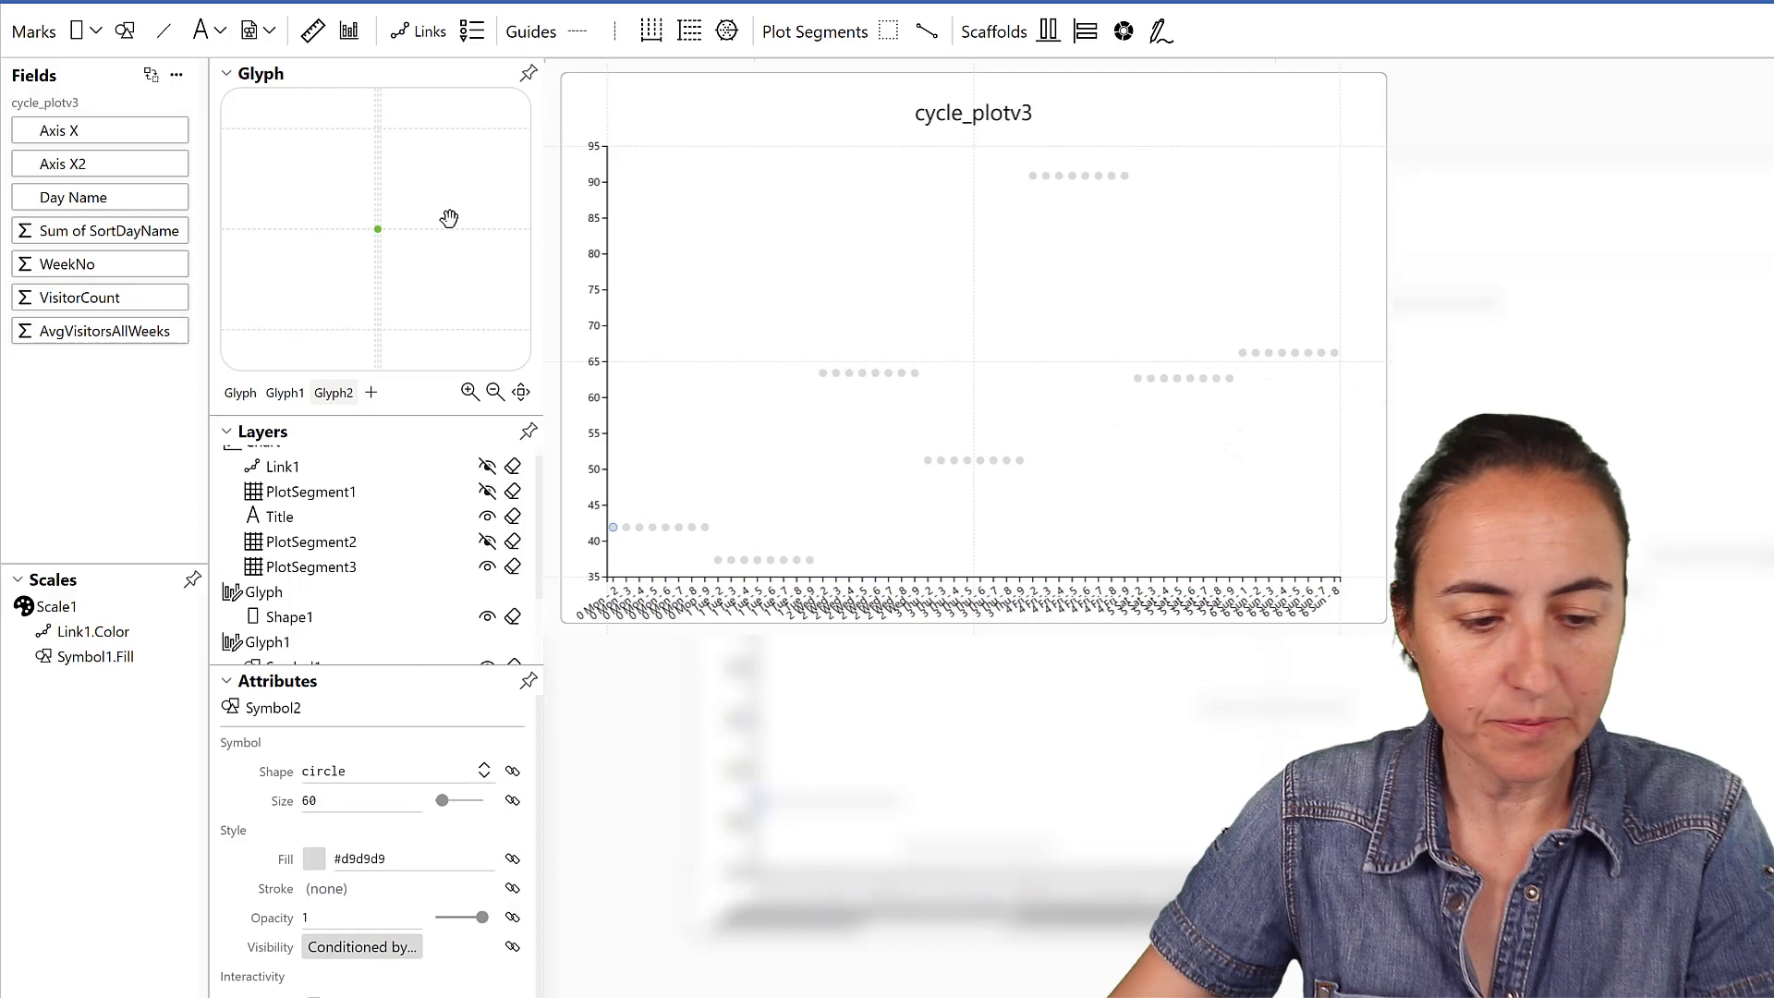
# - Connect the average points with Link2 lines by Day Name
pyautogui.click(427, 31)
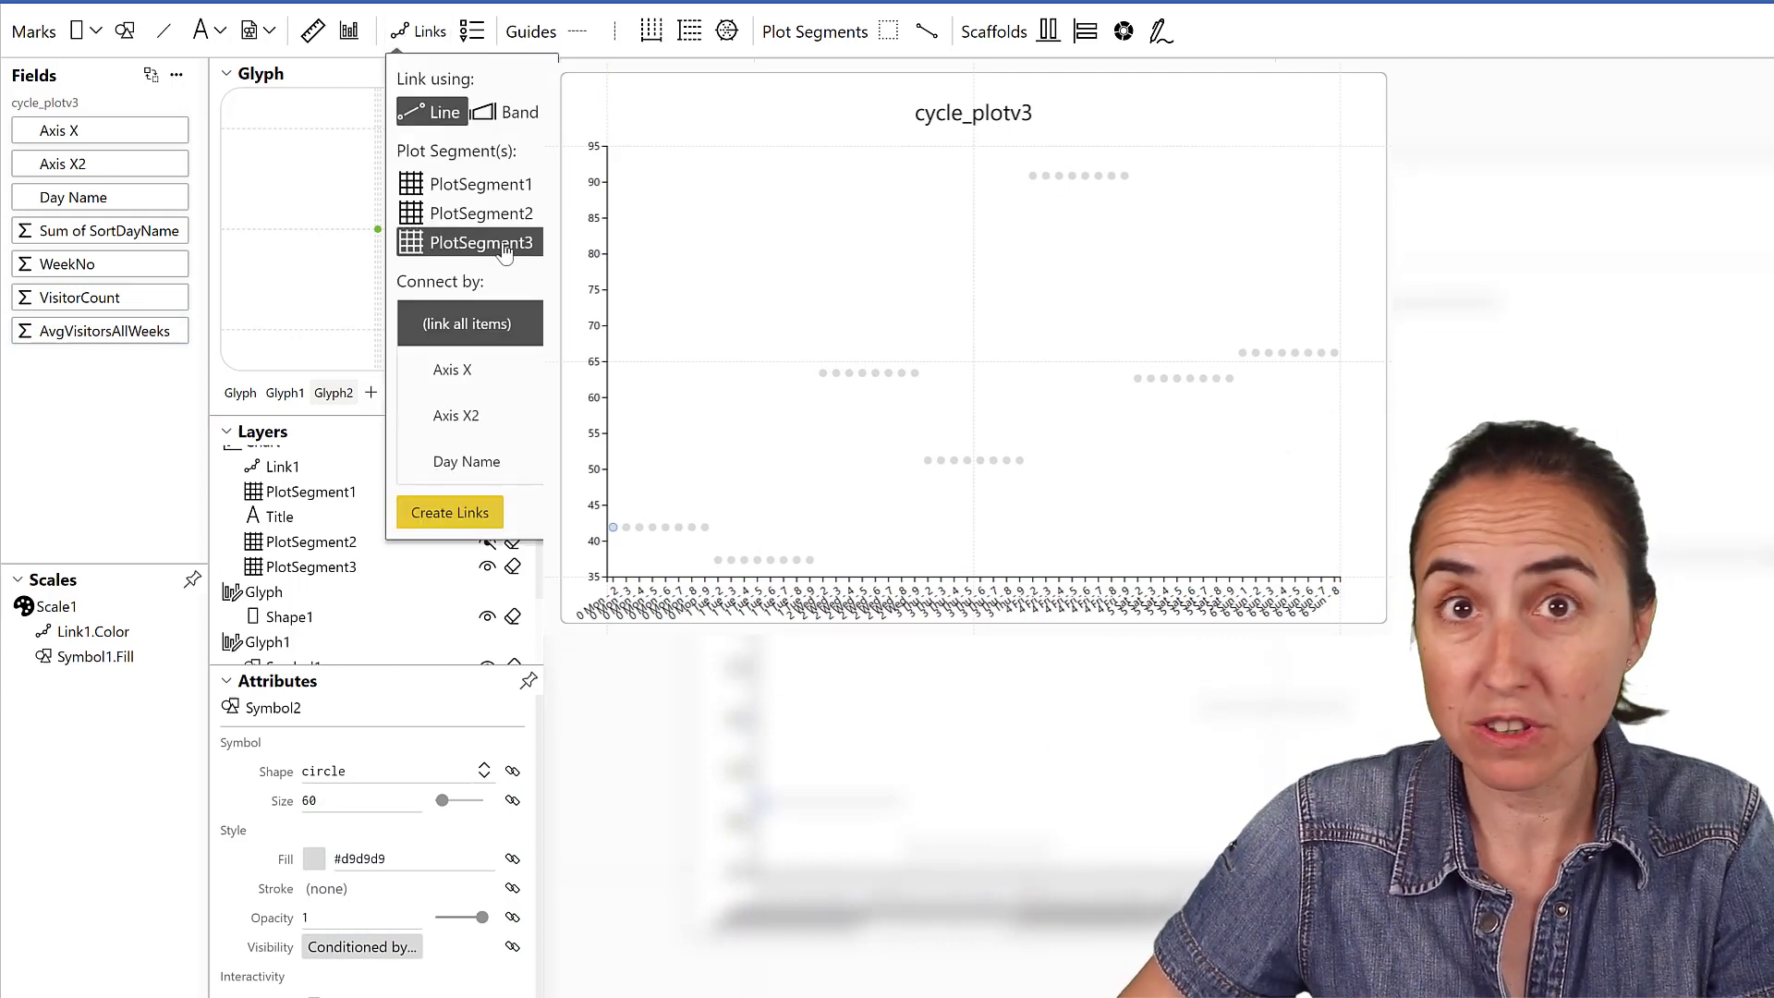
pyautogui.click(466, 460)
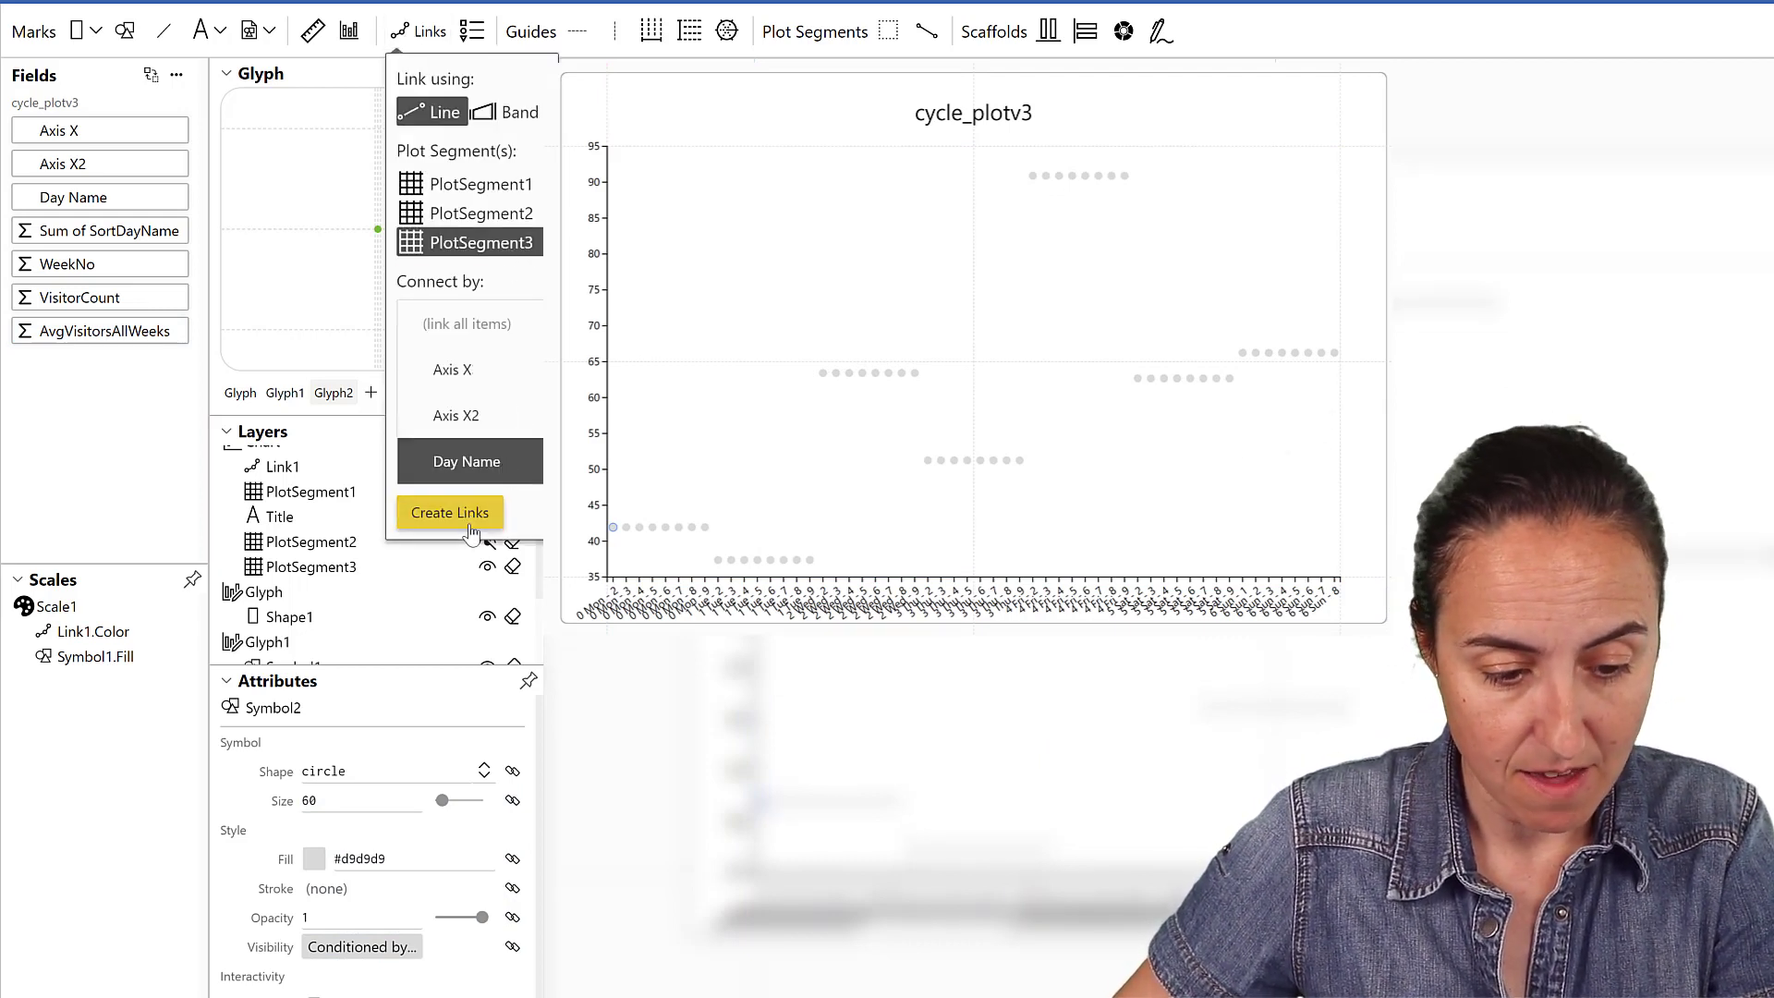
pyautogui.click(447, 512)
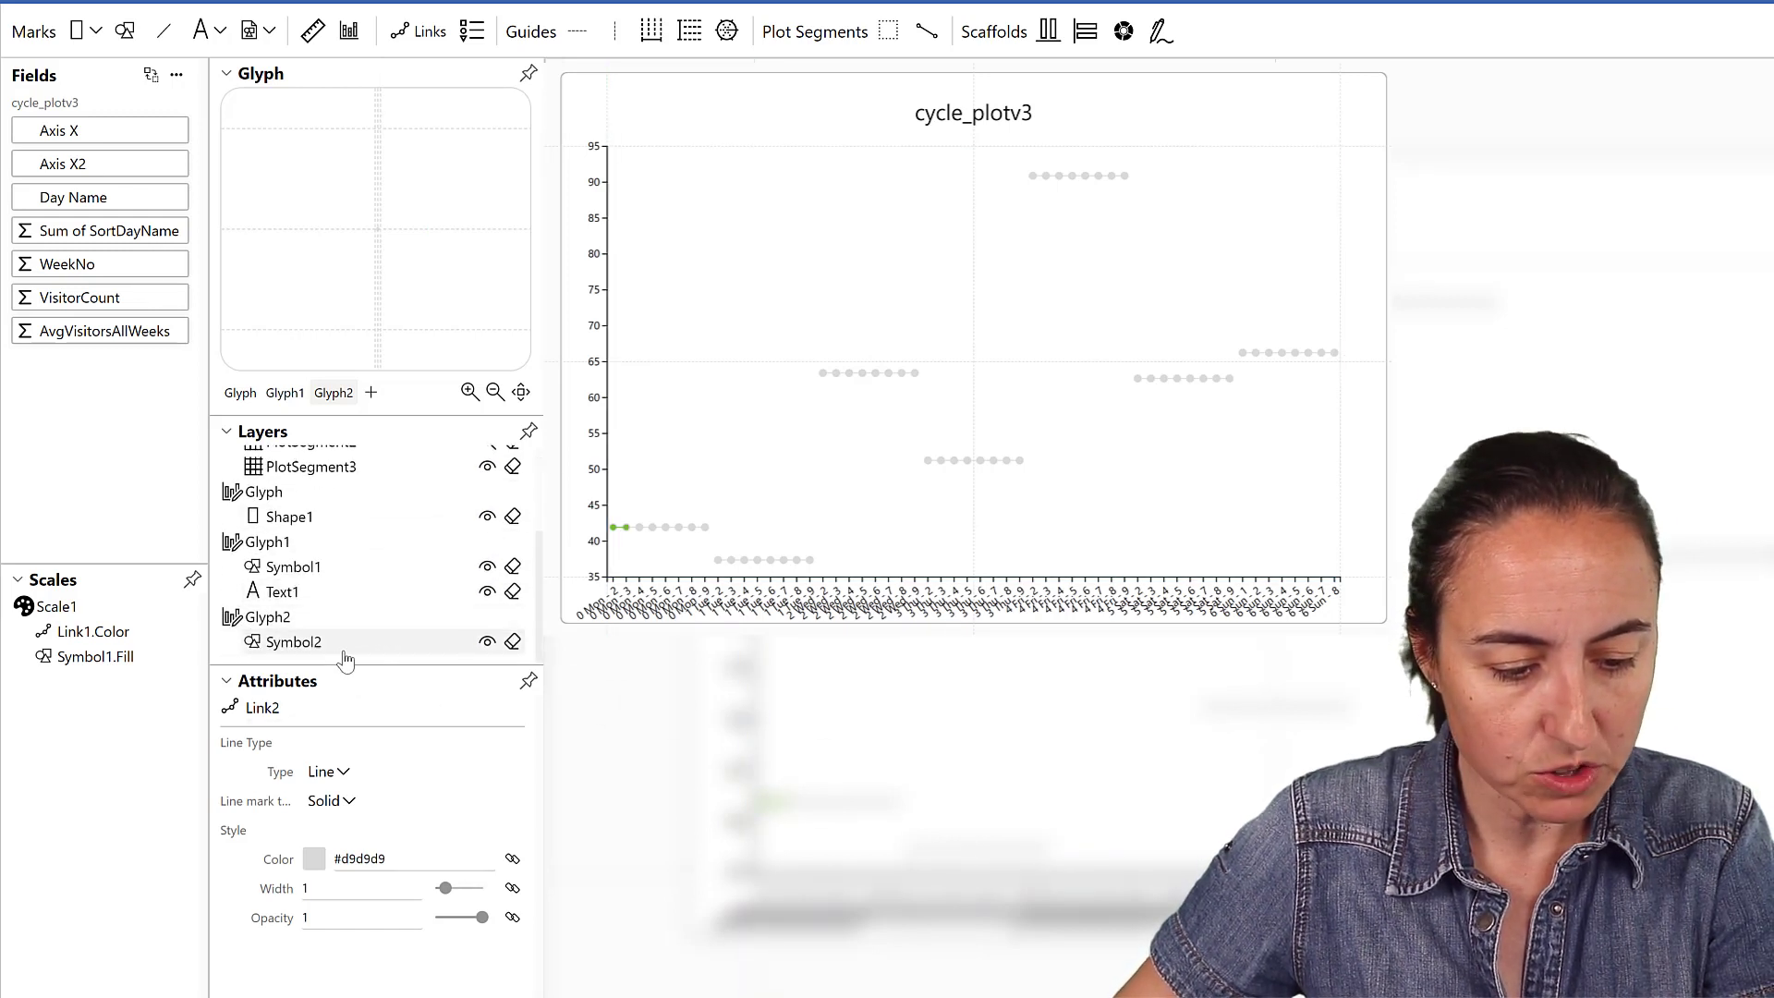
# - Color the average lines dark gray #525252 and adjust their width
pyautogui.click(488, 641)
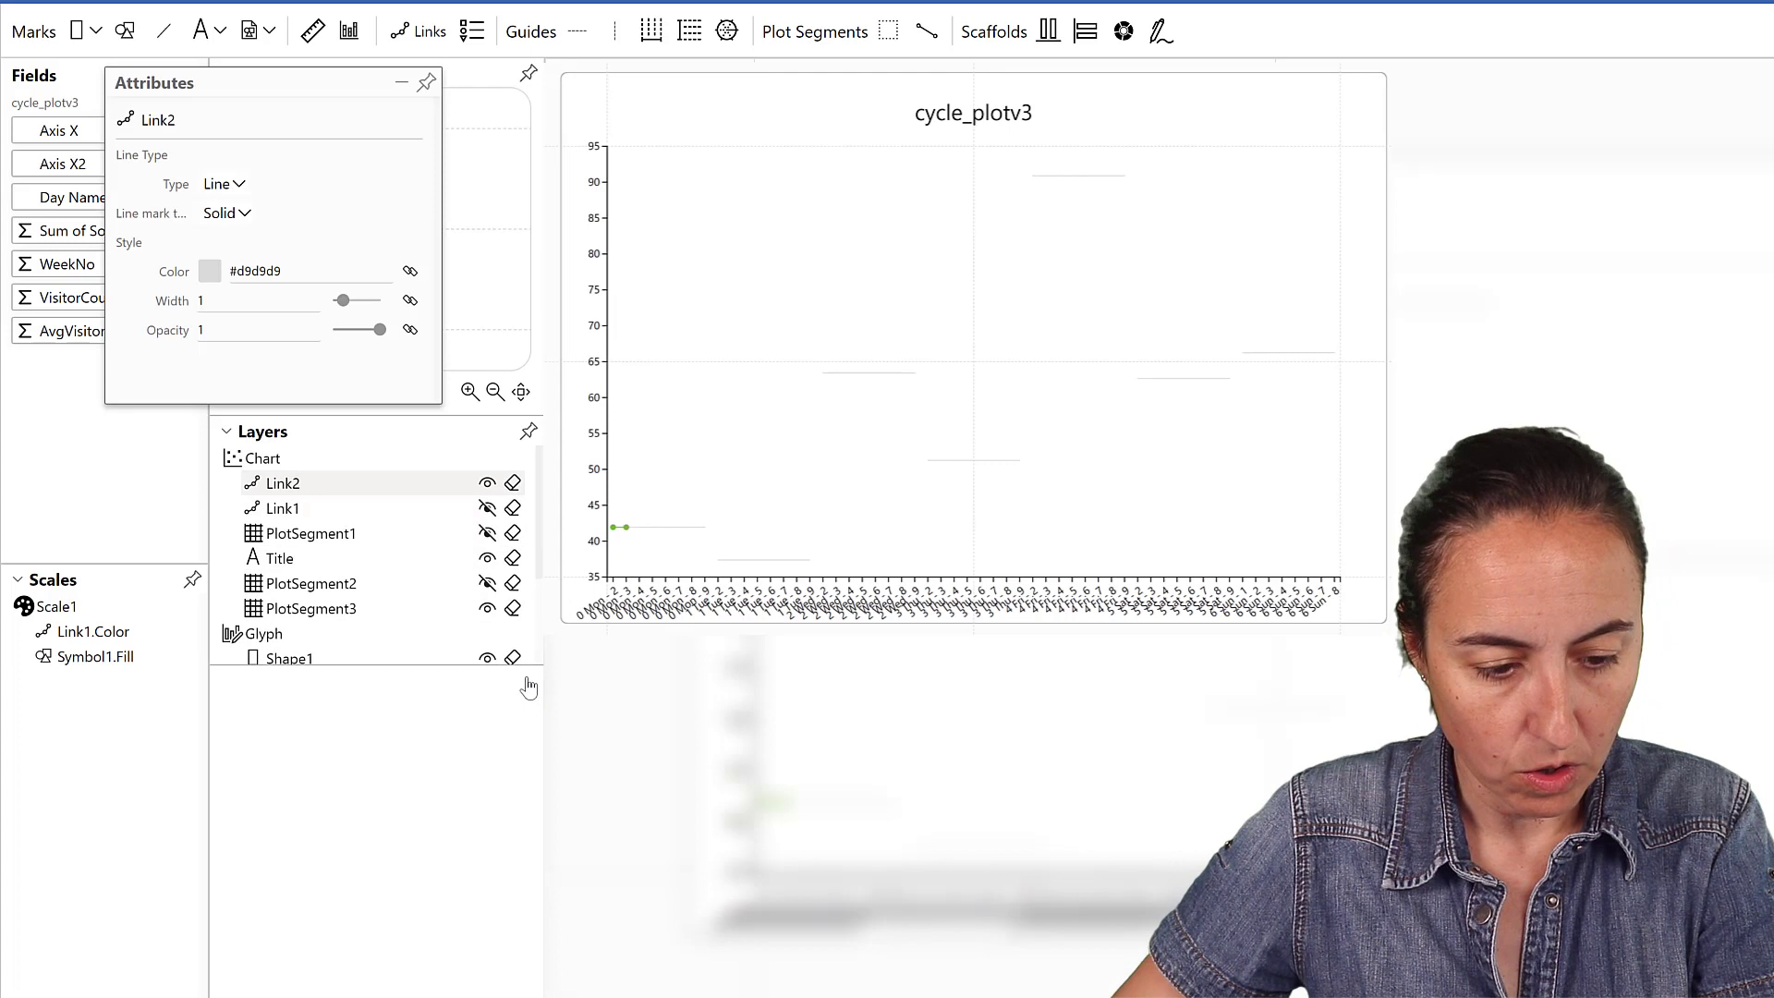
pyautogui.click(211, 270)
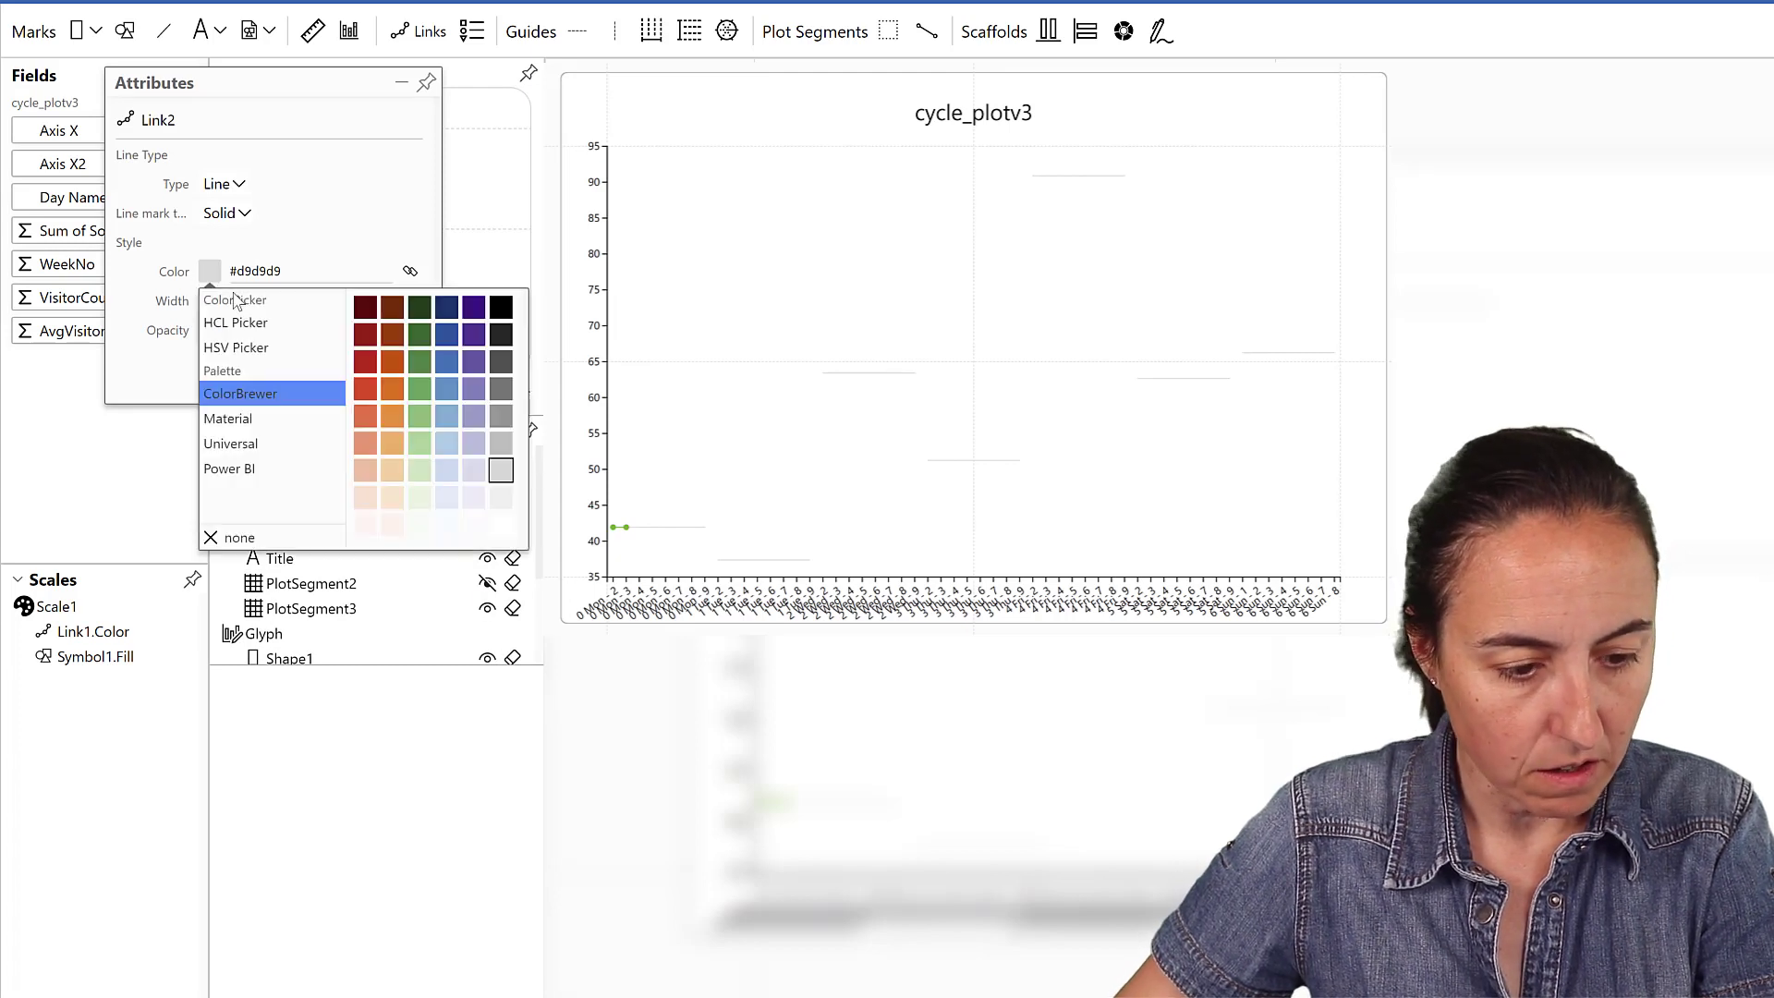
pyautogui.click(501, 360)
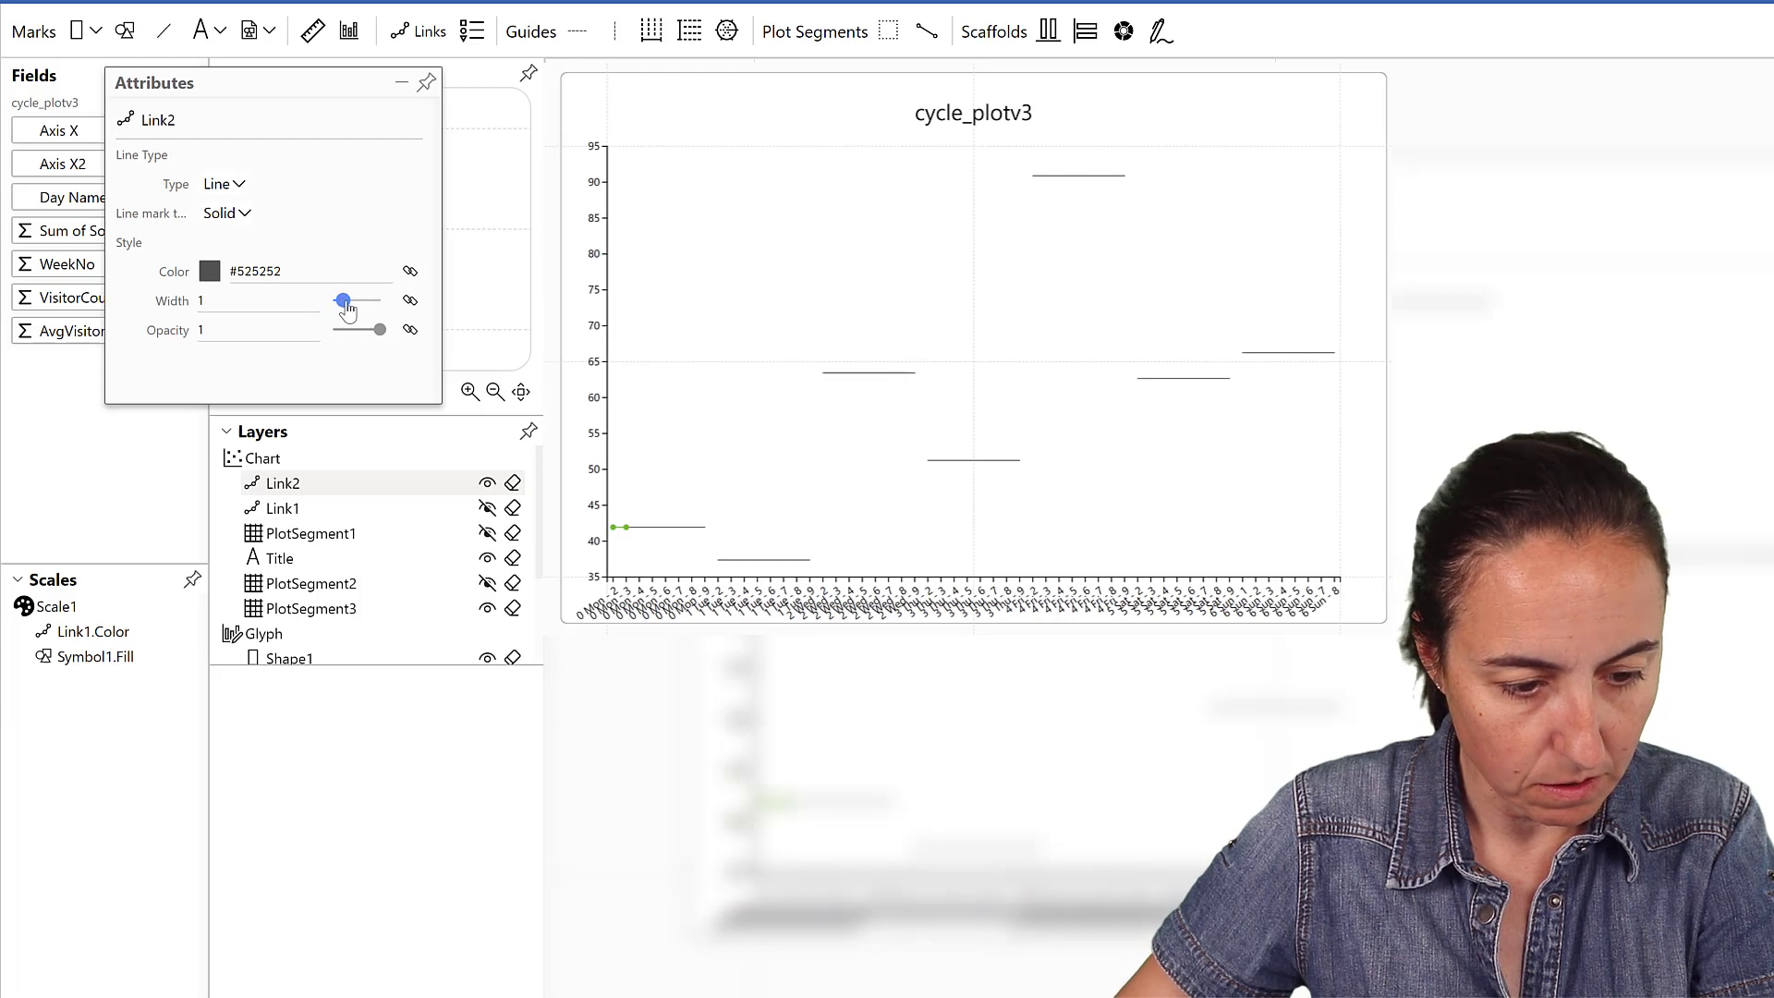
pyautogui.moveTo(345, 299); pyautogui.dragTo(356, 299)
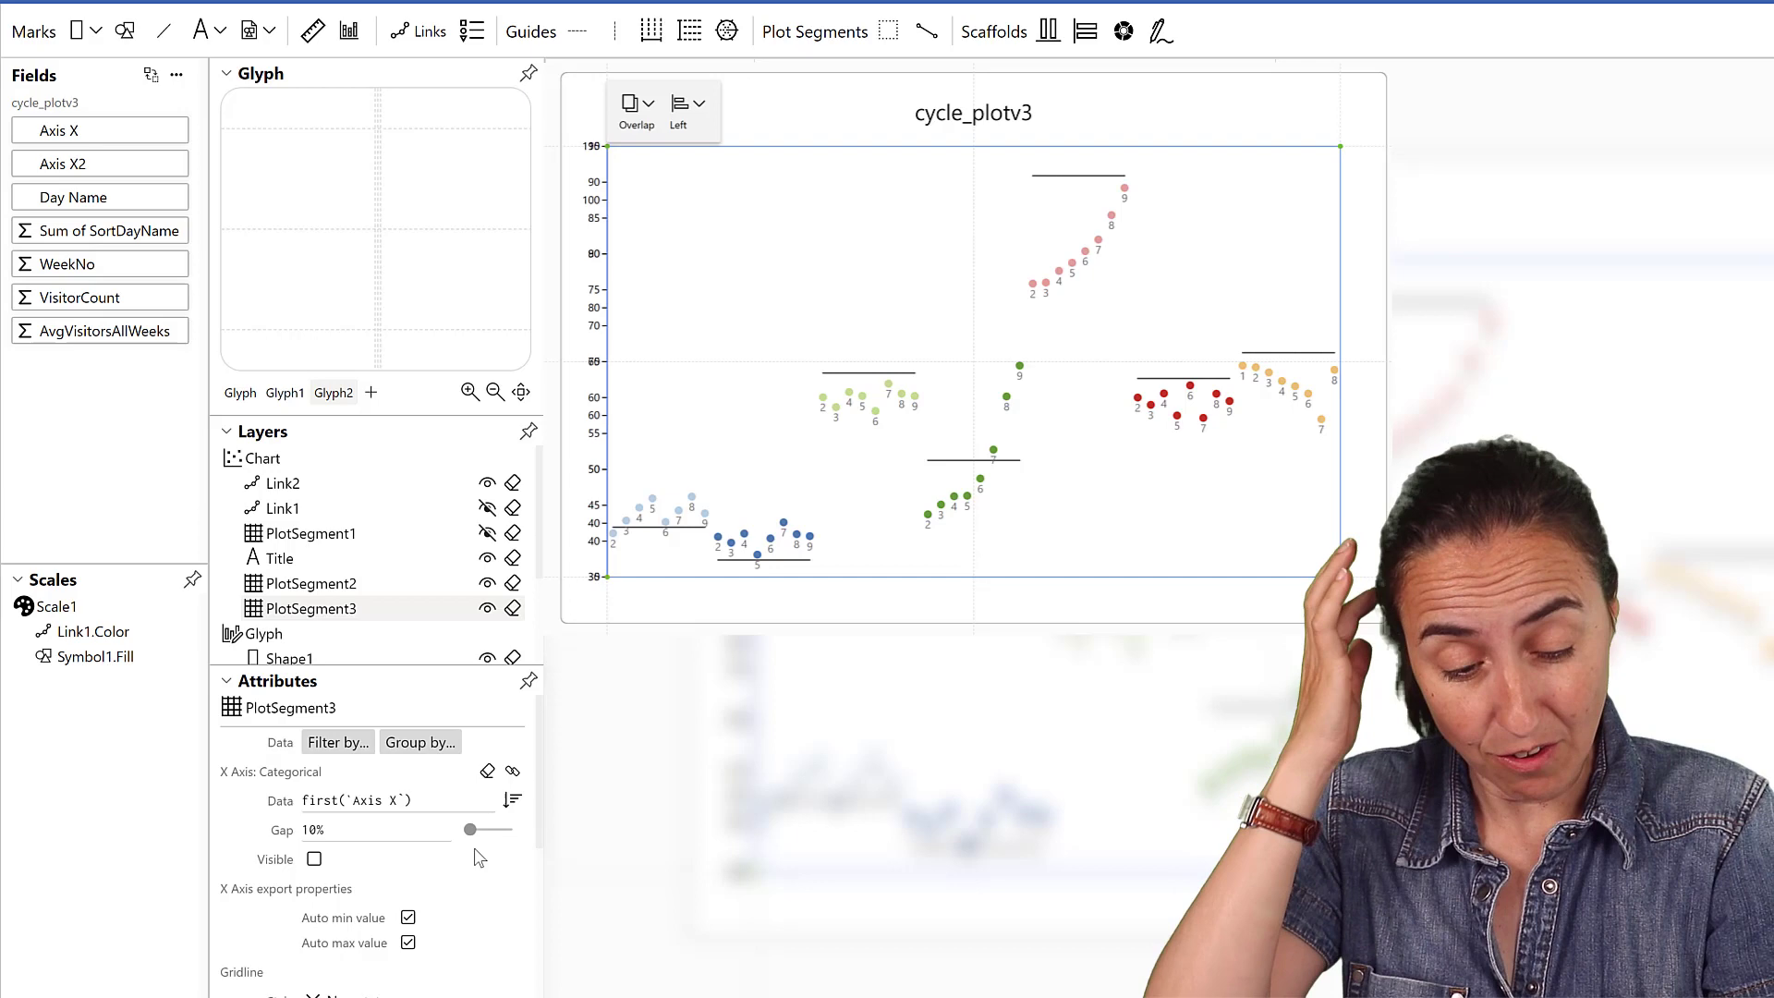
pyautogui.moveTo(436, 855)
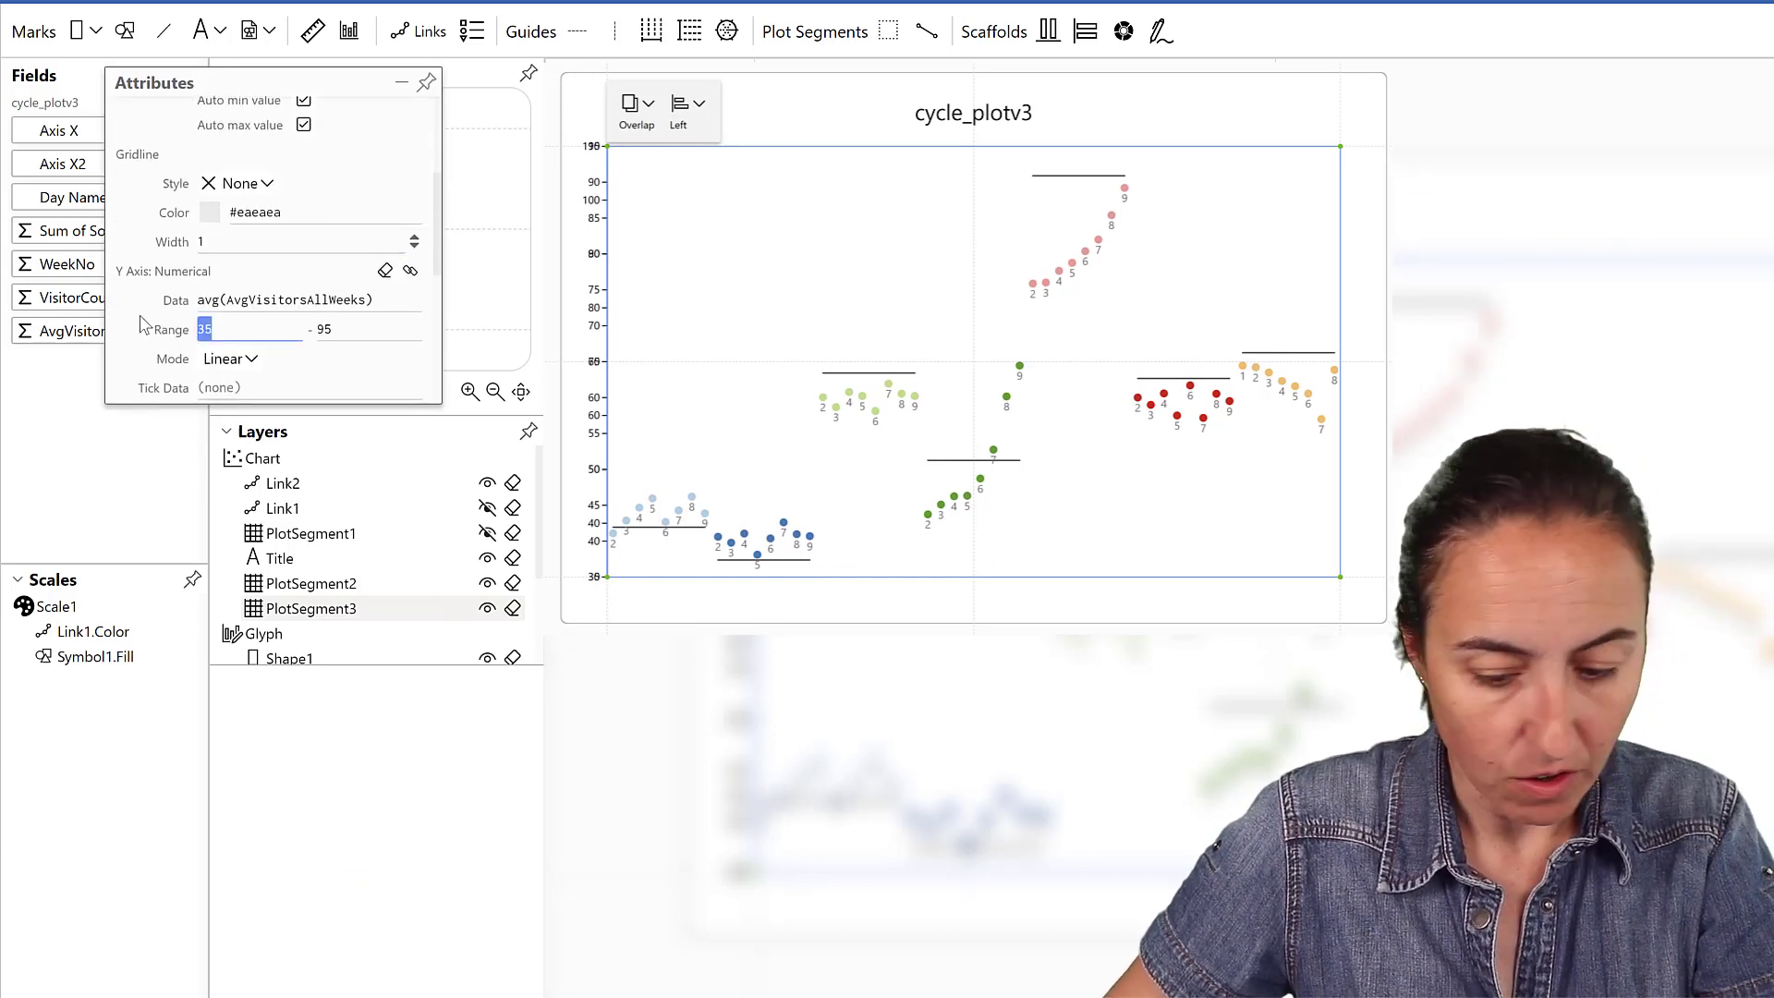
# - Set the Y Axis Range of the plot segment to 0–110 to match the other layer
pyautogui.write('0')
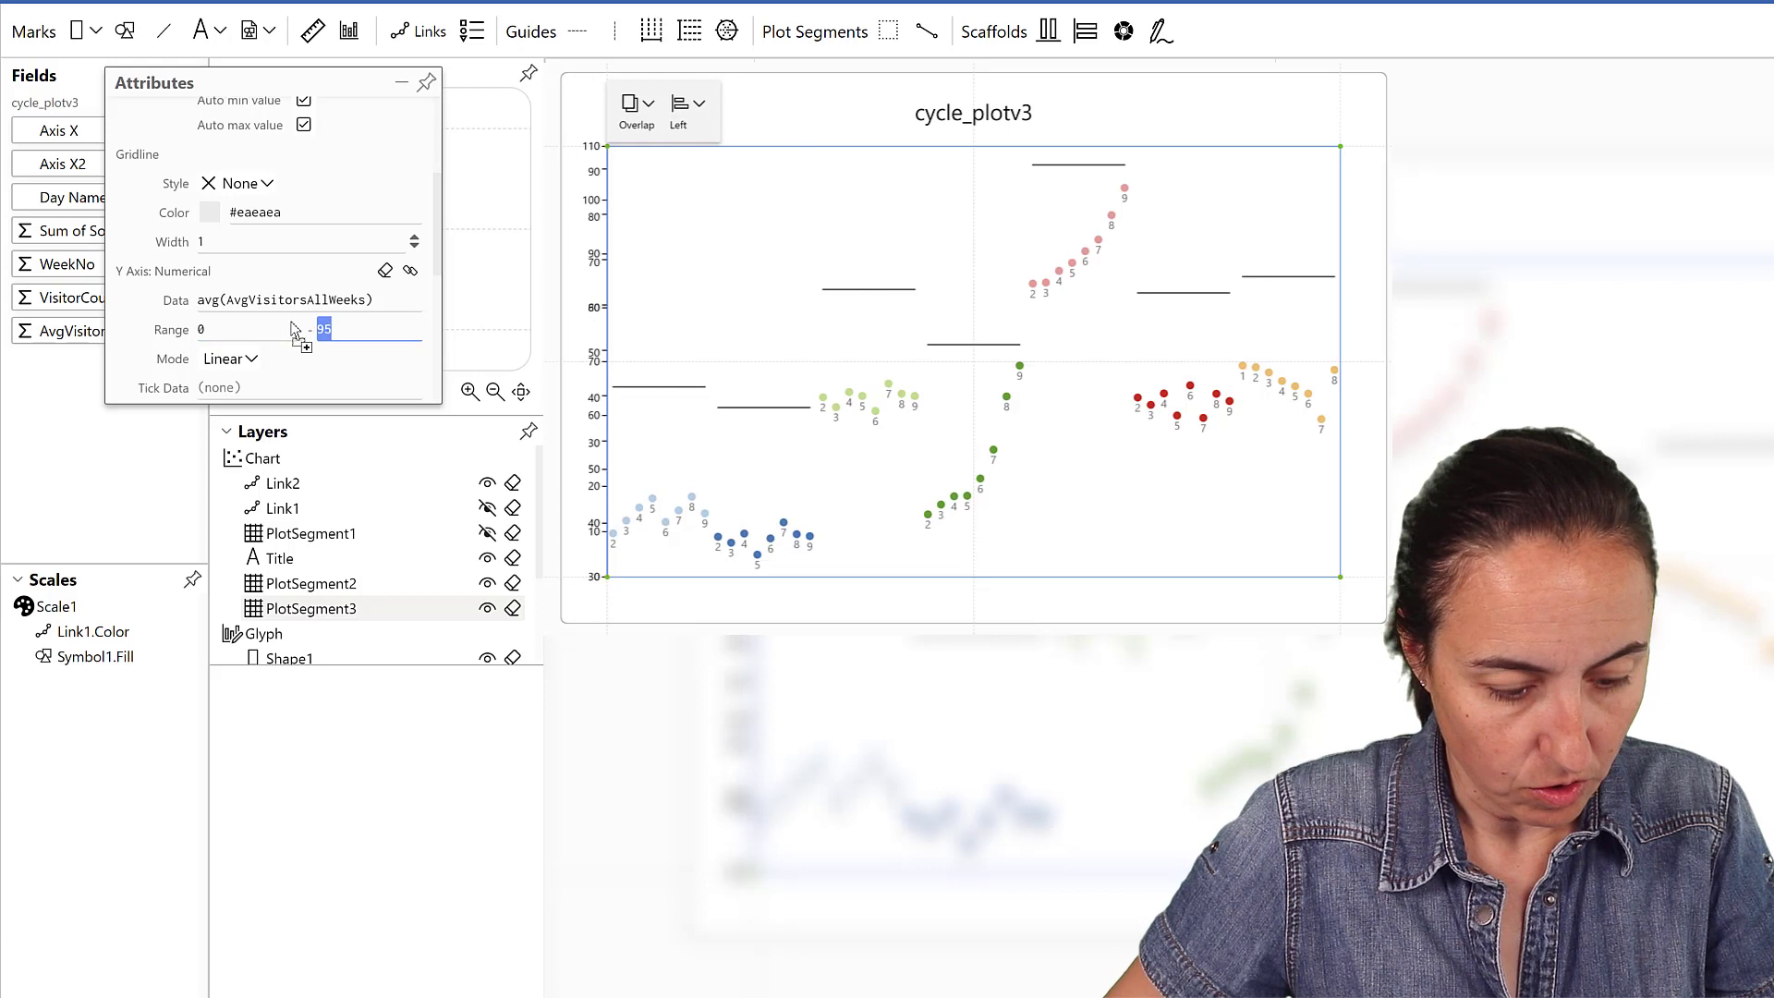
pyautogui.write('110')
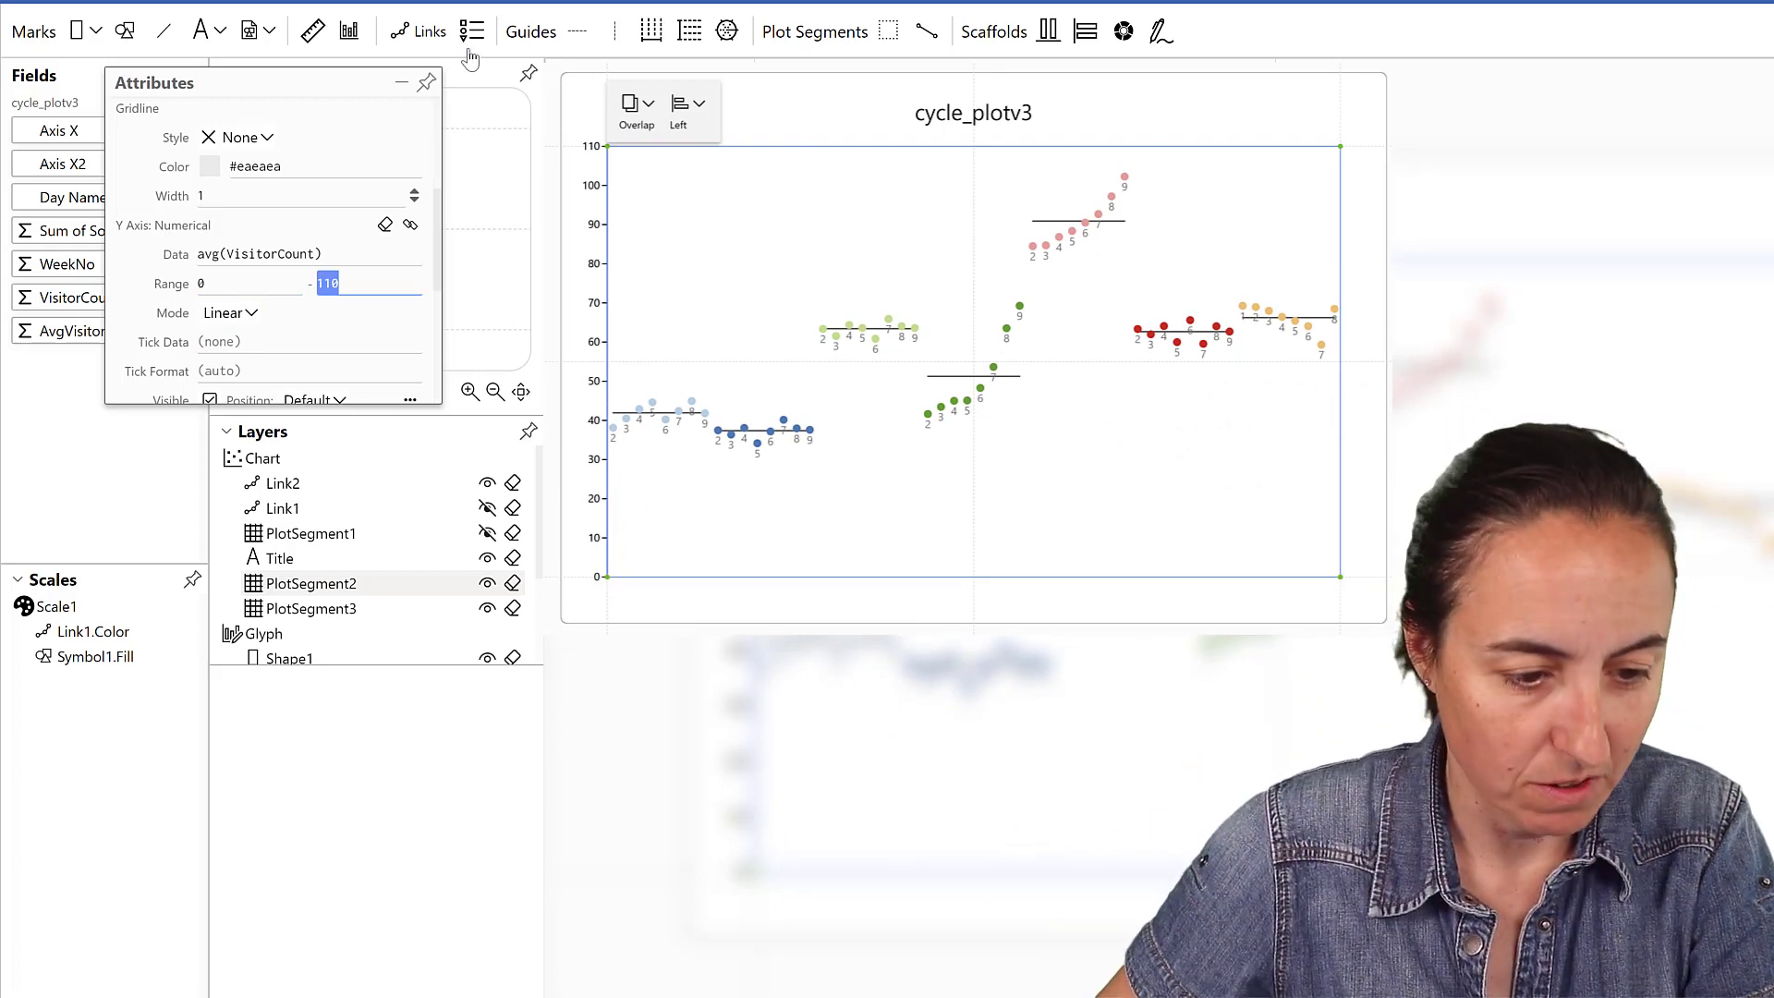
# - Show the Link1 connecting lines and the PlotSegment1 shaded day columns again
pyautogui.click(486, 506)
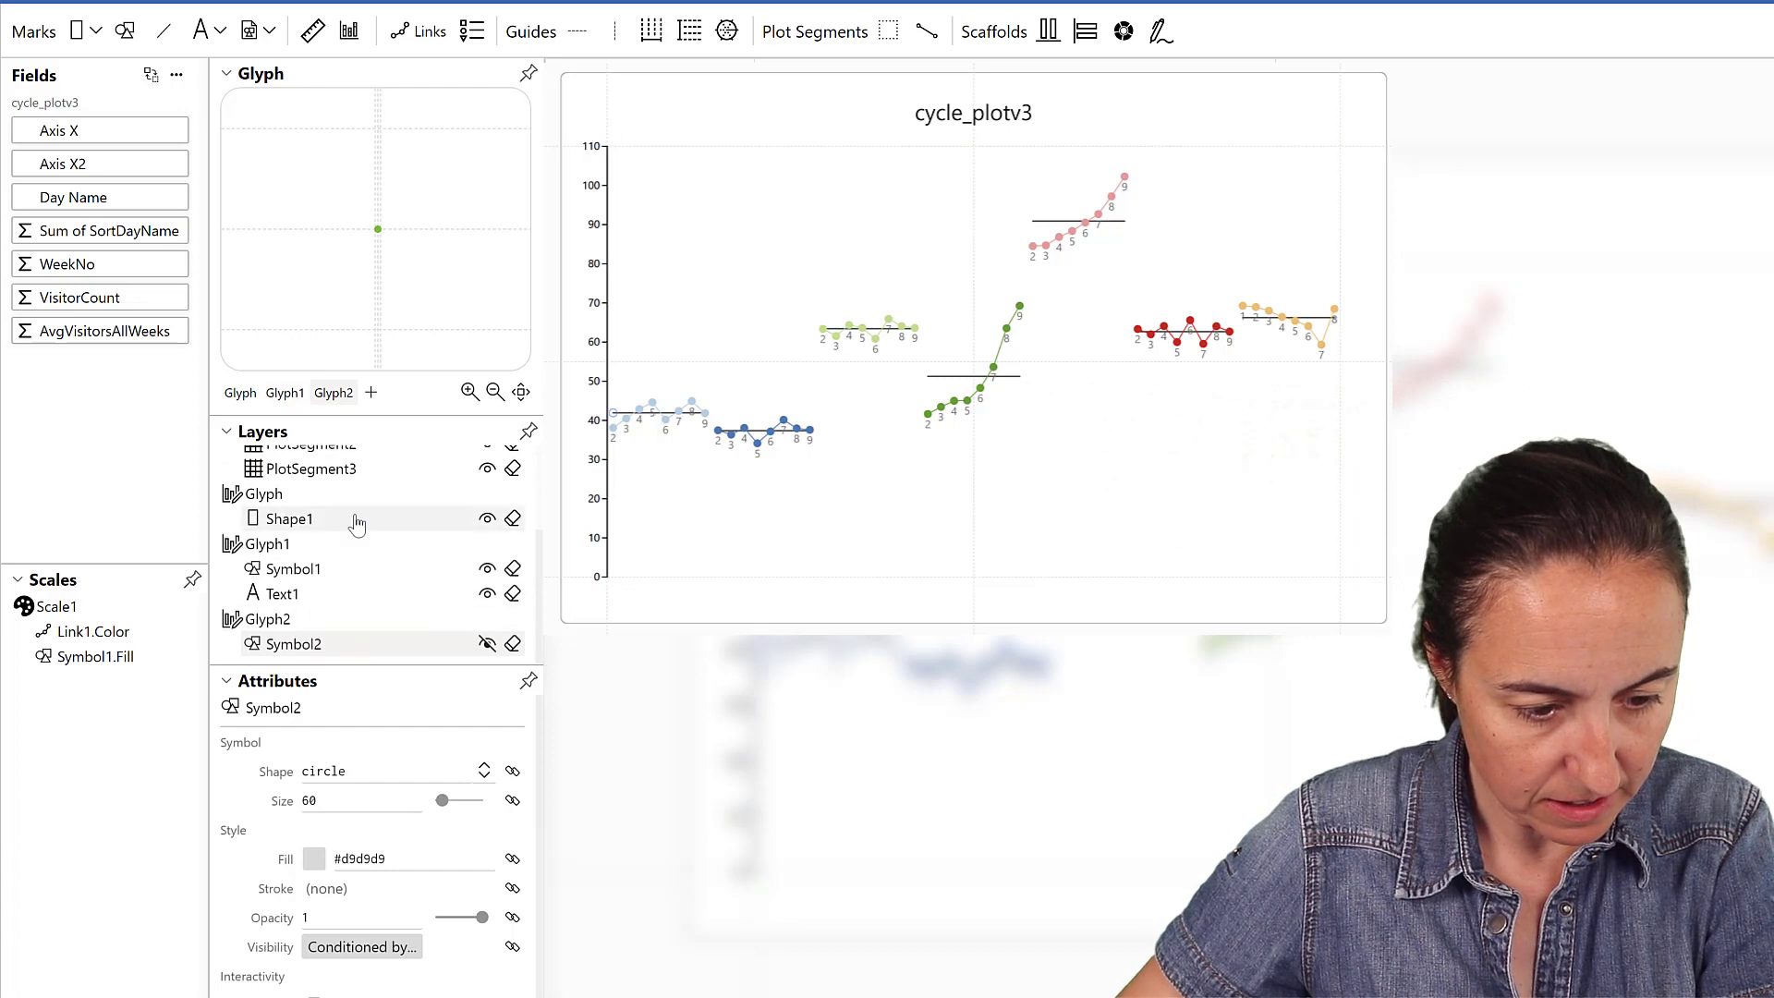
pyautogui.click(315, 857)
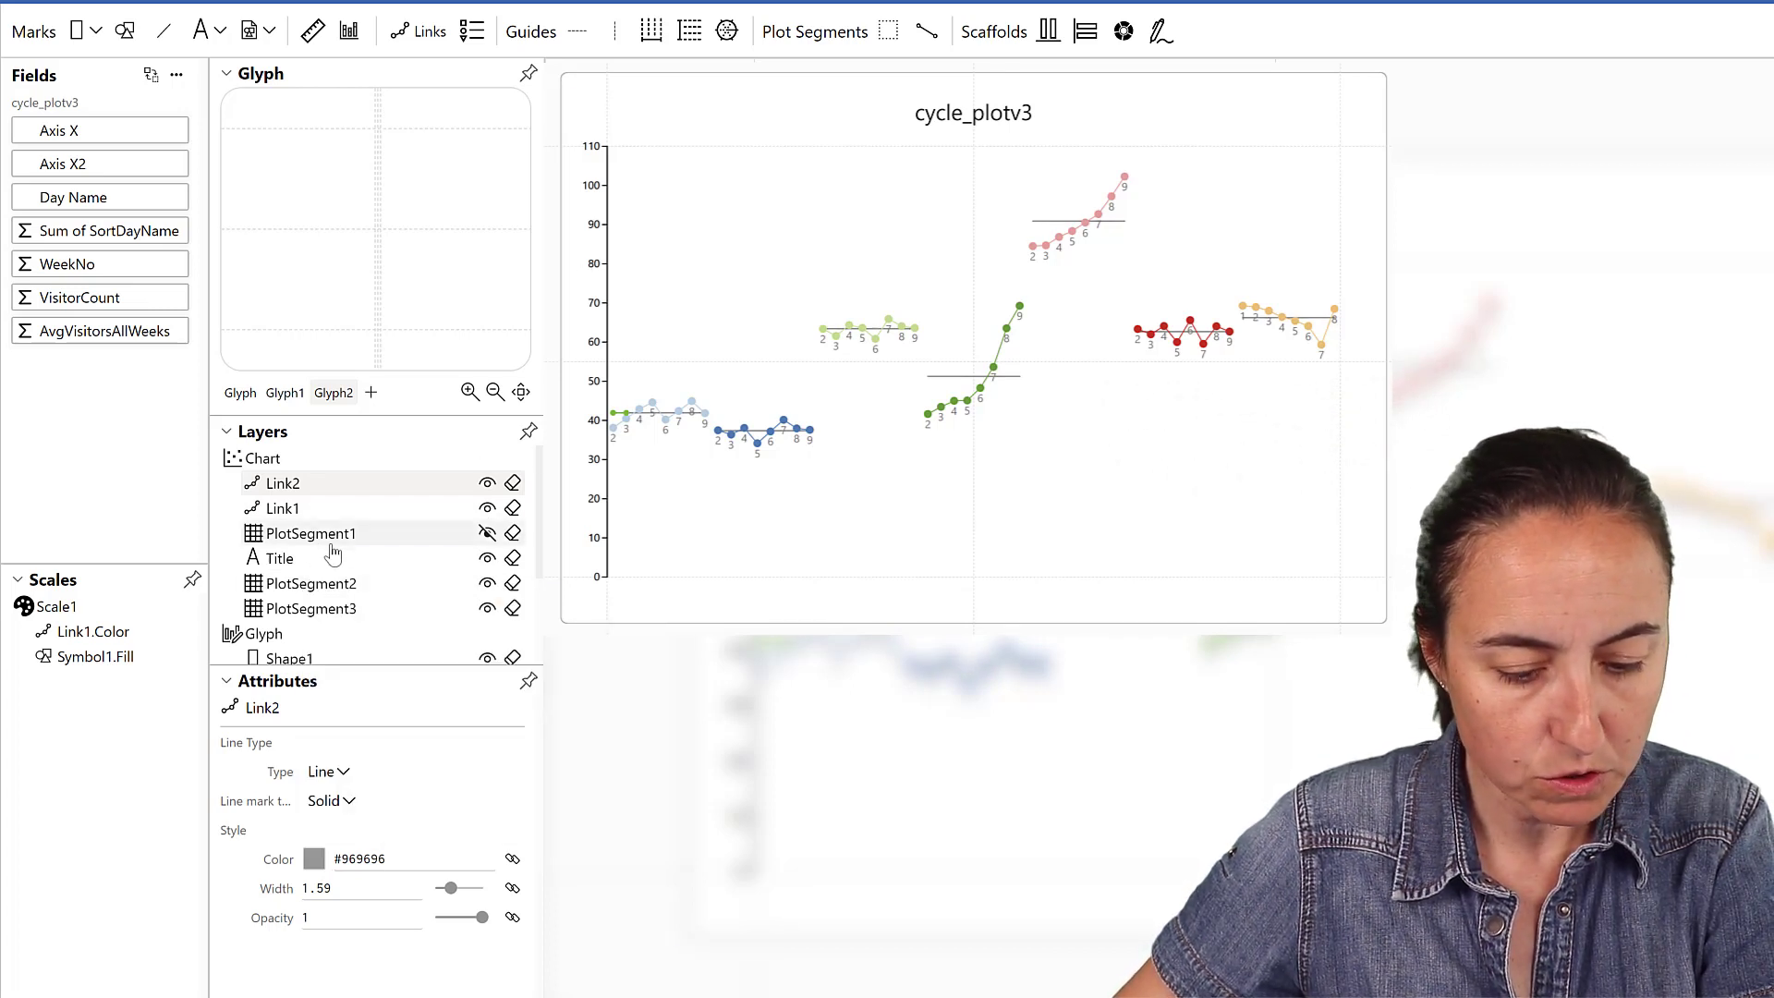
pyautogui.click(486, 532)
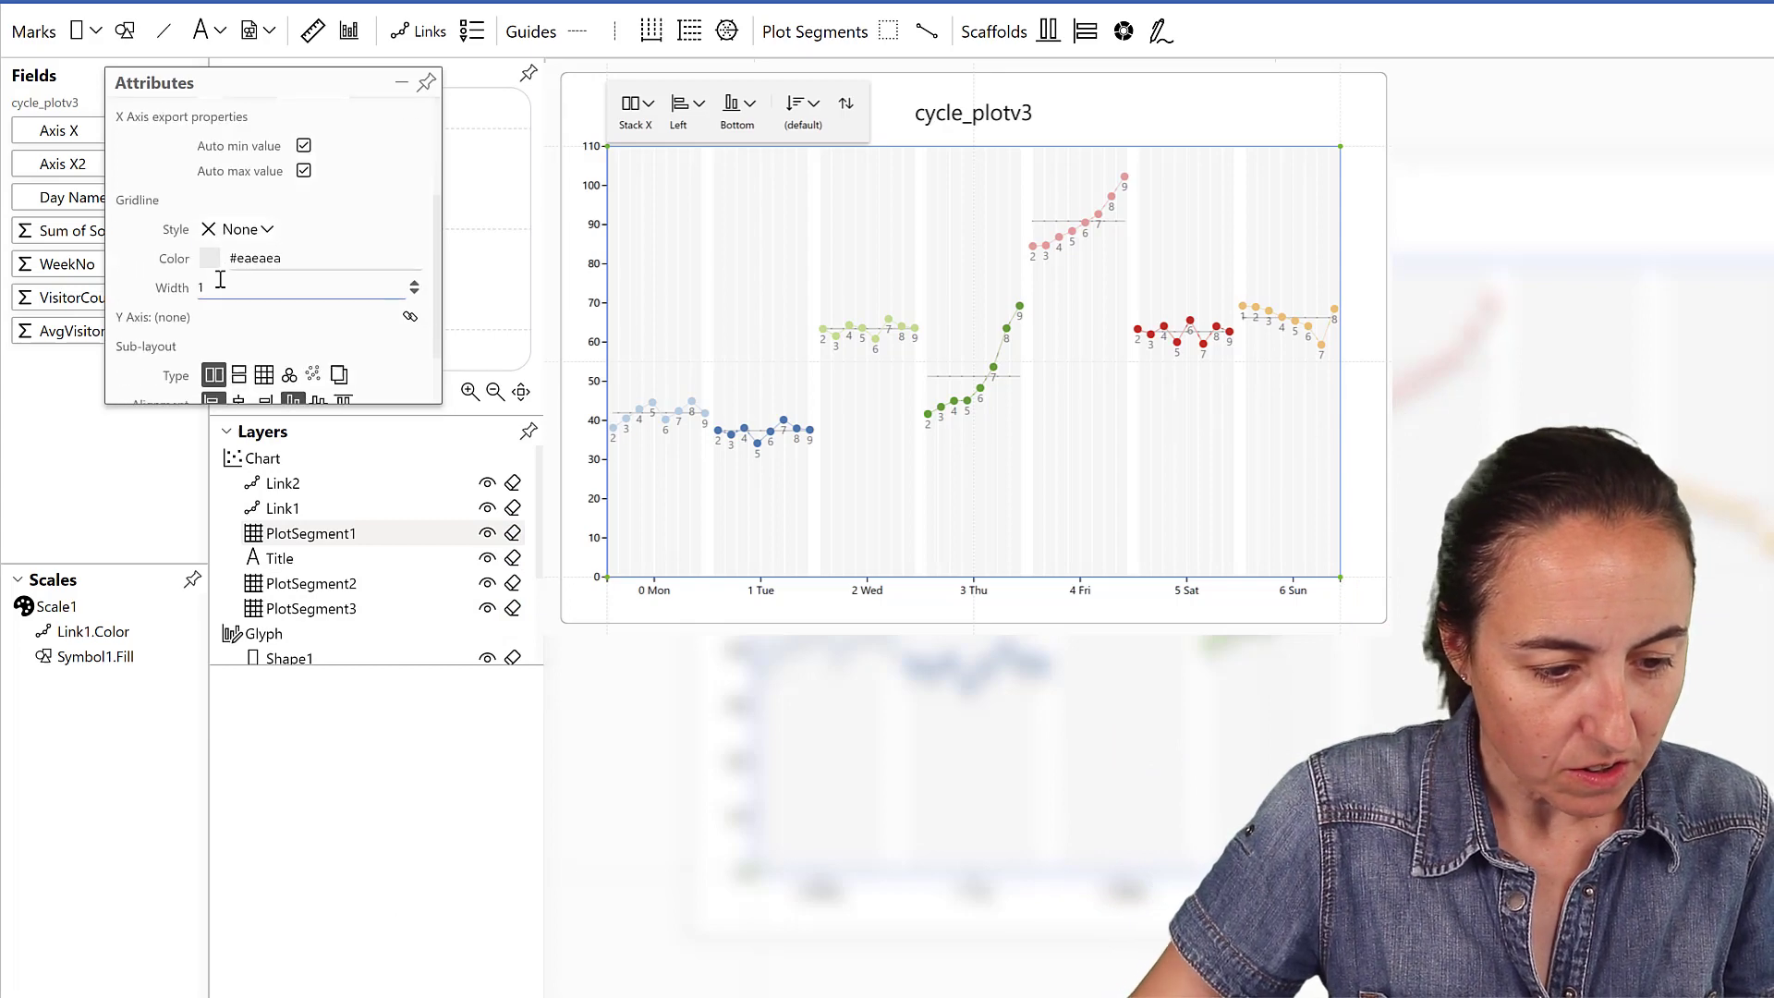
# - Set the day axis line colour of PlotSegment1 to gray from the palette
pyautogui.click(407, 272)
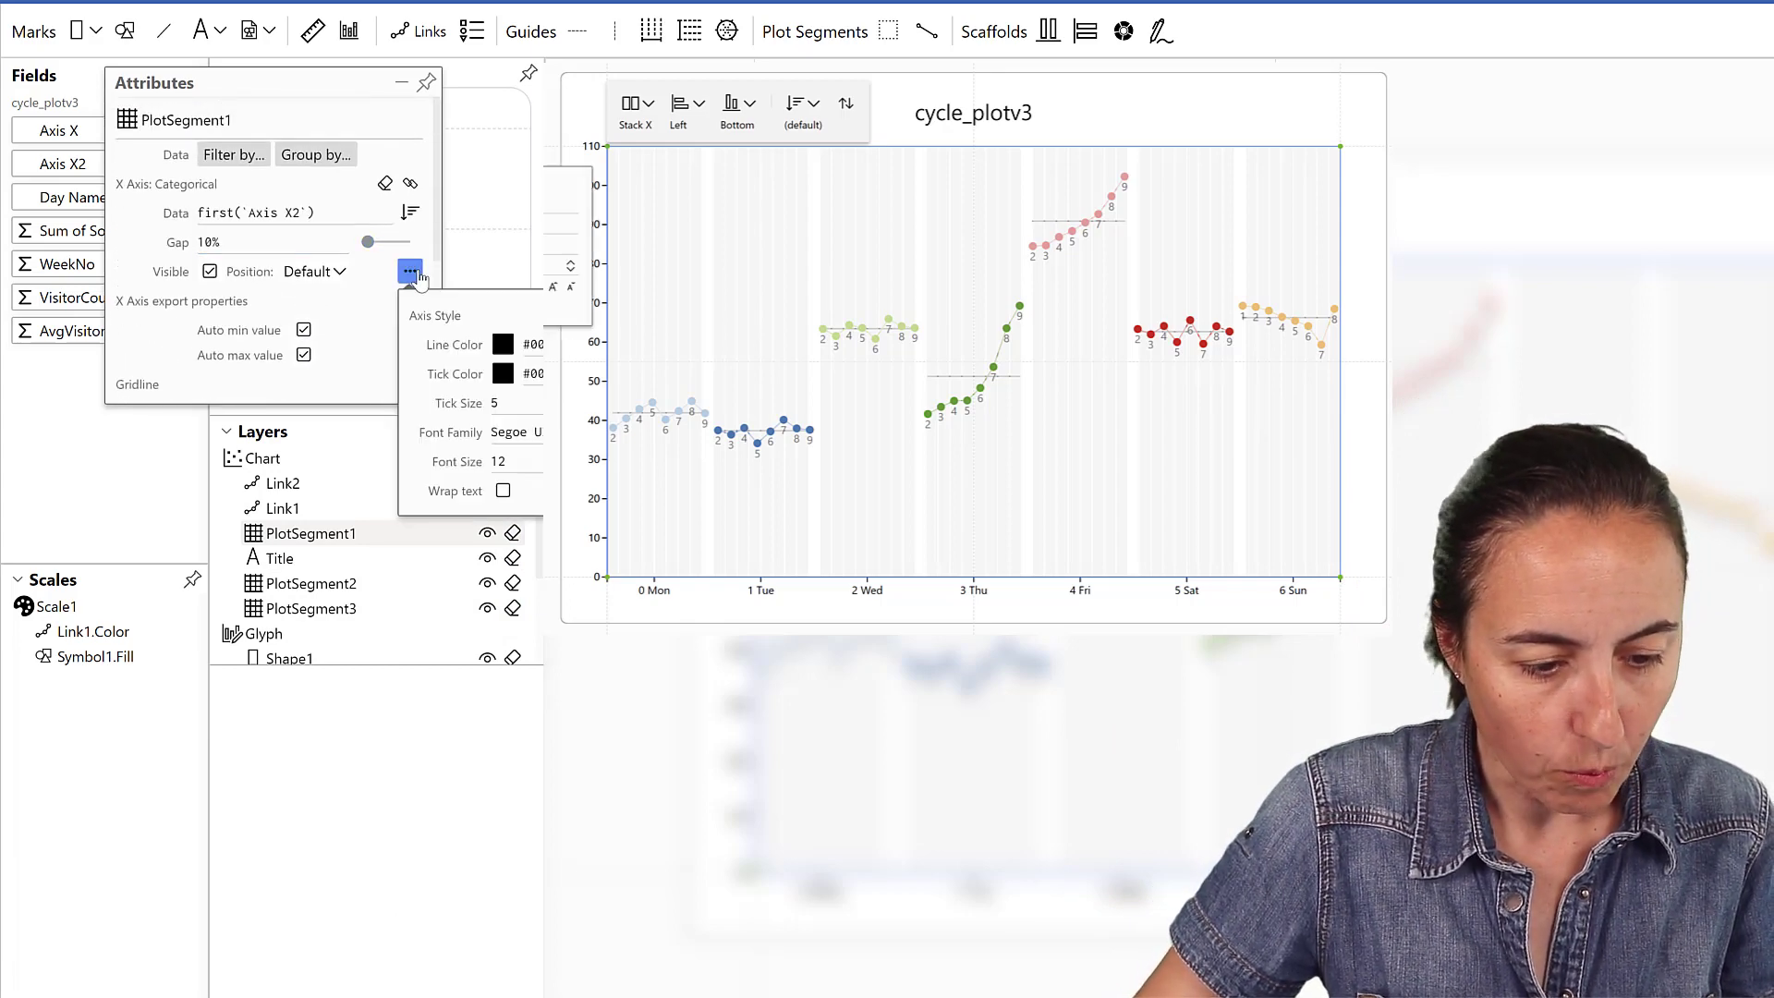
pyautogui.click(532, 343)
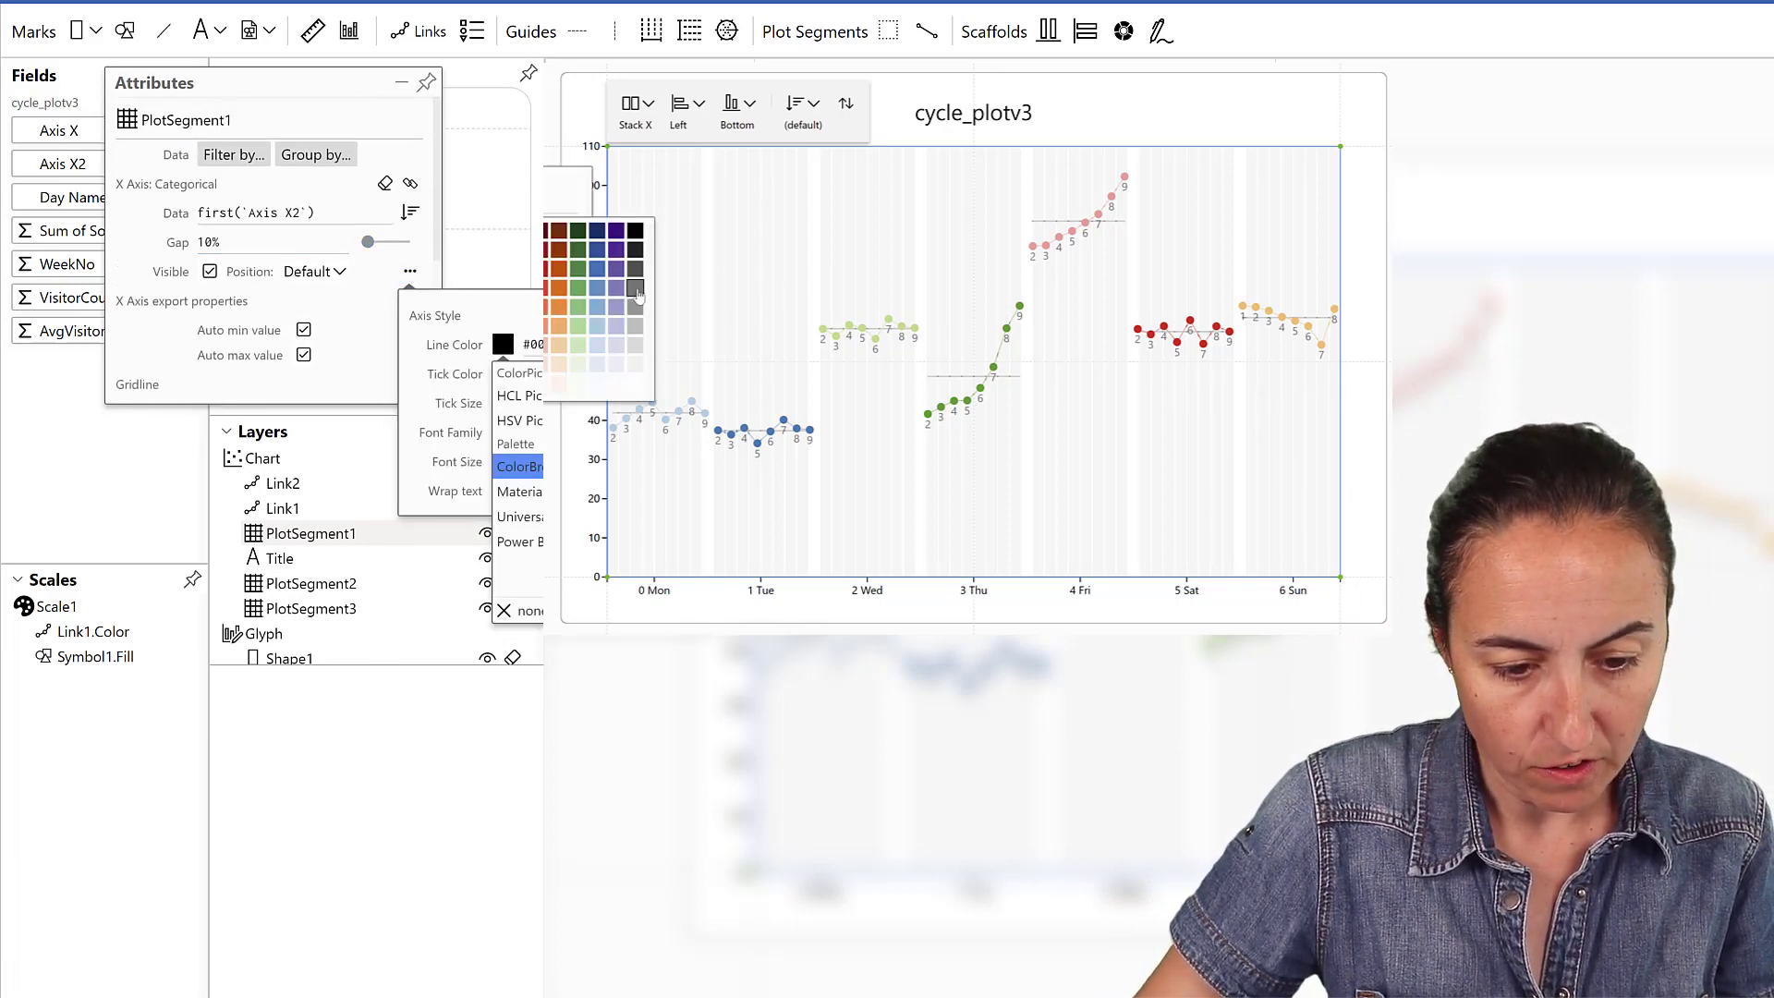
pyautogui.click(634, 289)
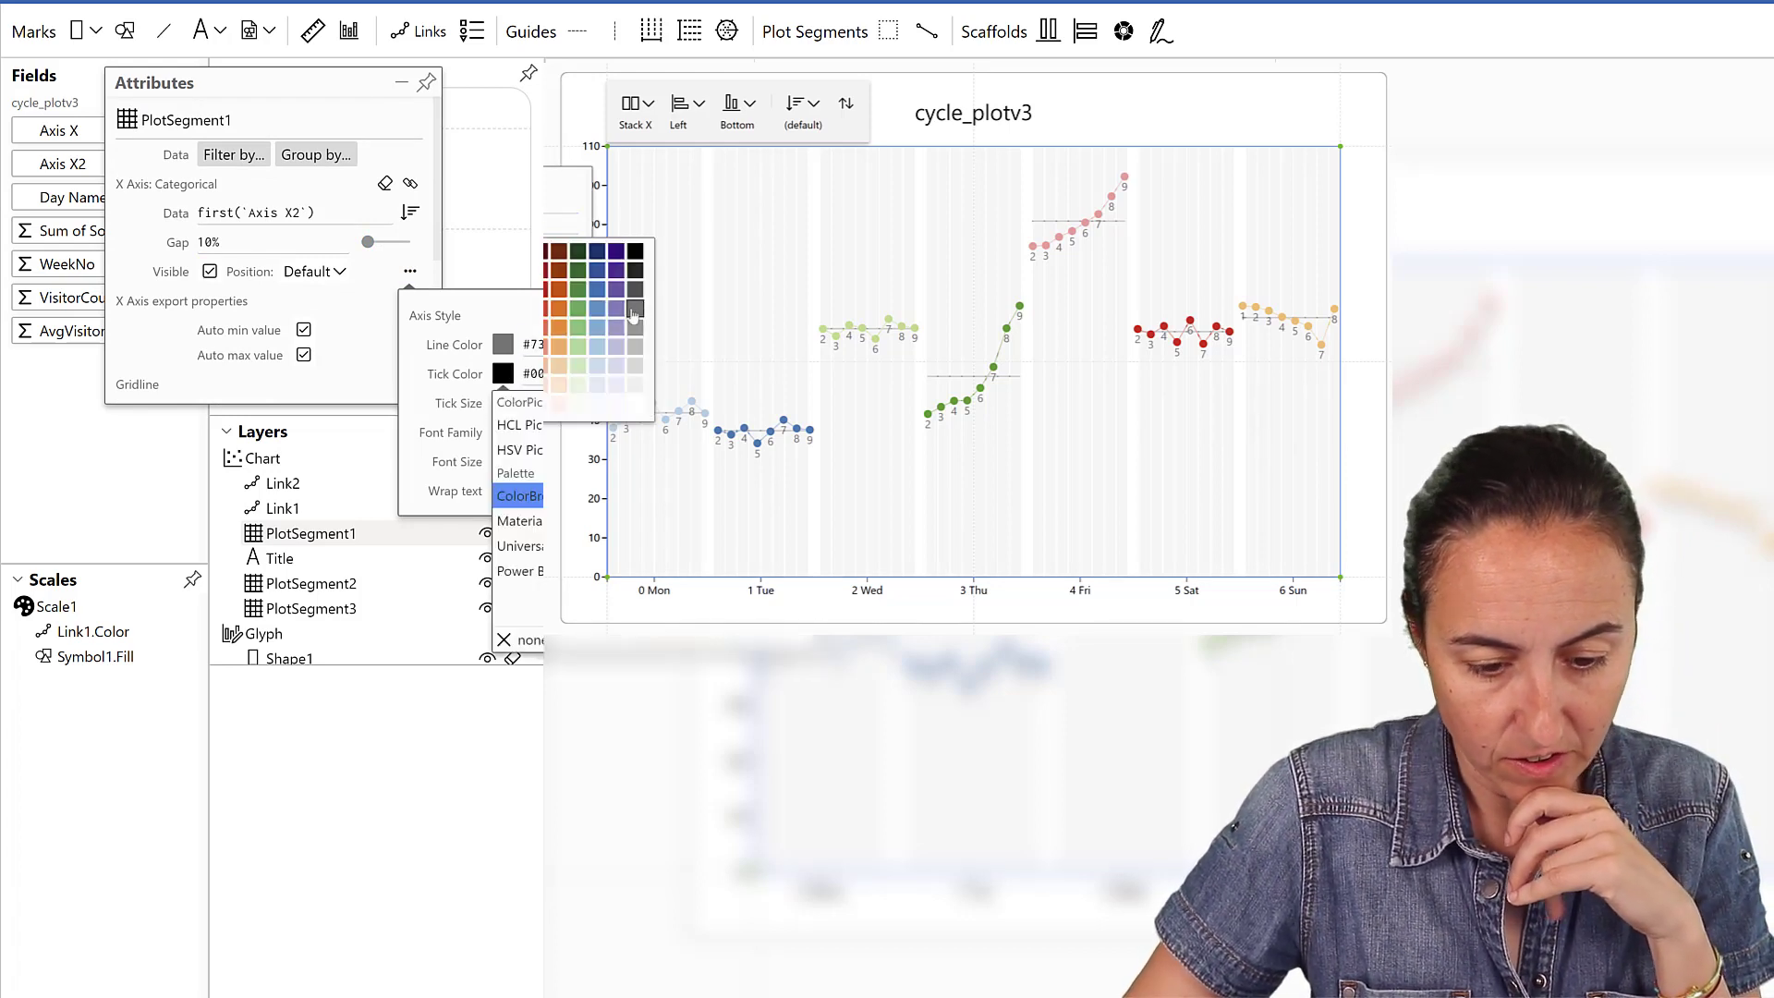
pyautogui.click(632, 309)
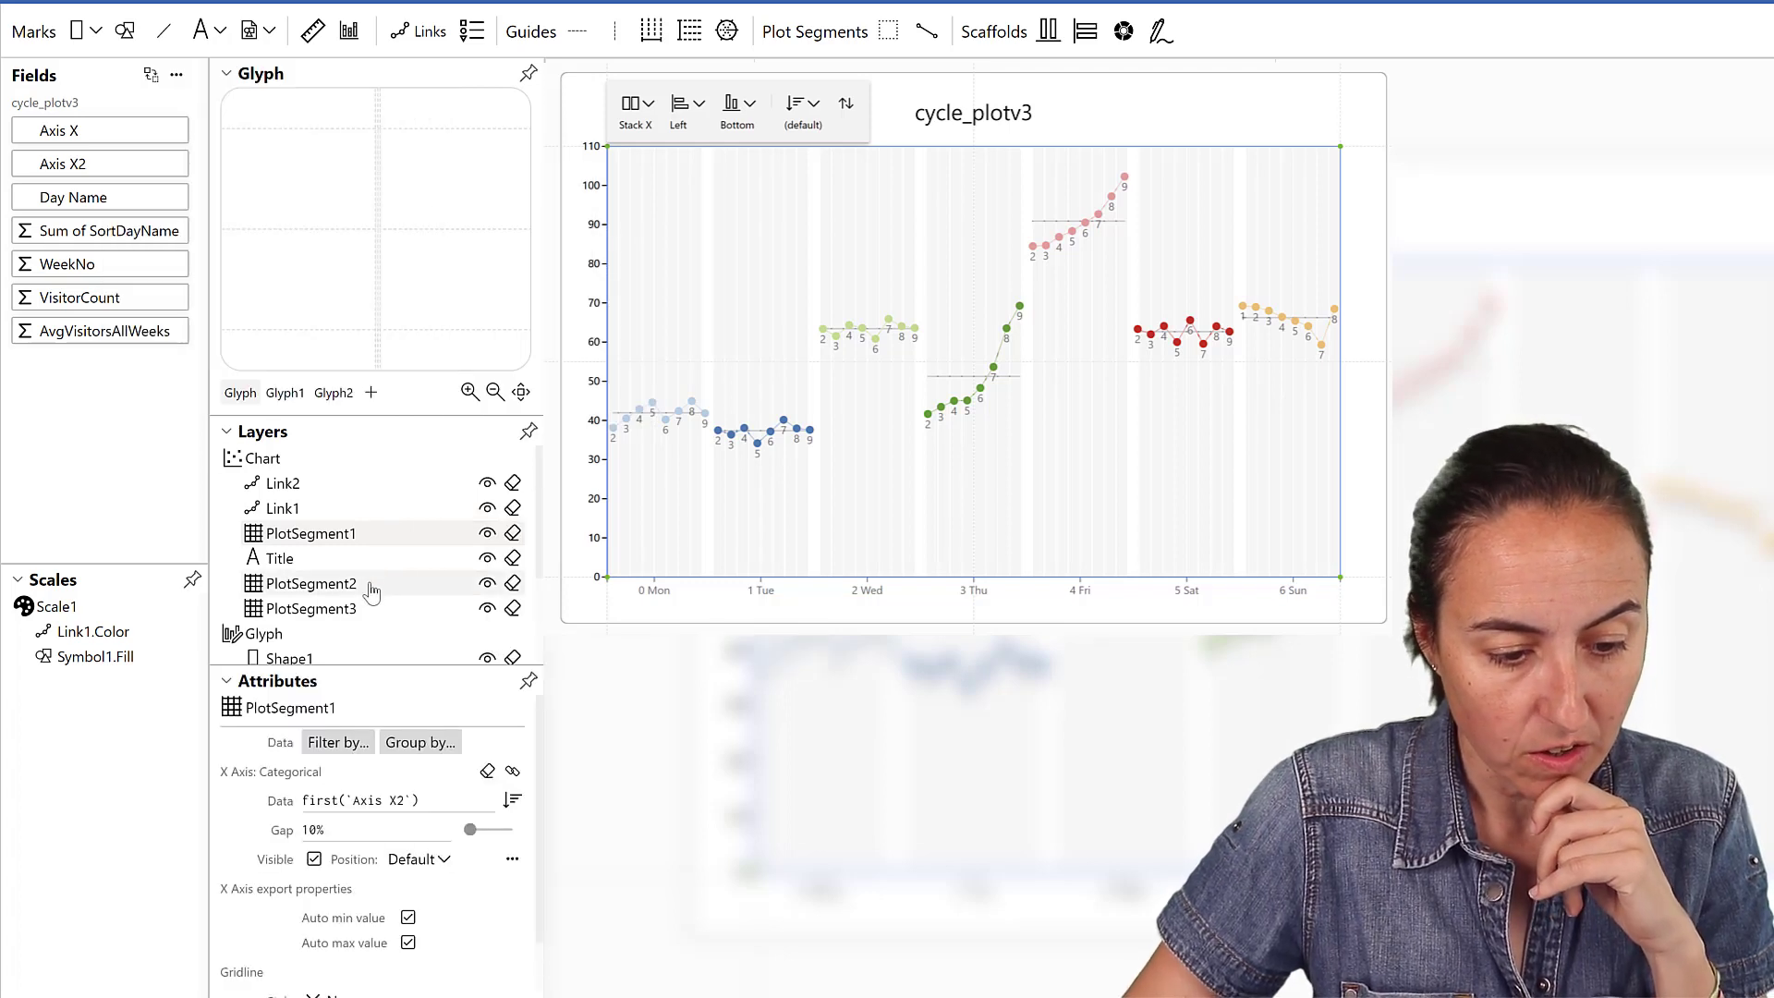
# - Set the vertical value axis line colour of PlotSegment2 to gray as well
pyautogui.click(309, 582)
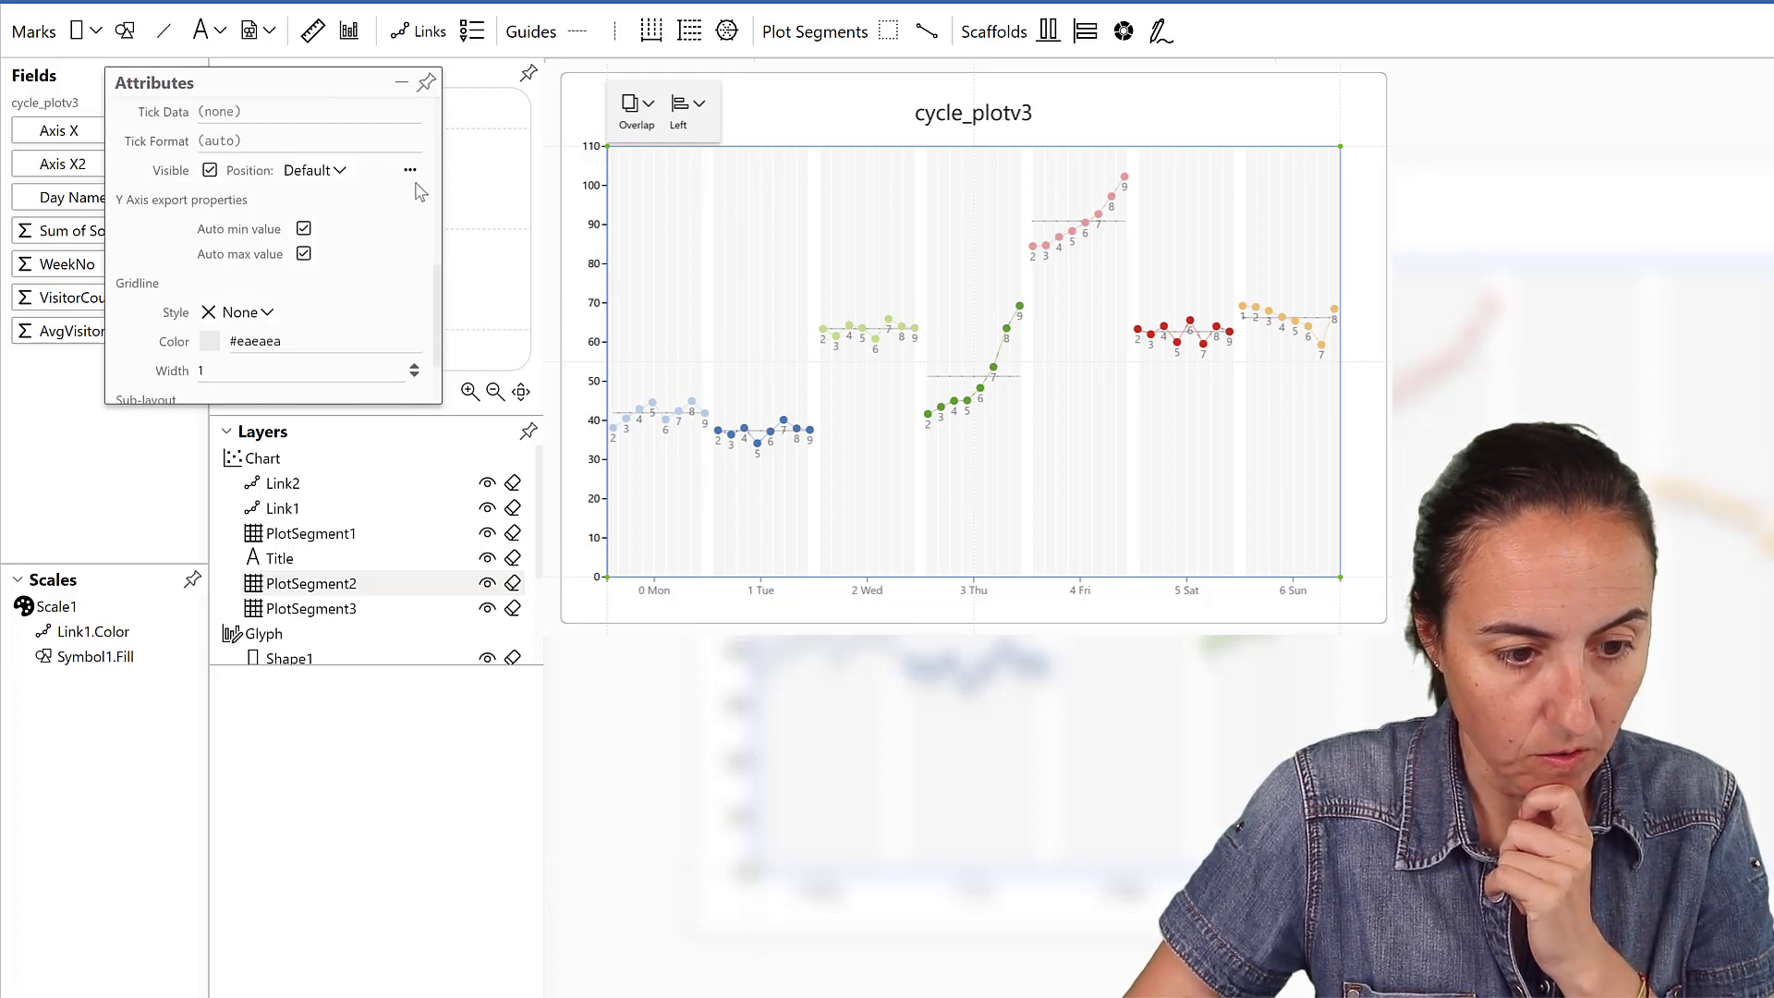
pyautogui.click(410, 170)
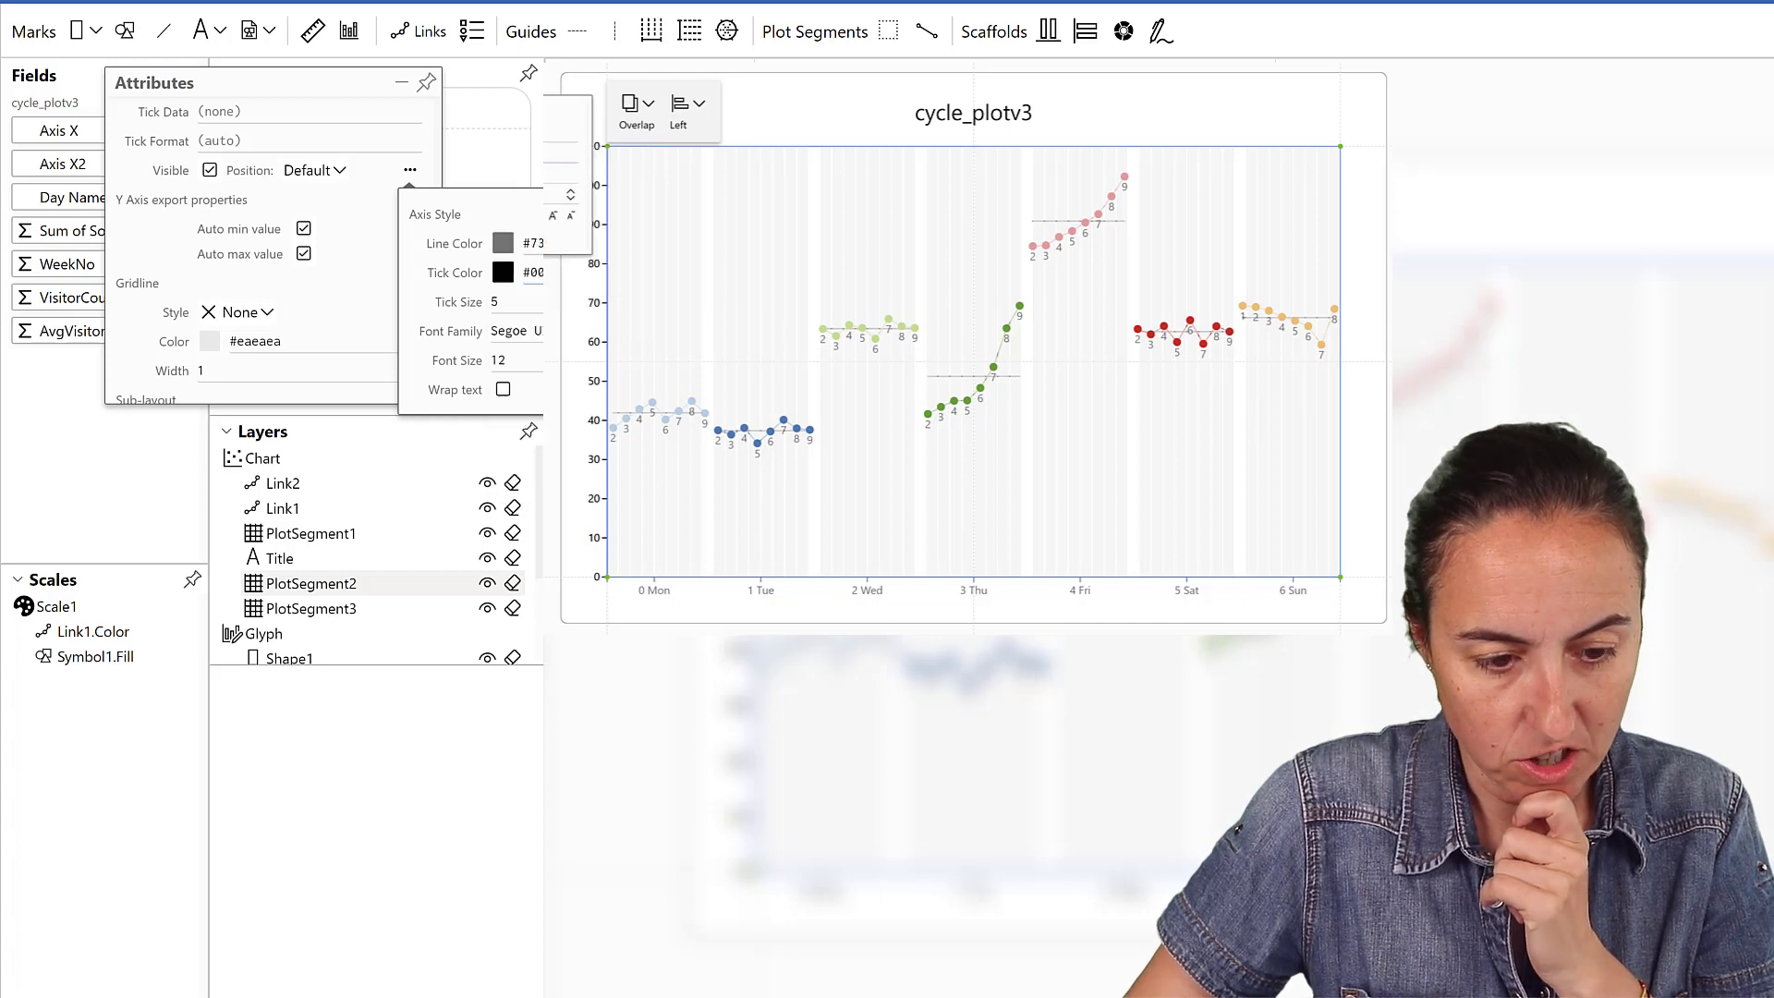
pyautogui.click(505, 244)
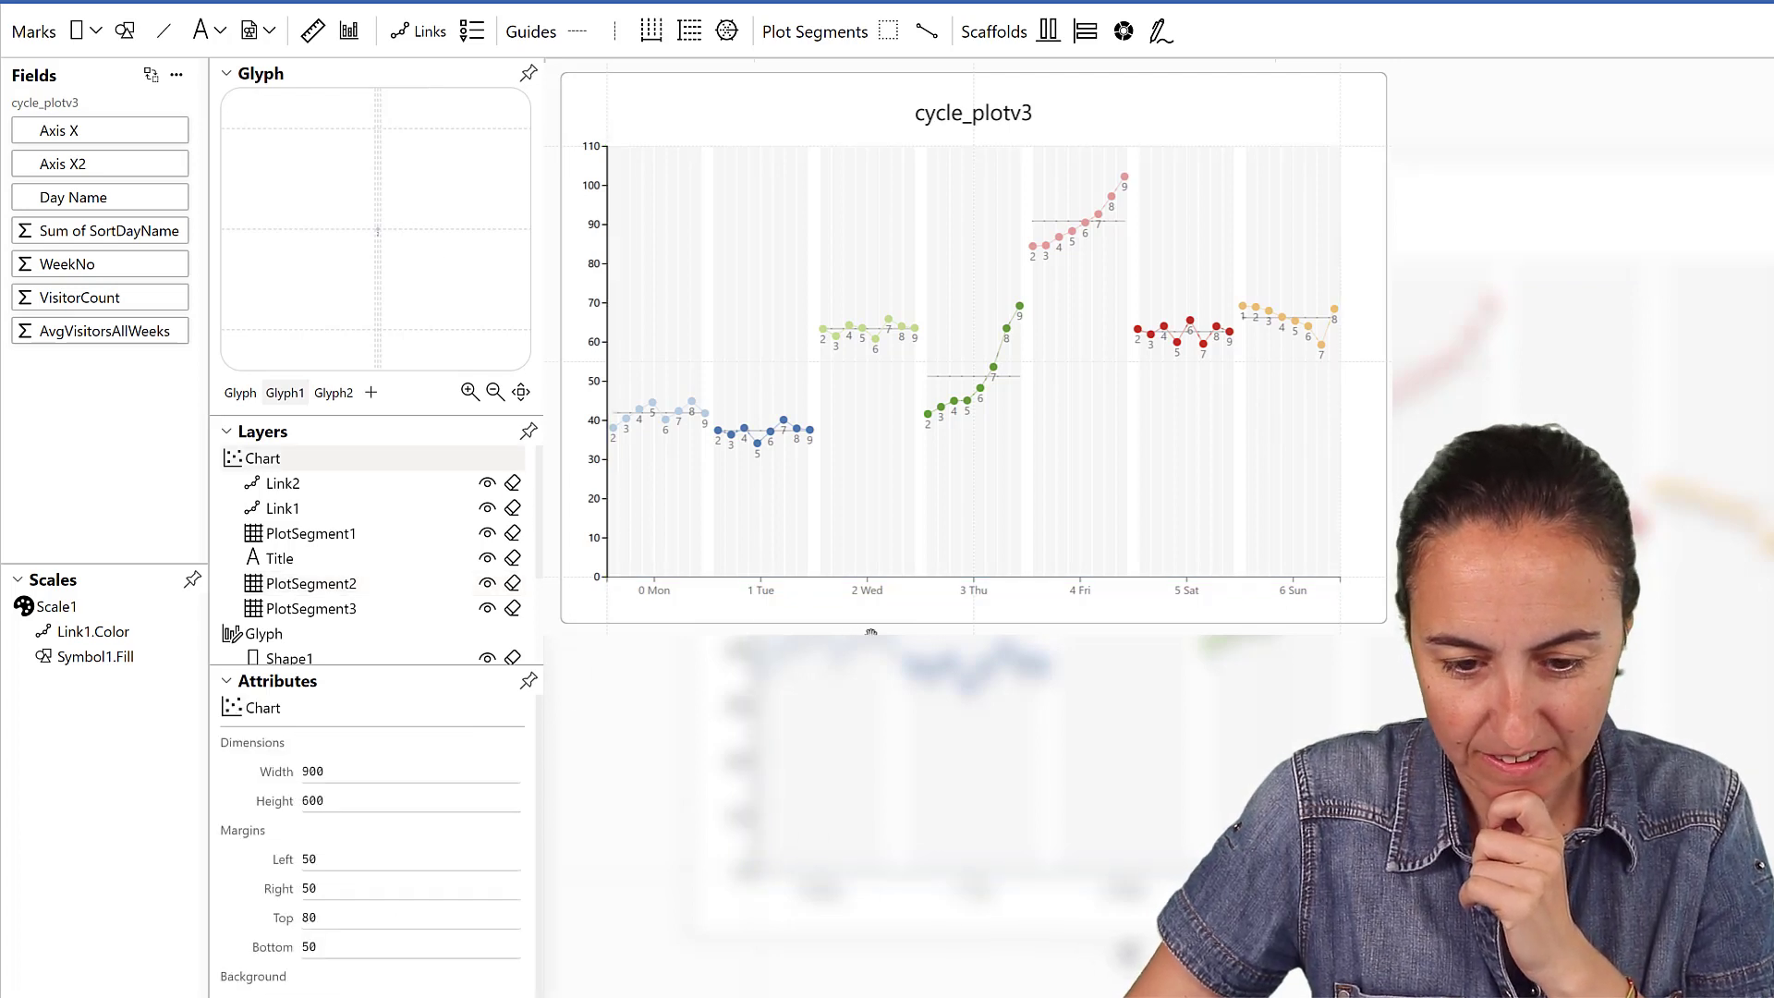
# - Lower the Opacity of the Glyph's Shape1 rectangles so the day columns look near-white
pyautogui.click(729, 438)
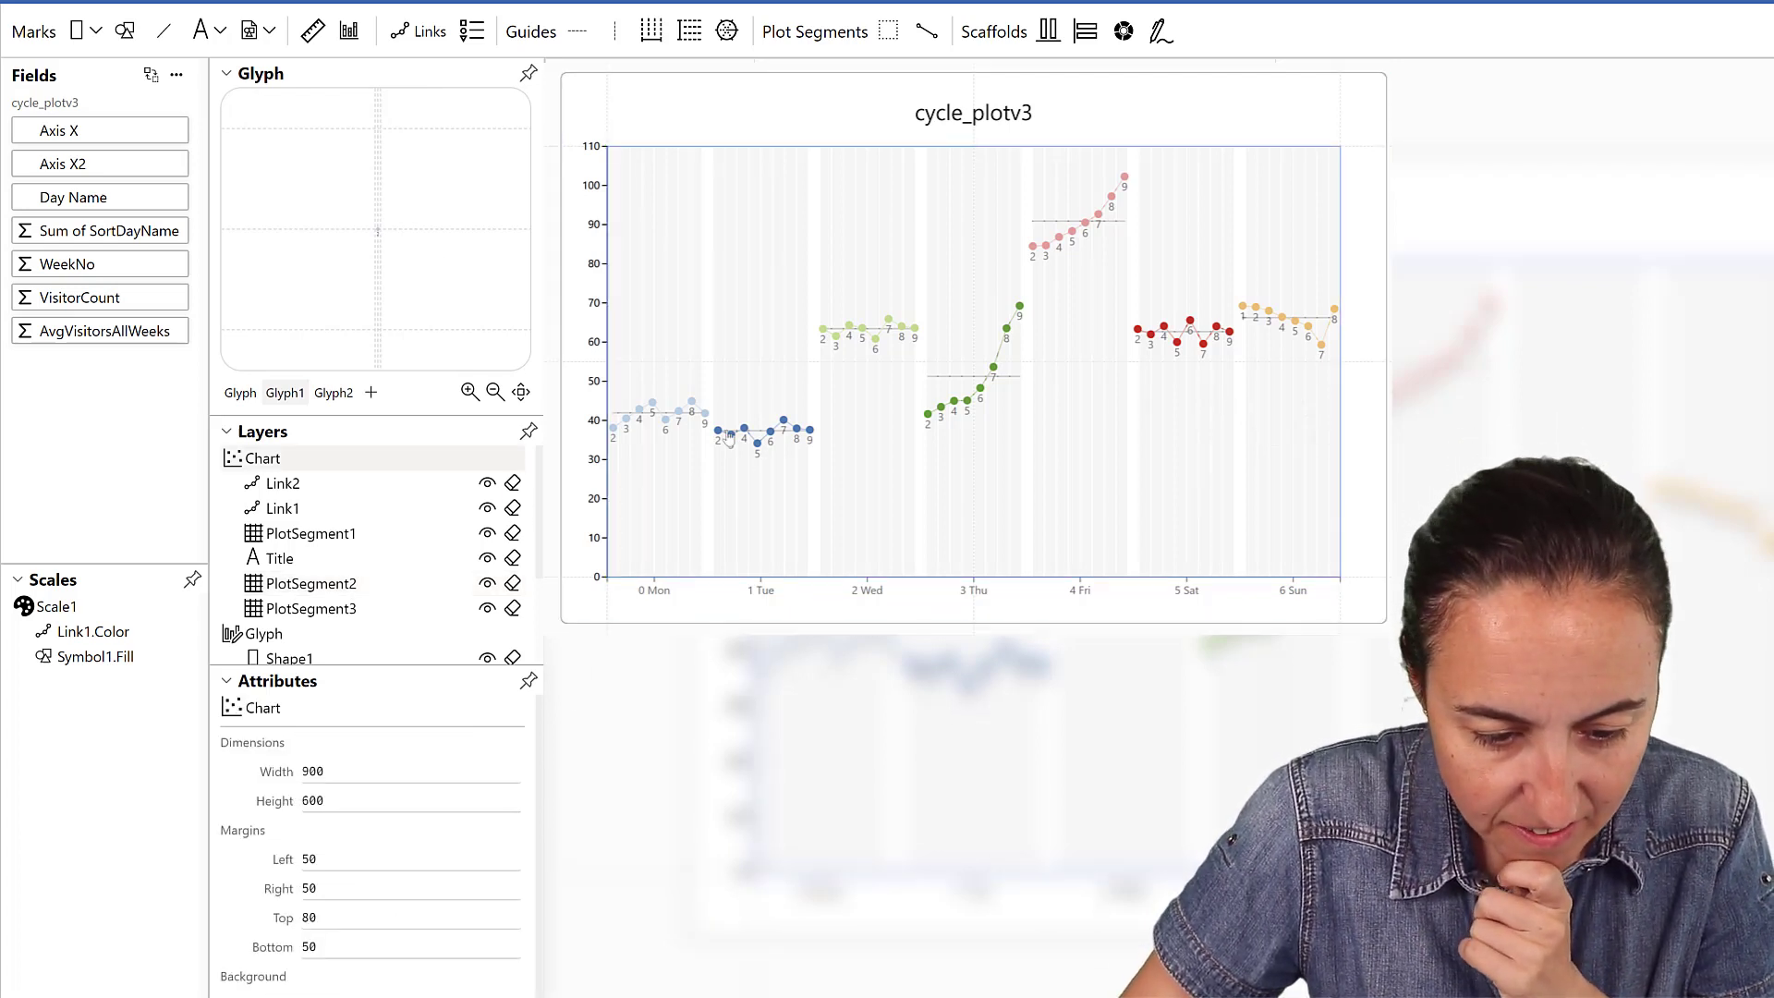
pyautogui.moveTo(502, 745)
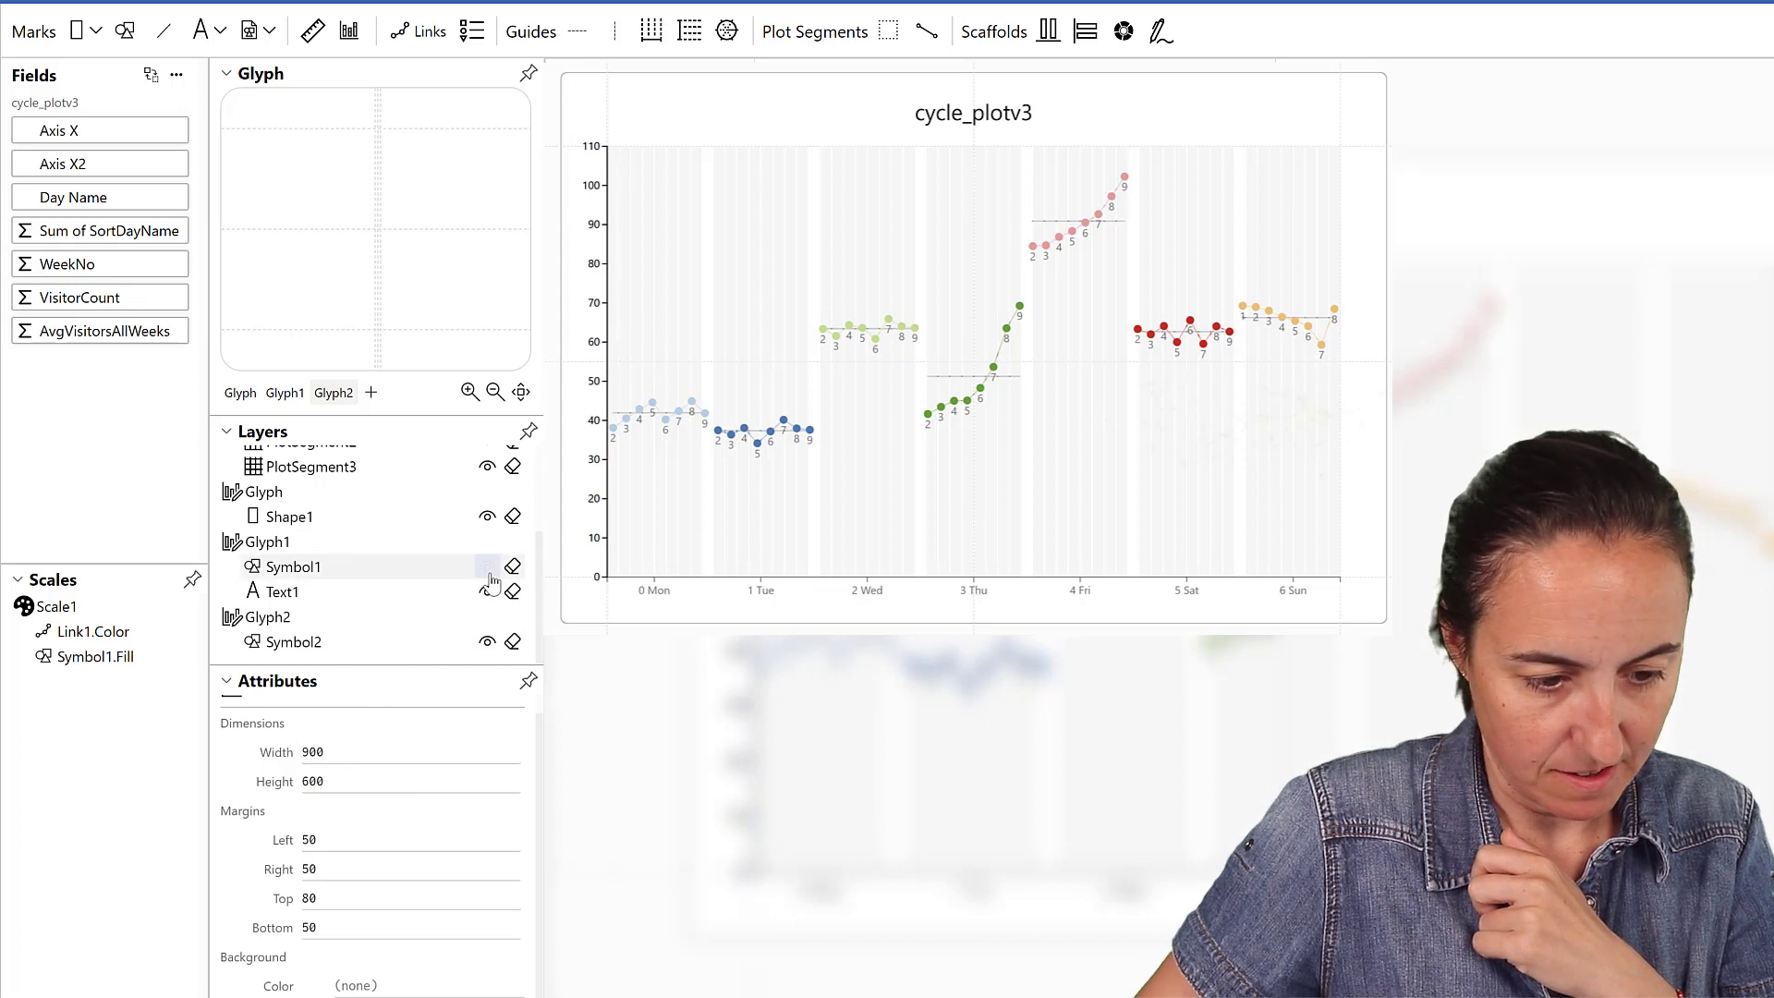
pyautogui.click(286, 582)
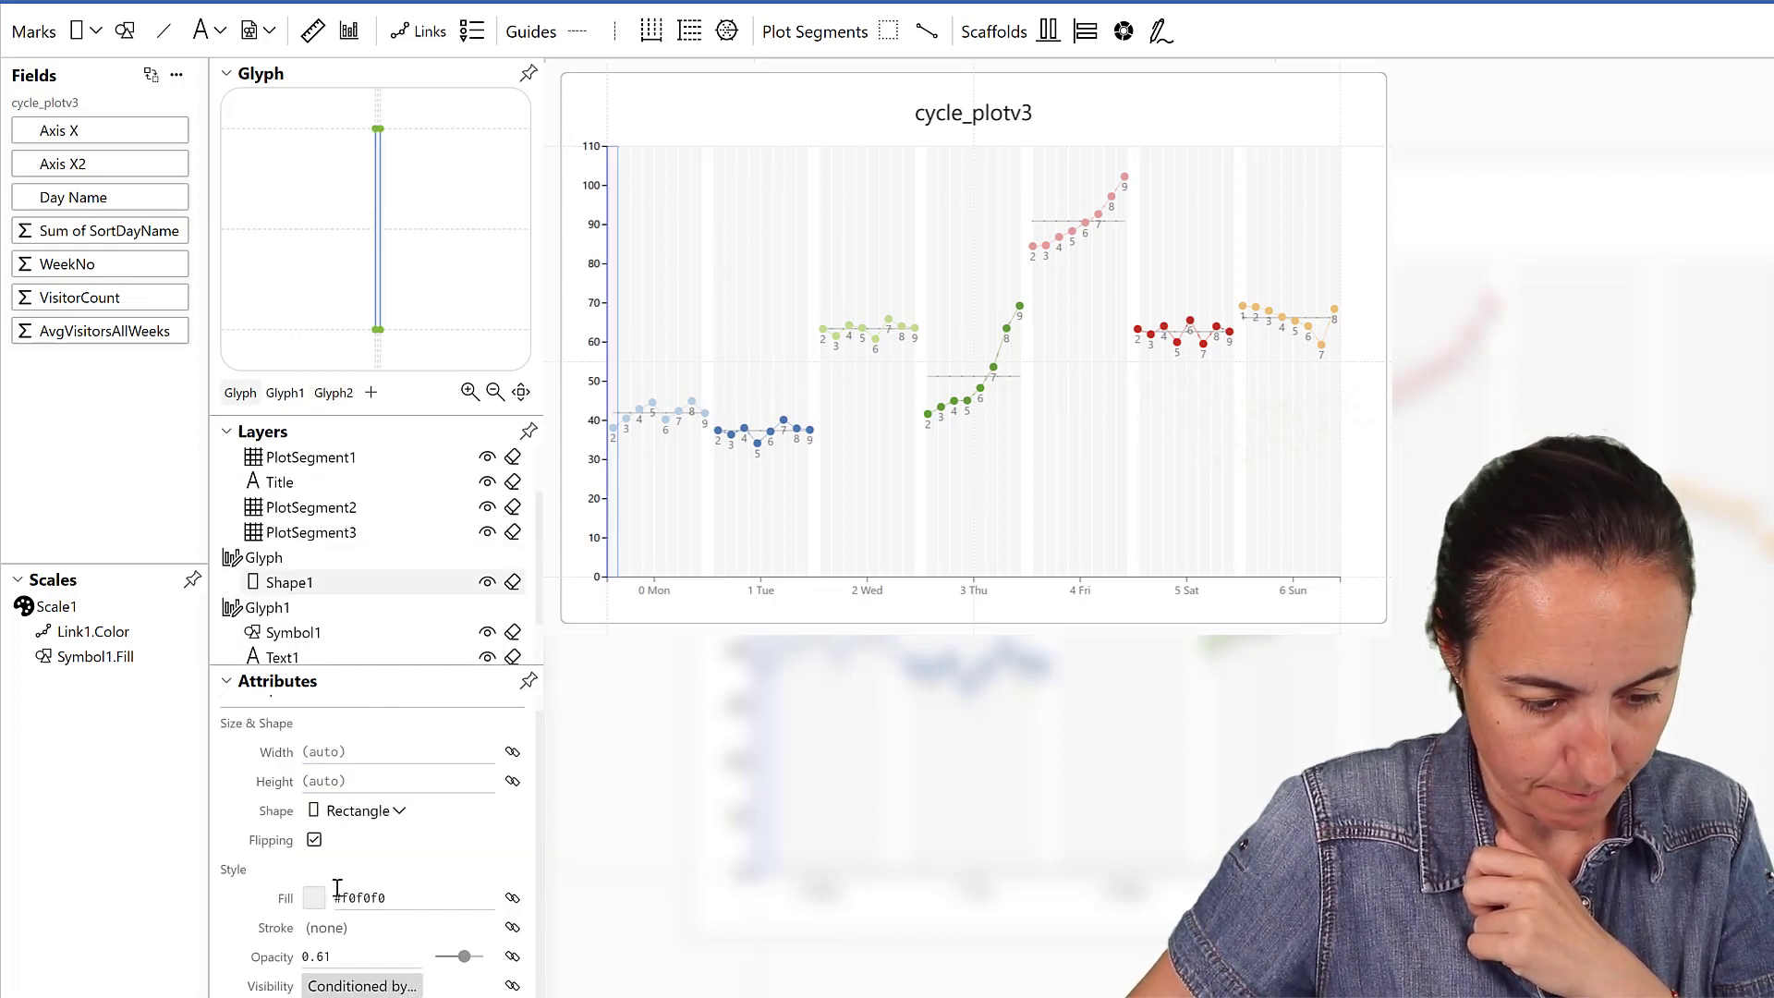
pyautogui.moveTo(485, 955); pyautogui.dragTo(442, 955)
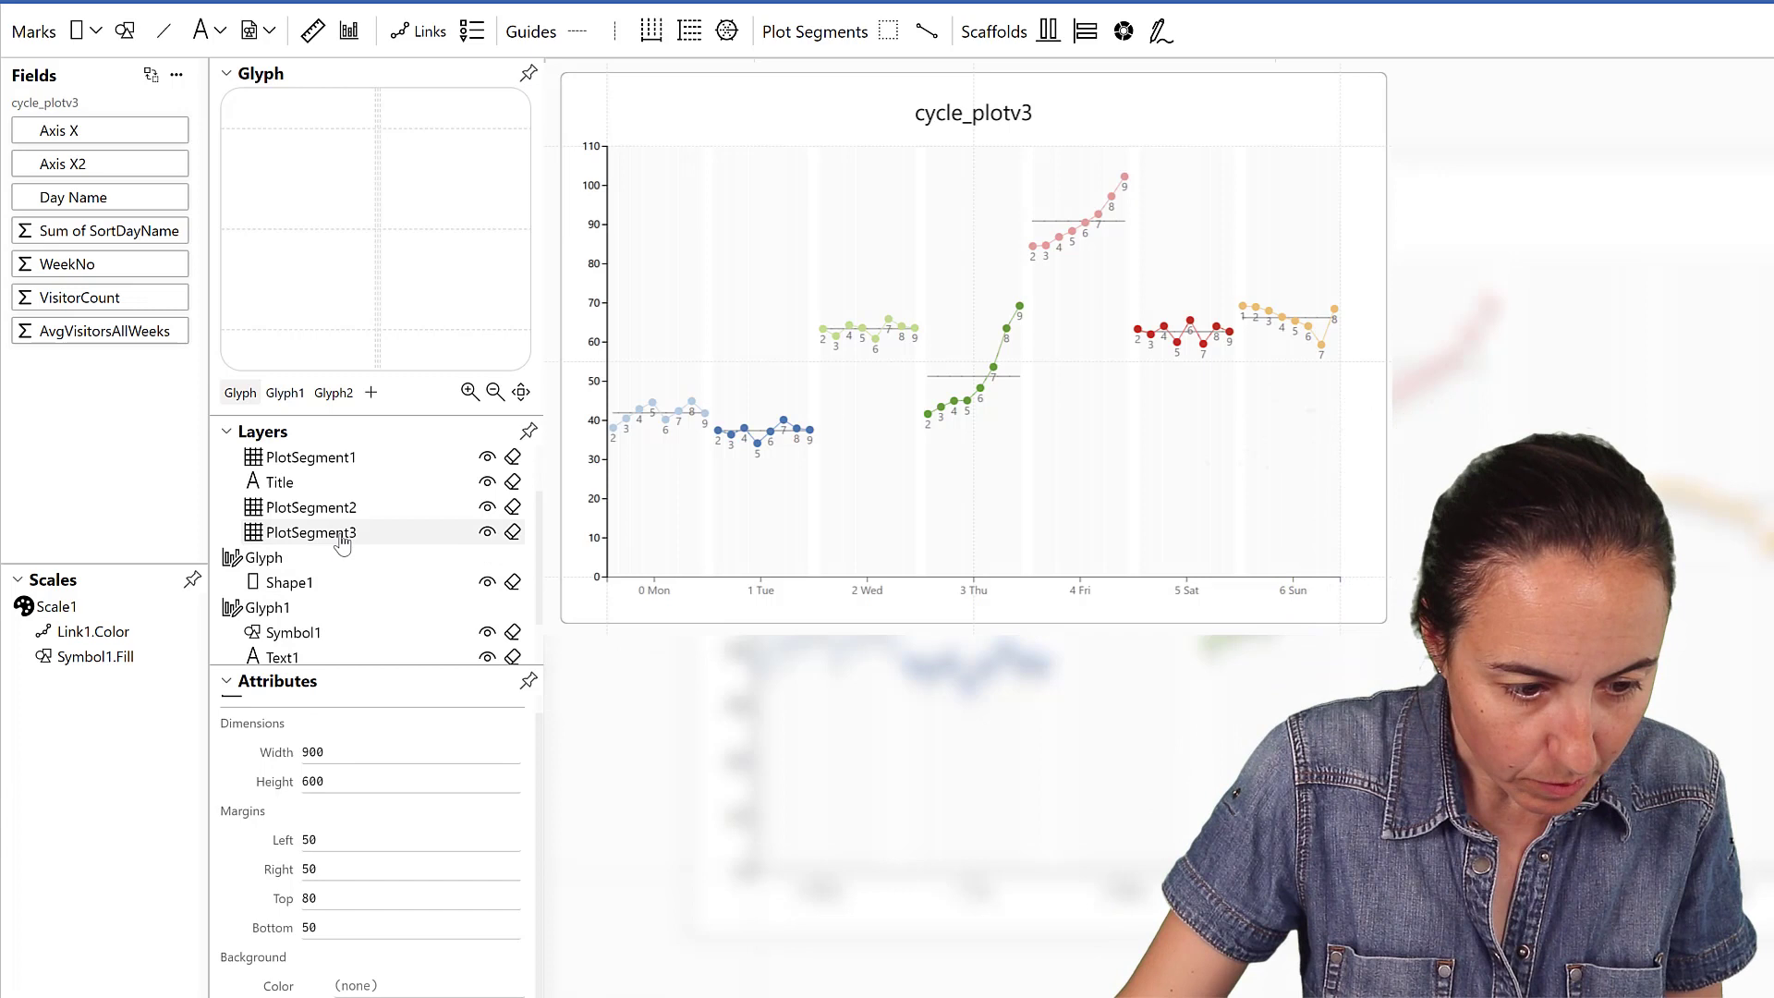
# - Uncheck Y Axis Visible on PlotSegment3 so only the points' value axis remains
pyautogui.click(311, 506)
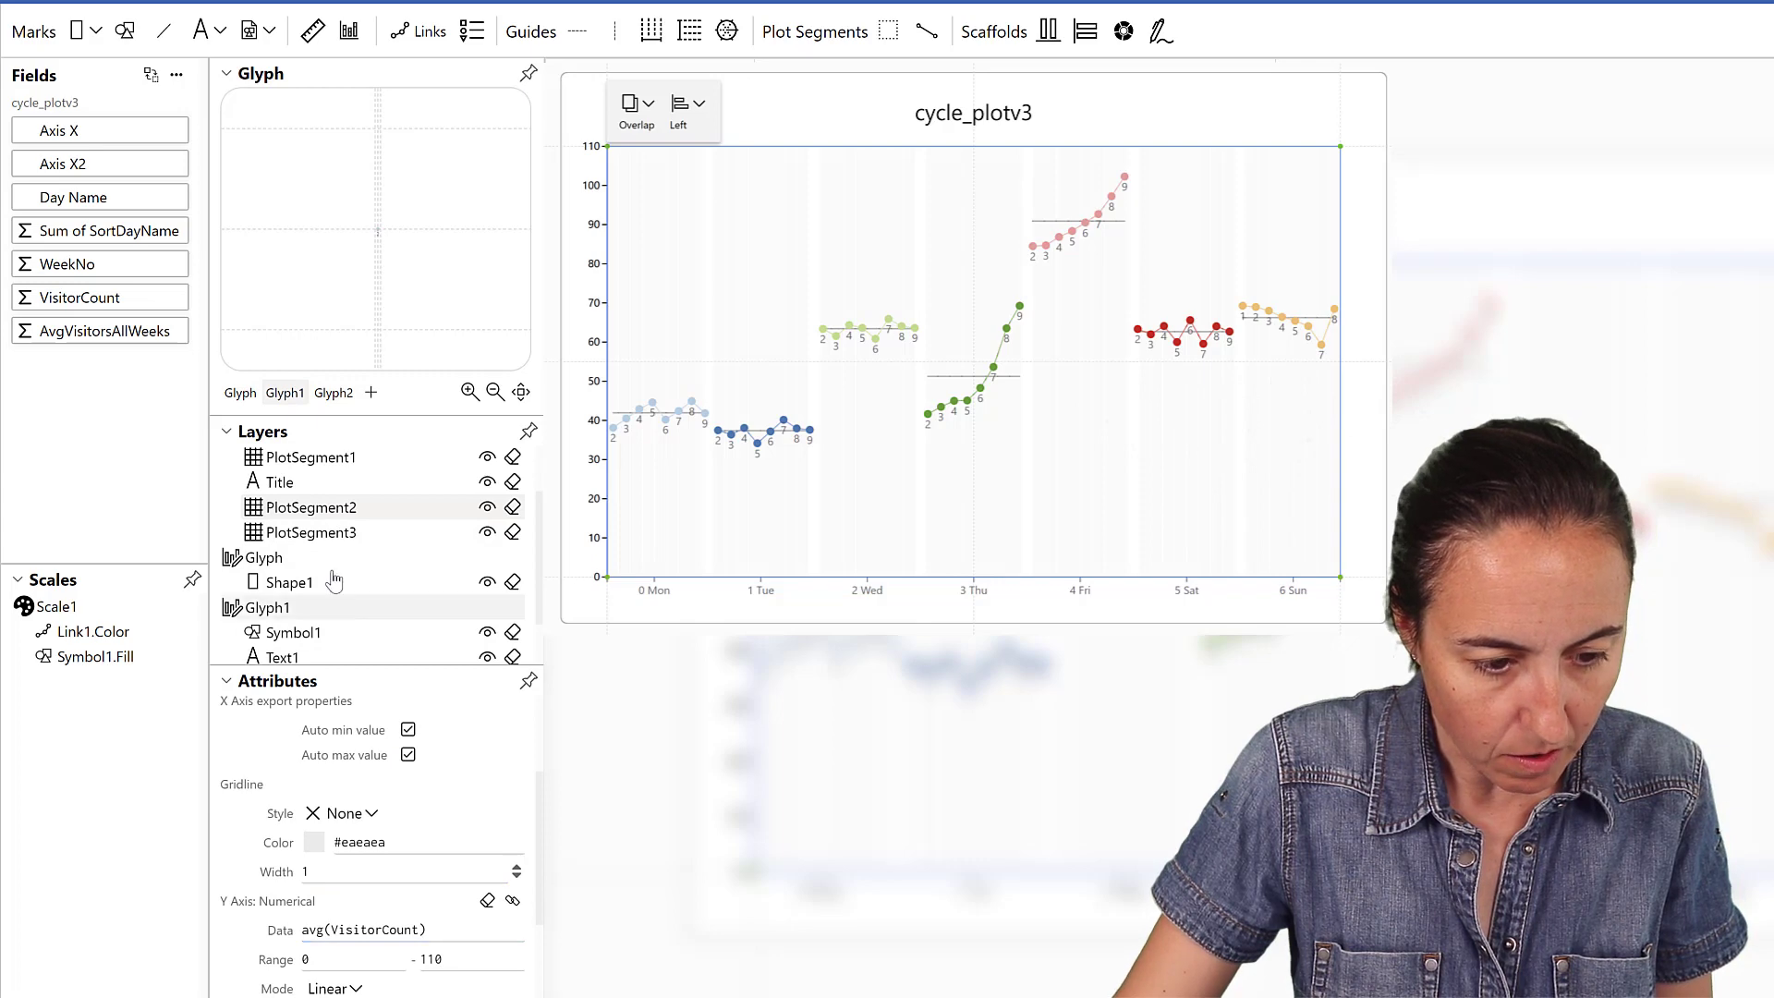
pyautogui.click(309, 533)
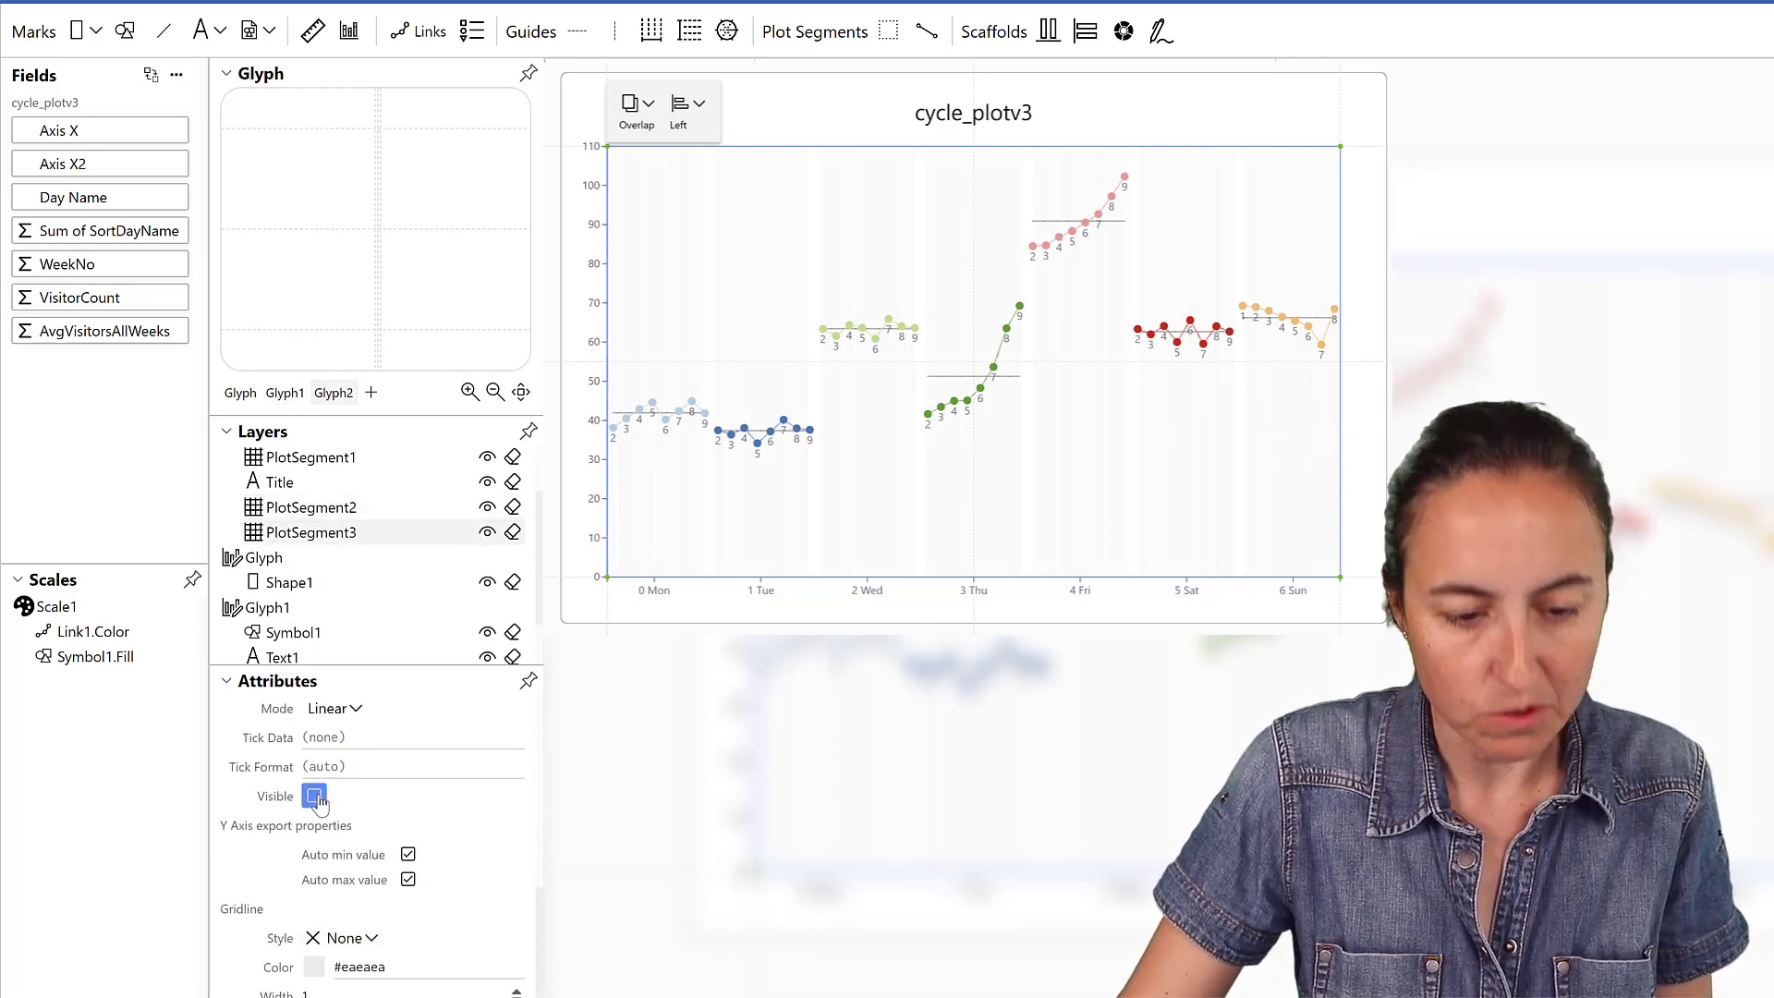
pyautogui.click(314, 794)
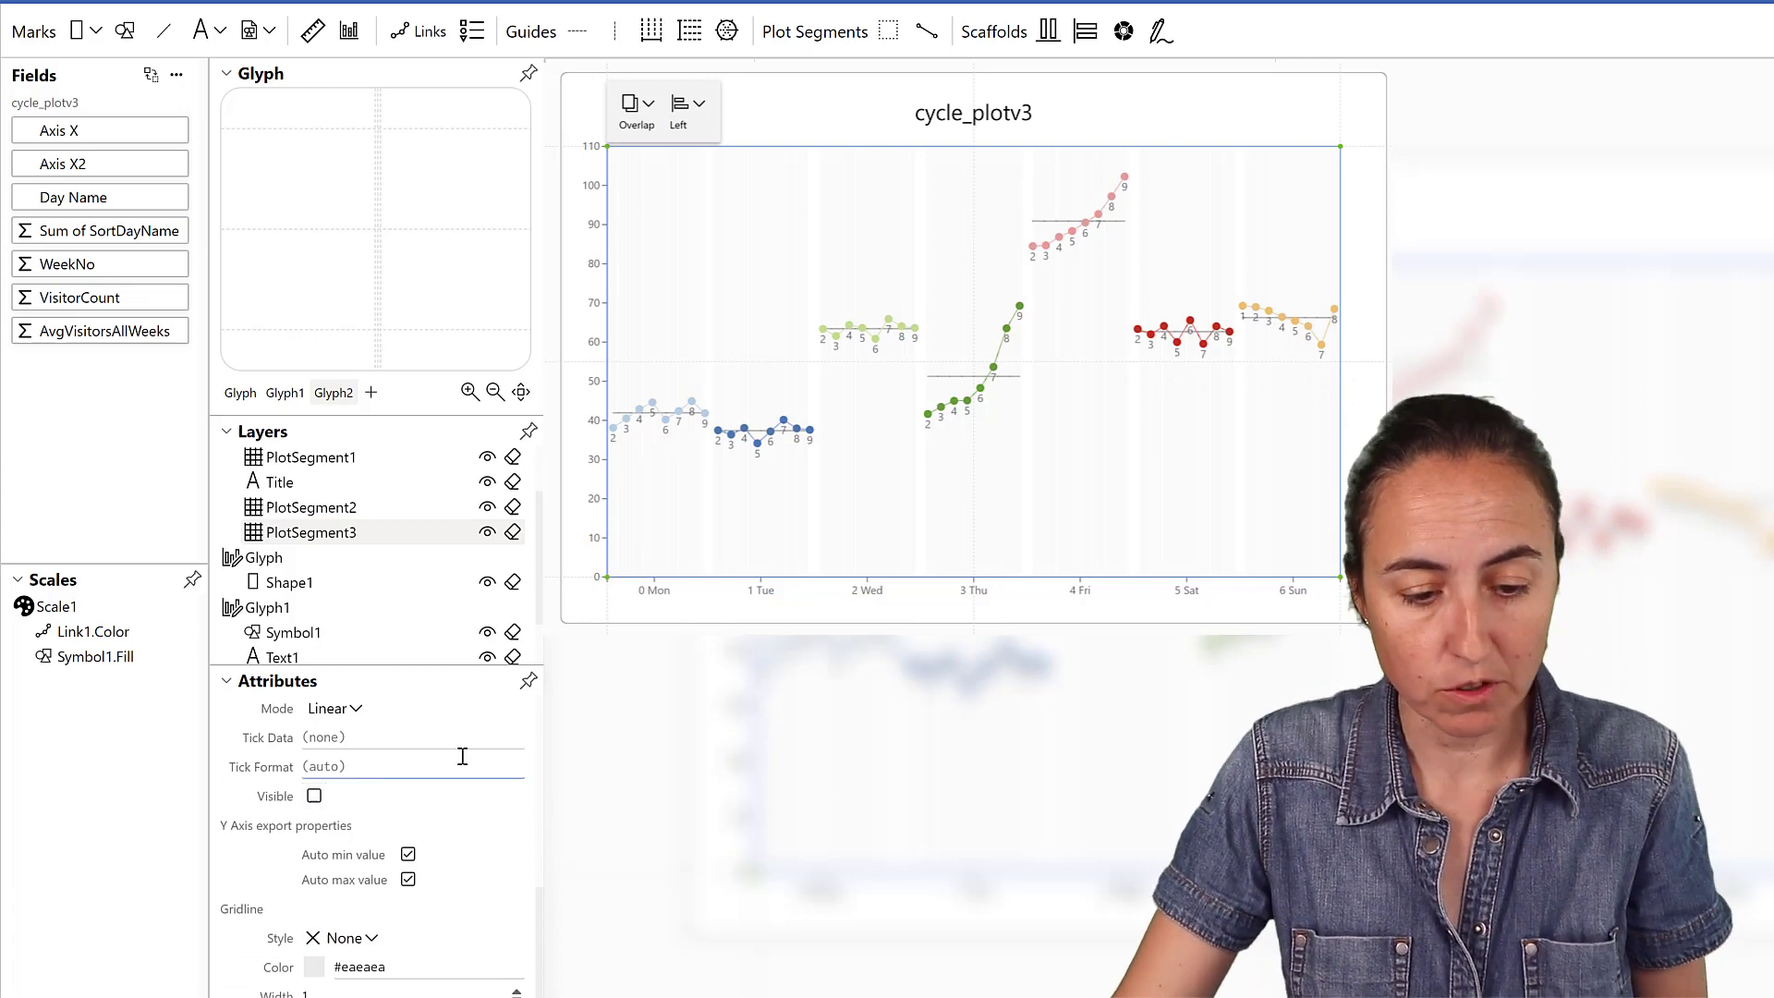